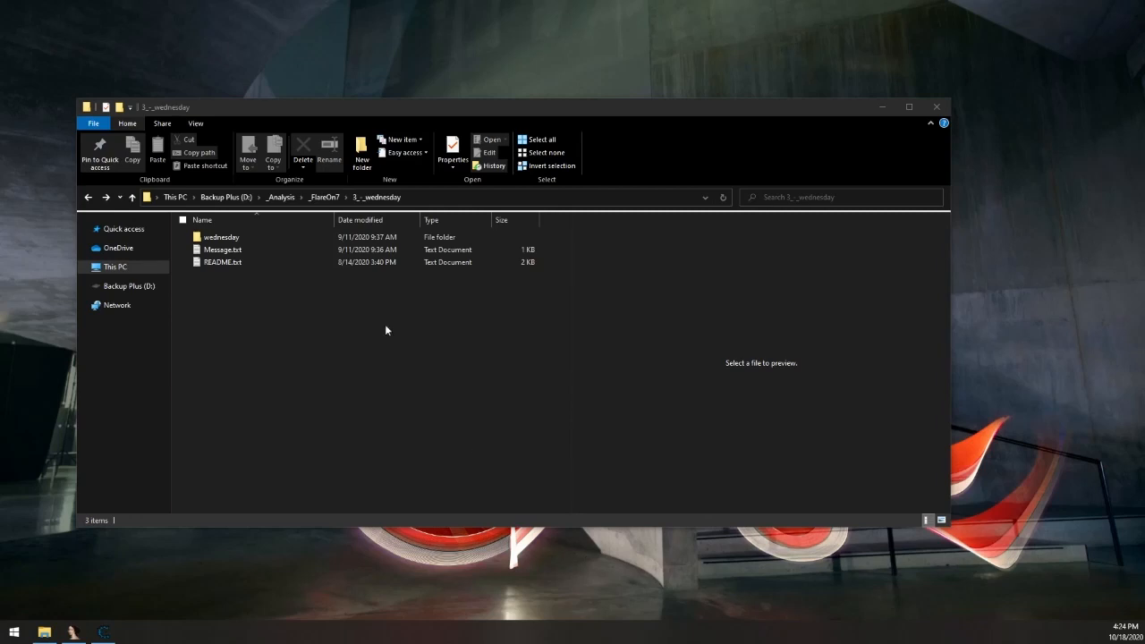
Preview the Message.txt and README.txt notes.
click(222, 262)
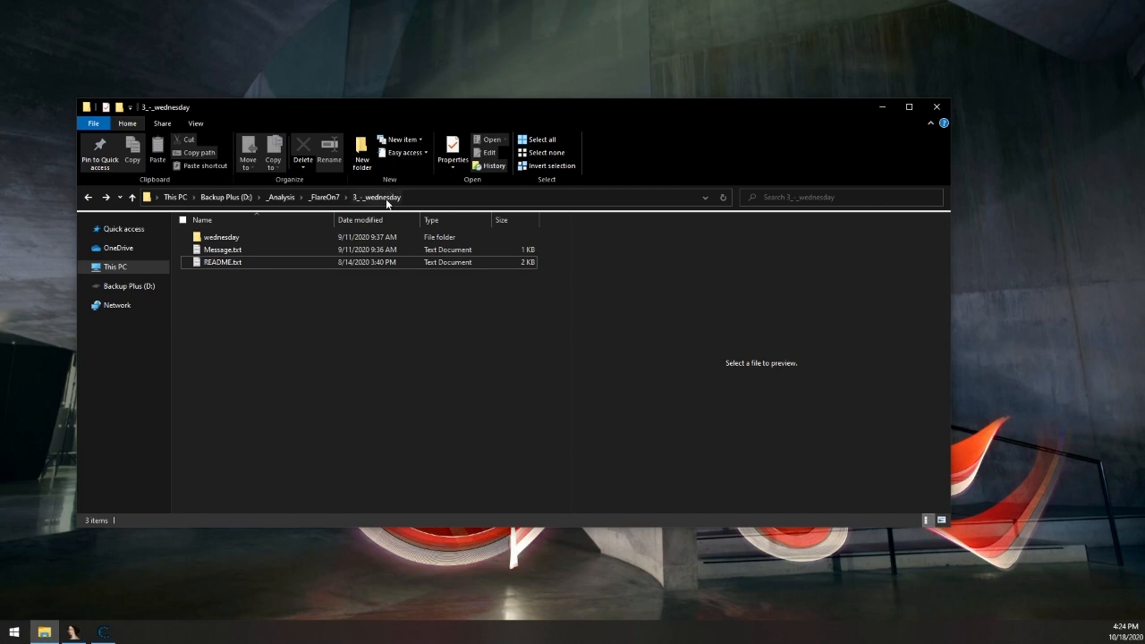
click(223, 250)
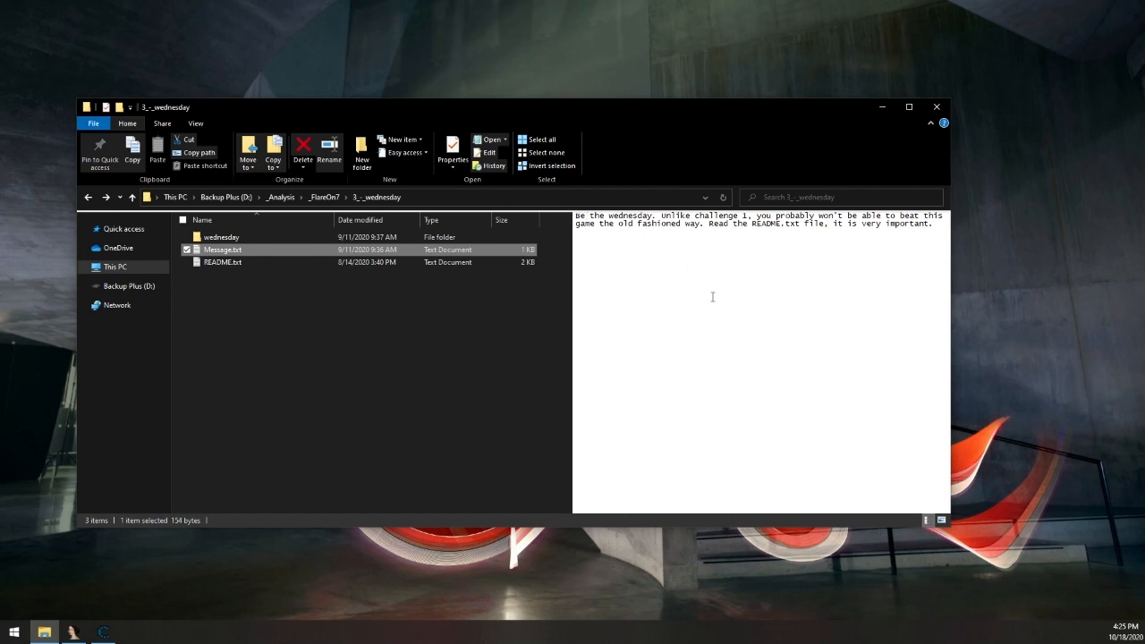
click(222, 262)
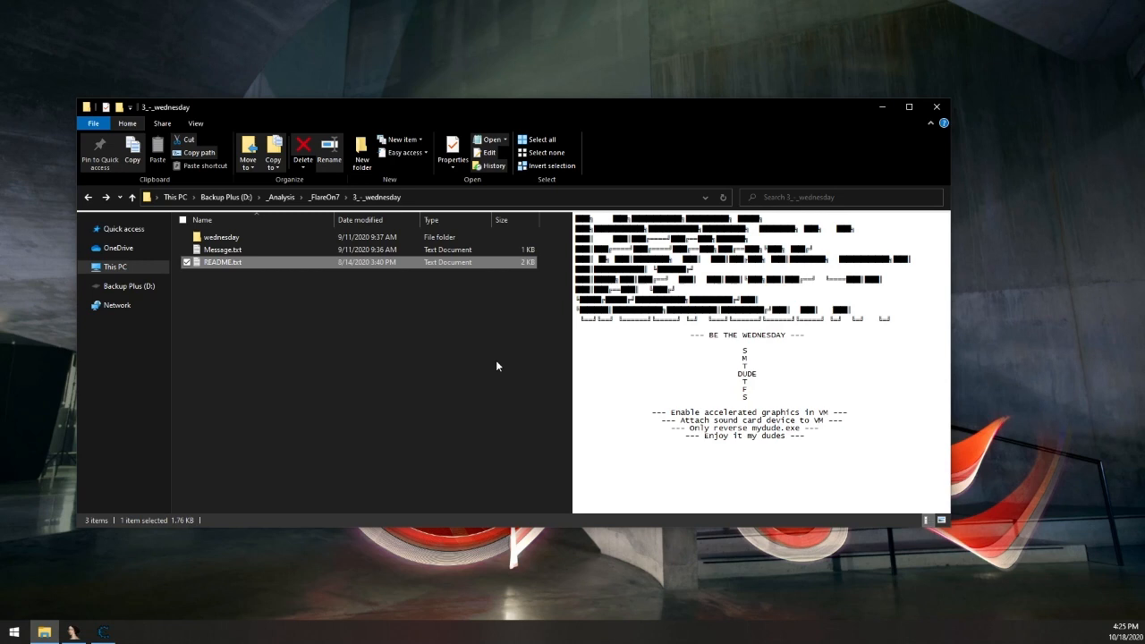
mouse_move(318, 270)
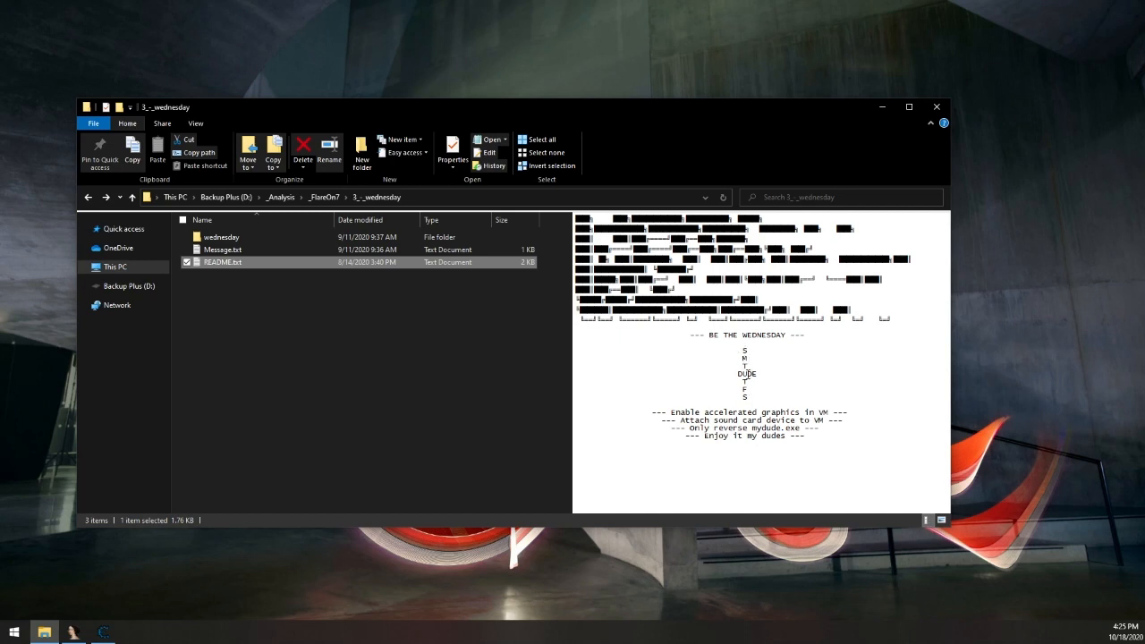
mouse_move(713, 373)
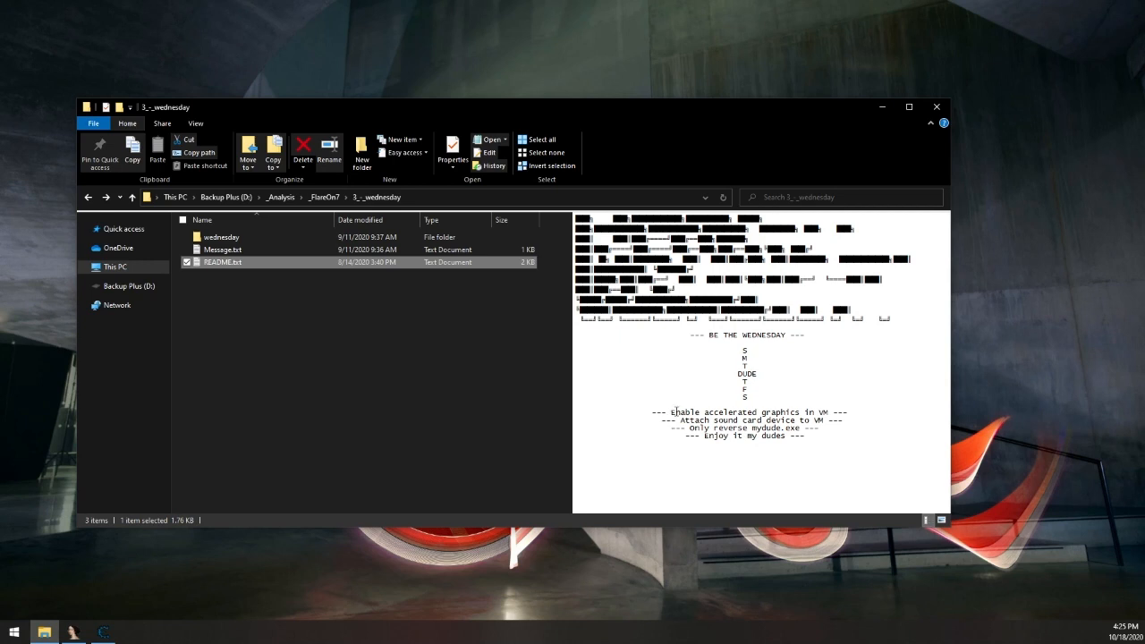
mouse_move(746, 466)
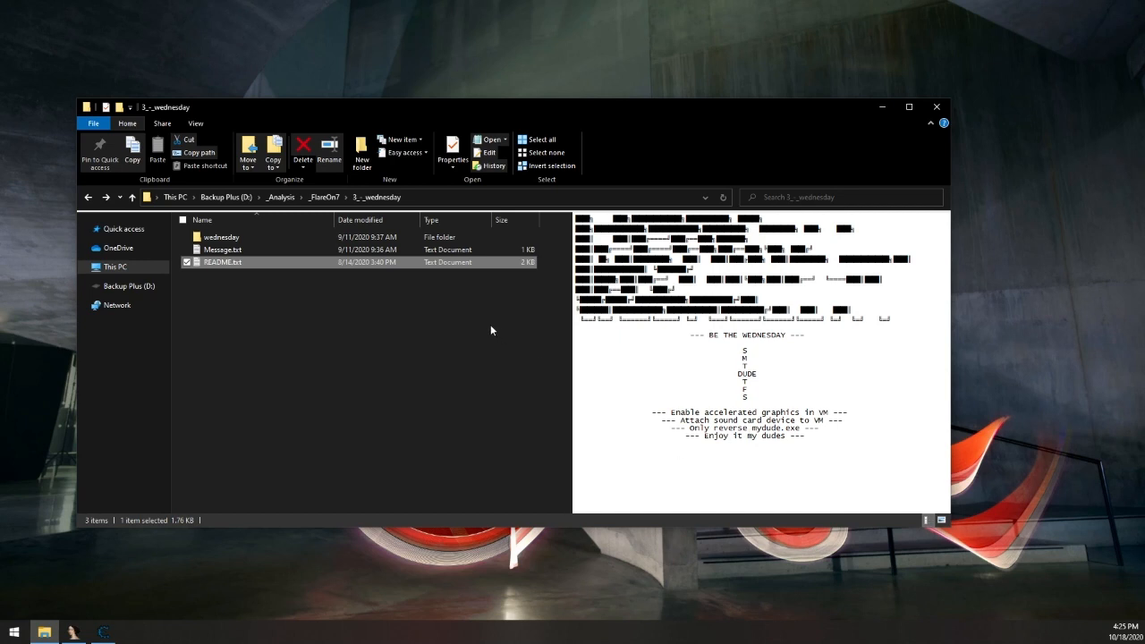
Open the wednesday subfolder and select mydude.exe.
click(288, 329)
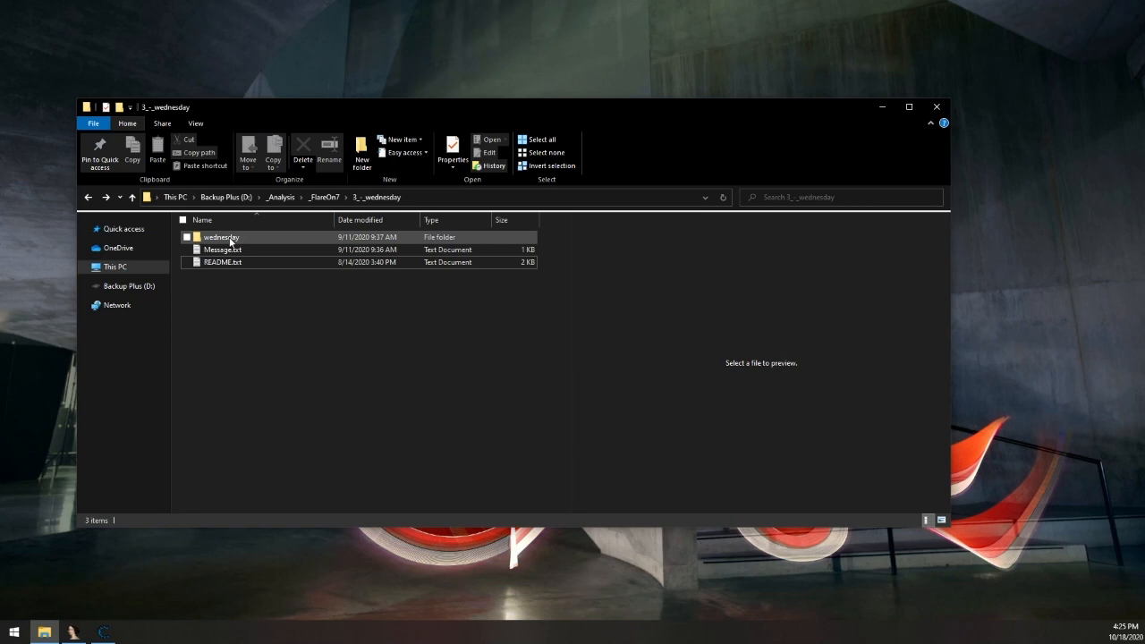
double_click(221, 237)
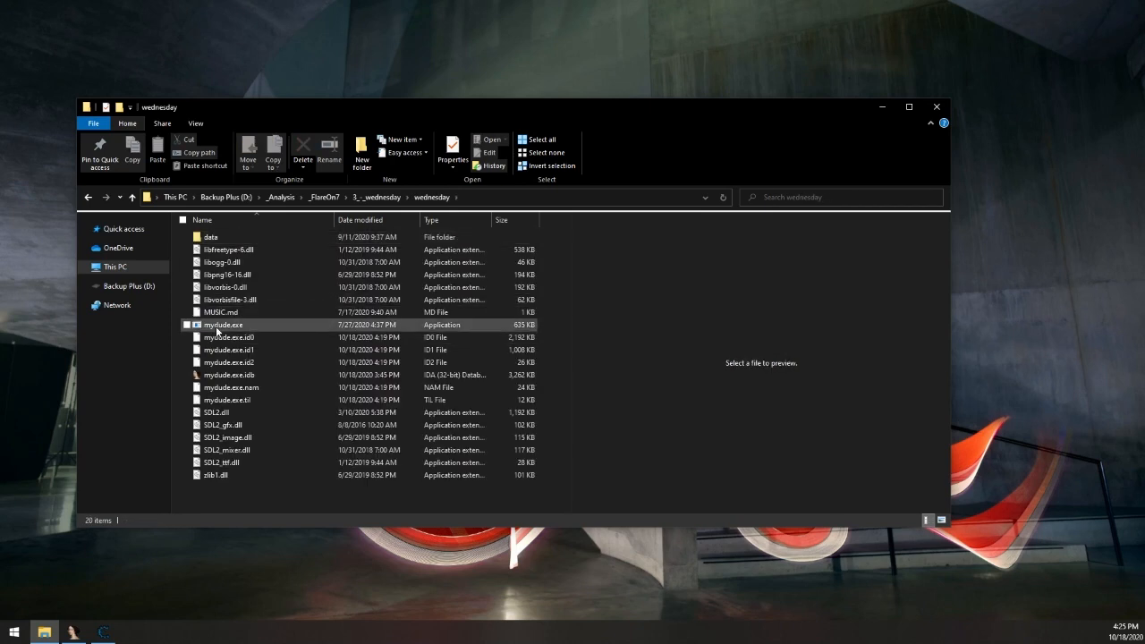
click(222, 324)
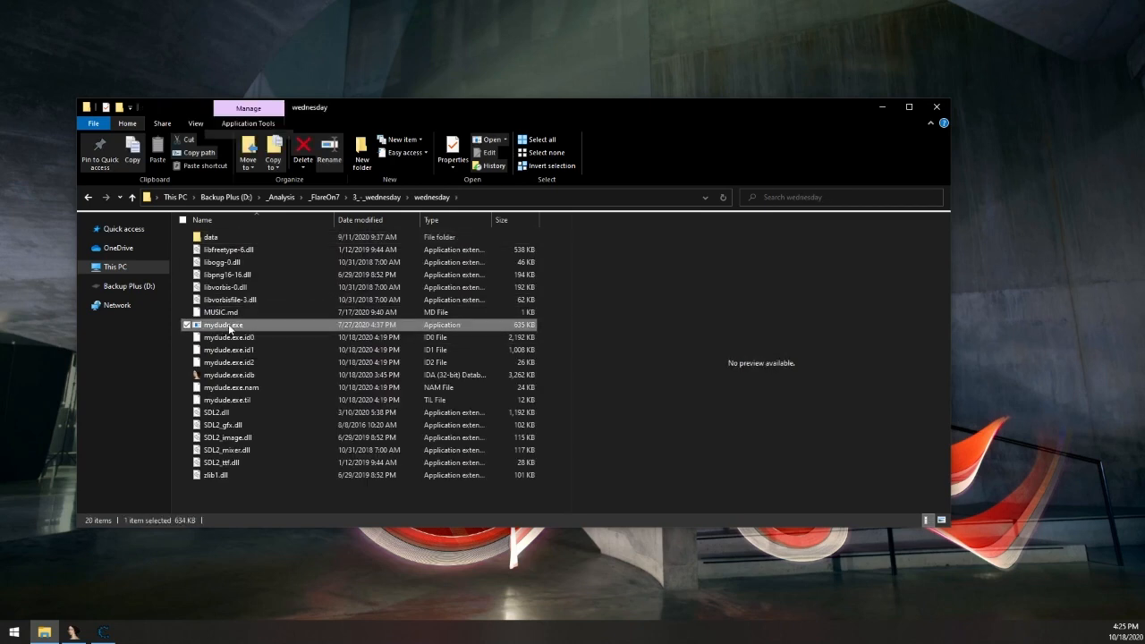
mouse_move(224, 325)
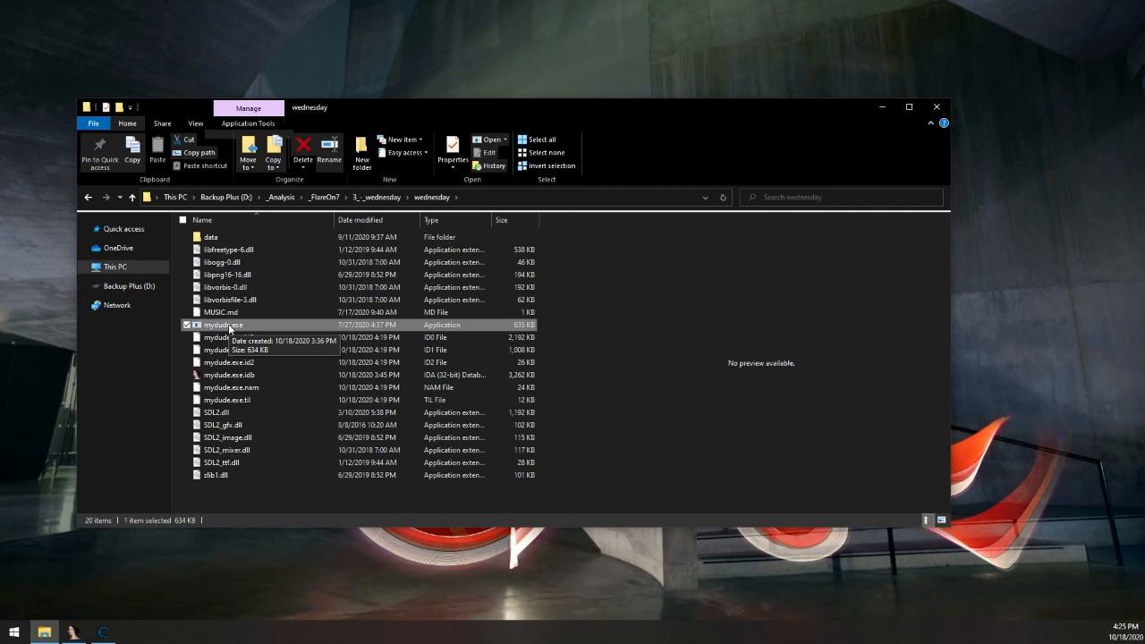
mouse_move(687, 364)
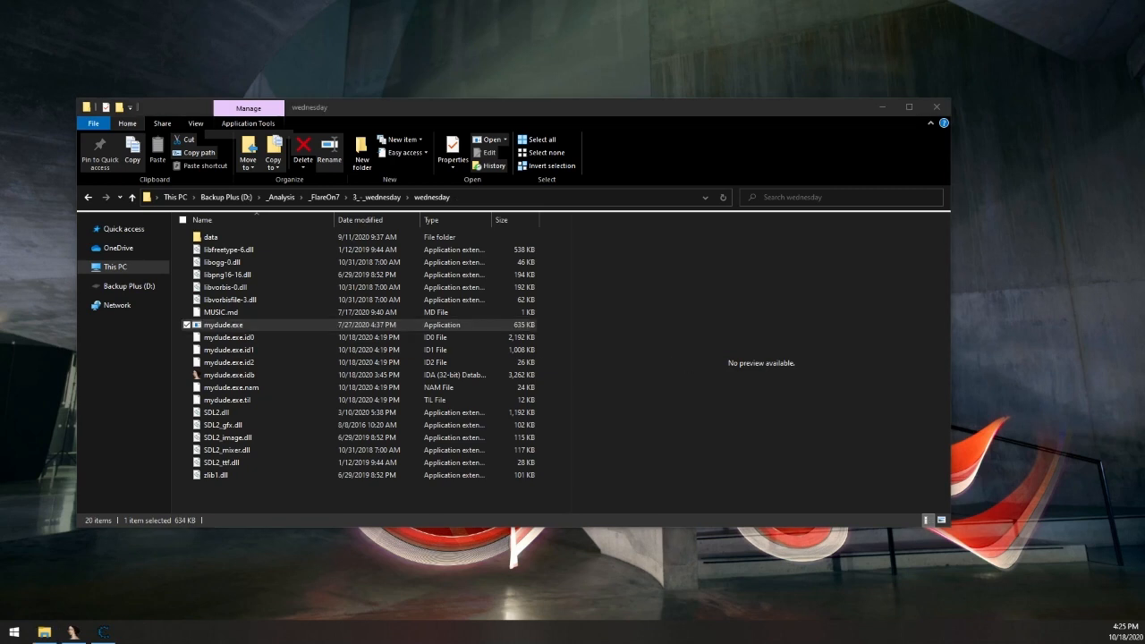
double_click(222, 325)
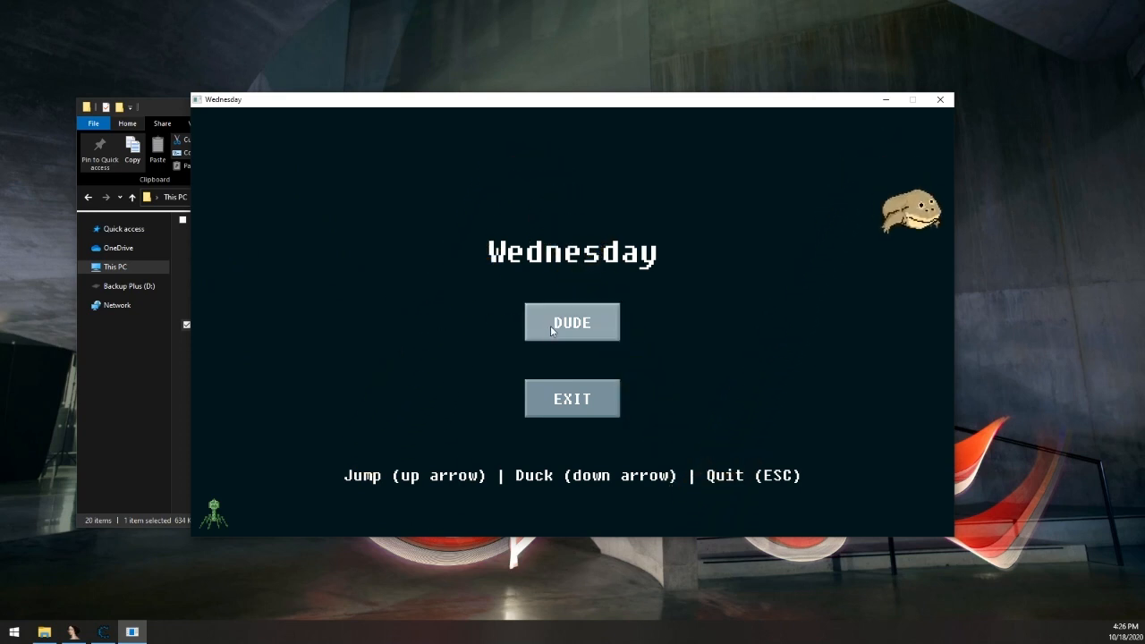
click(572, 322)
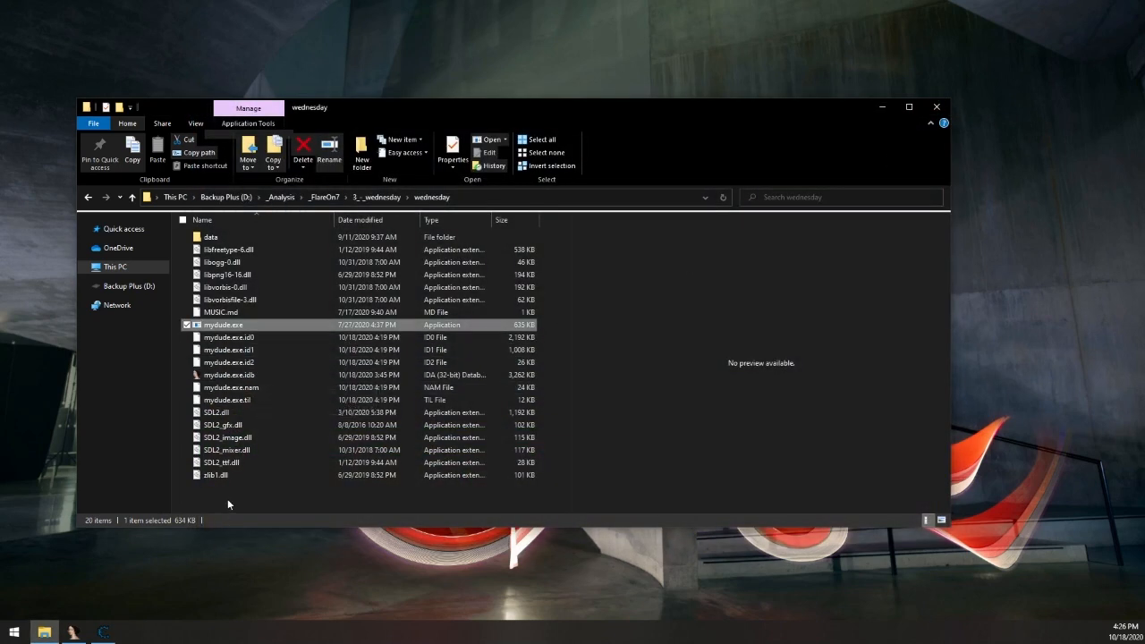
mouse_move(109, 600)
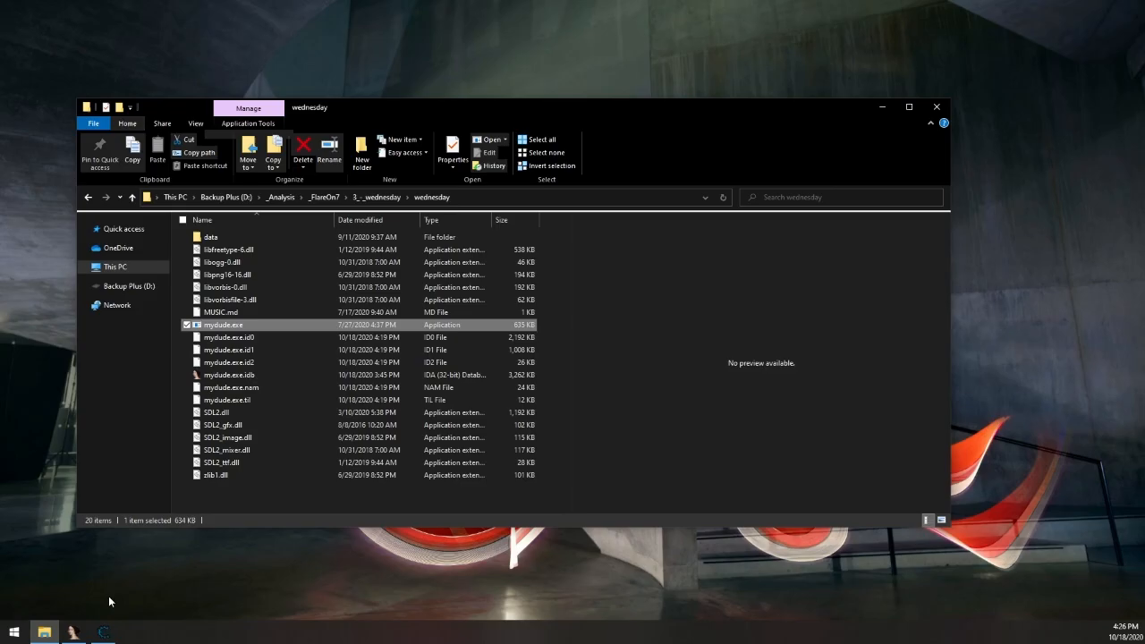
Open the mydude.exe database and follow _NimMain and NimMainInner into NimMainModule.
double_click(223, 324)
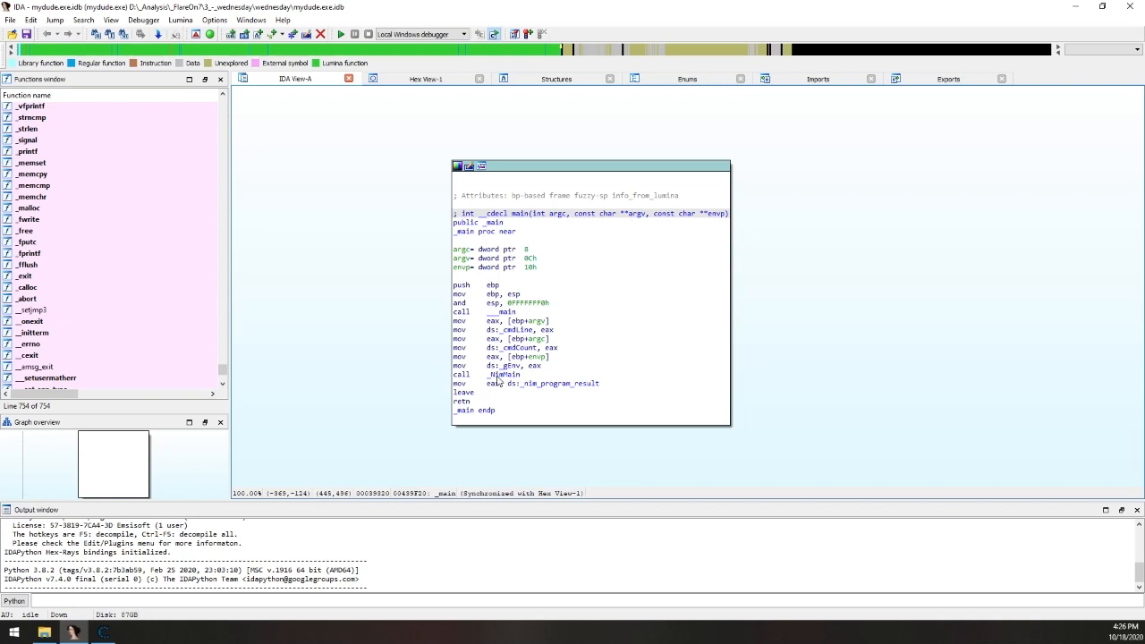
click(501, 374)
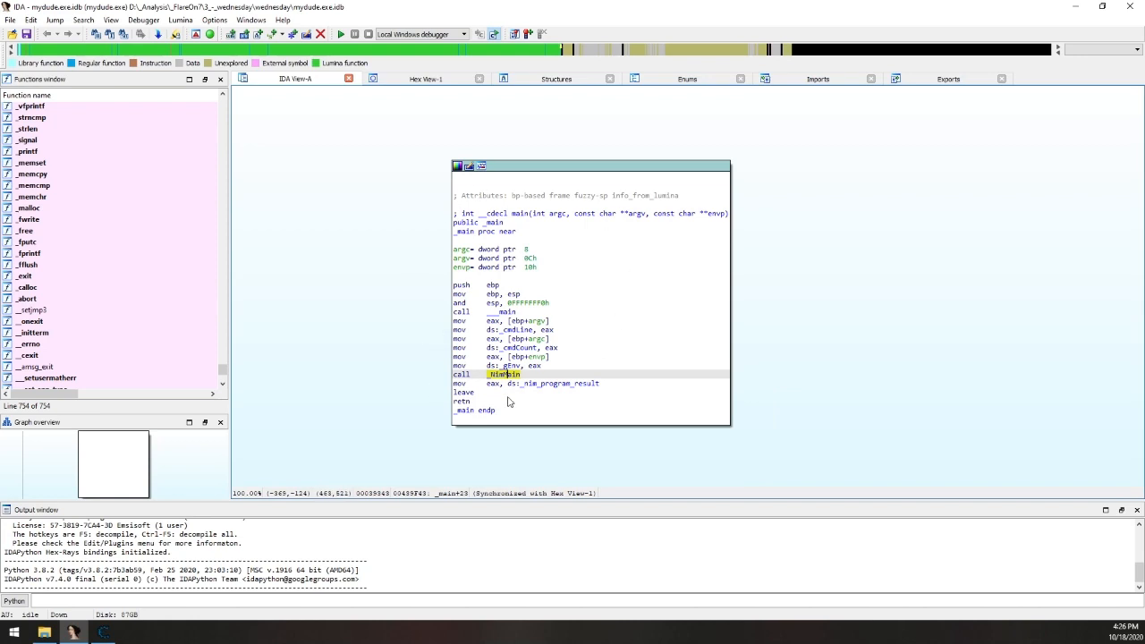
double_click(504, 374)
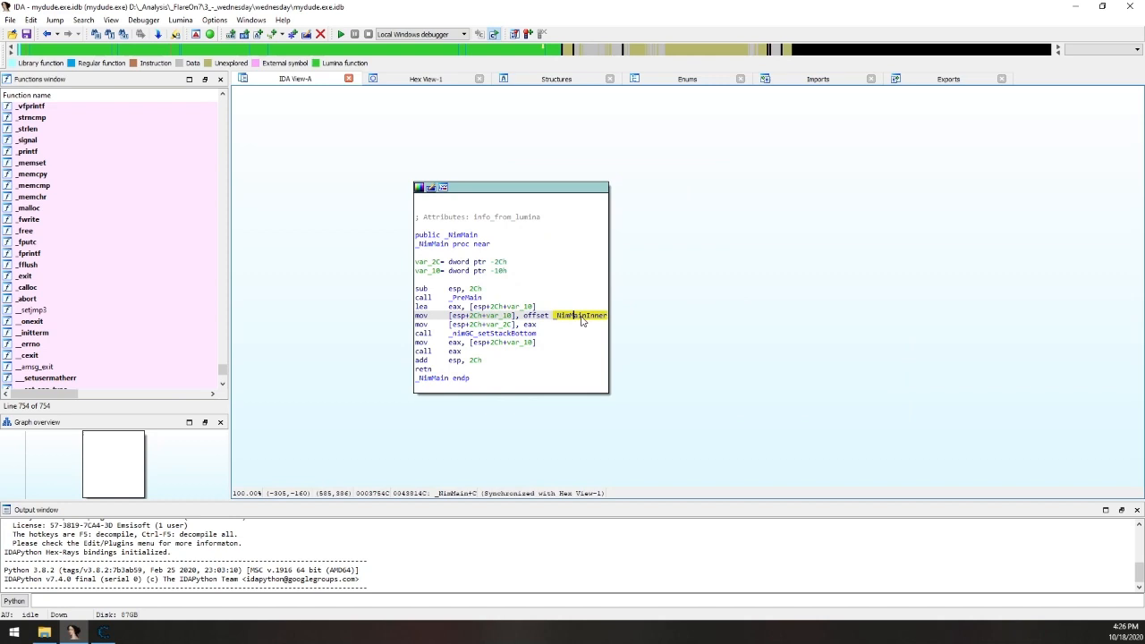
double_click(578, 315)
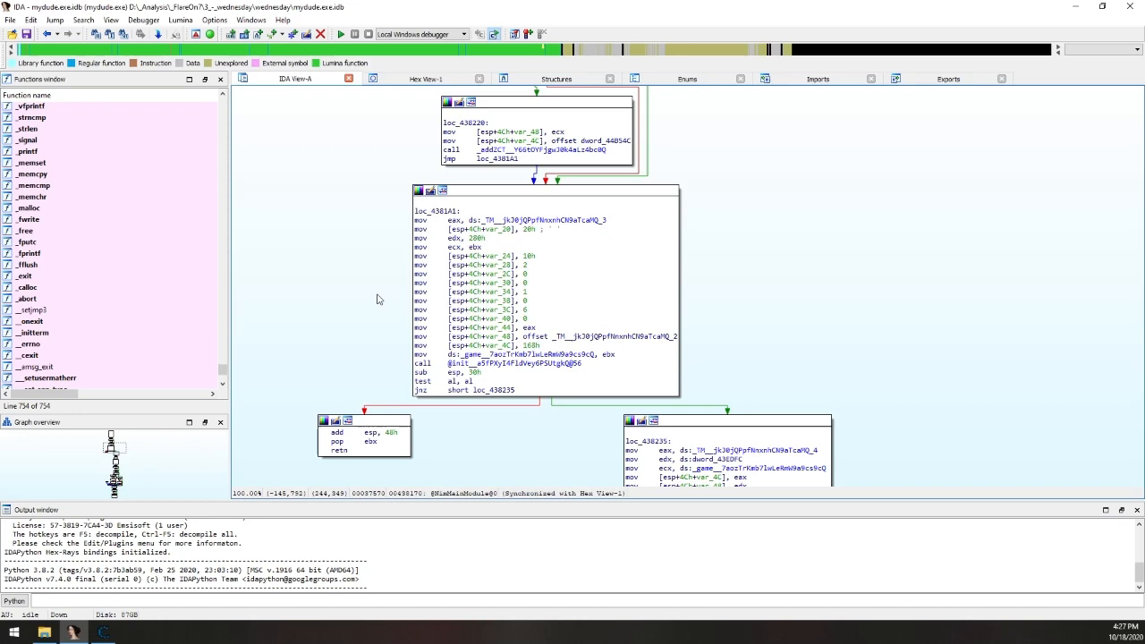
Scroll NimMainModule's graph through the title and main scene setup.
scroll(down, 3)
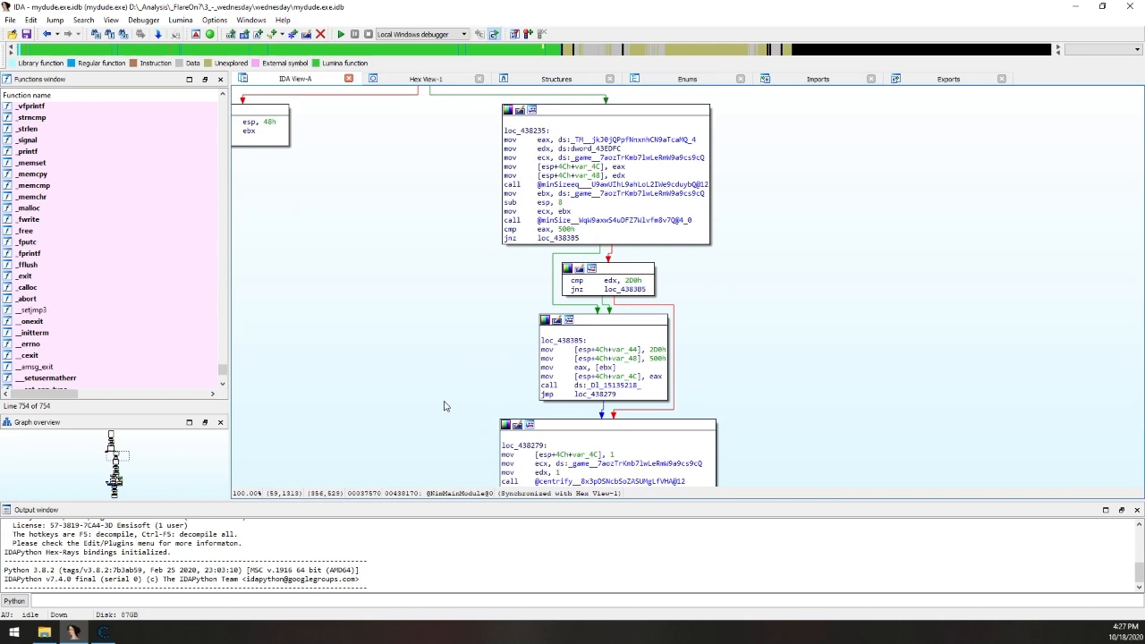
scroll(down, 3)
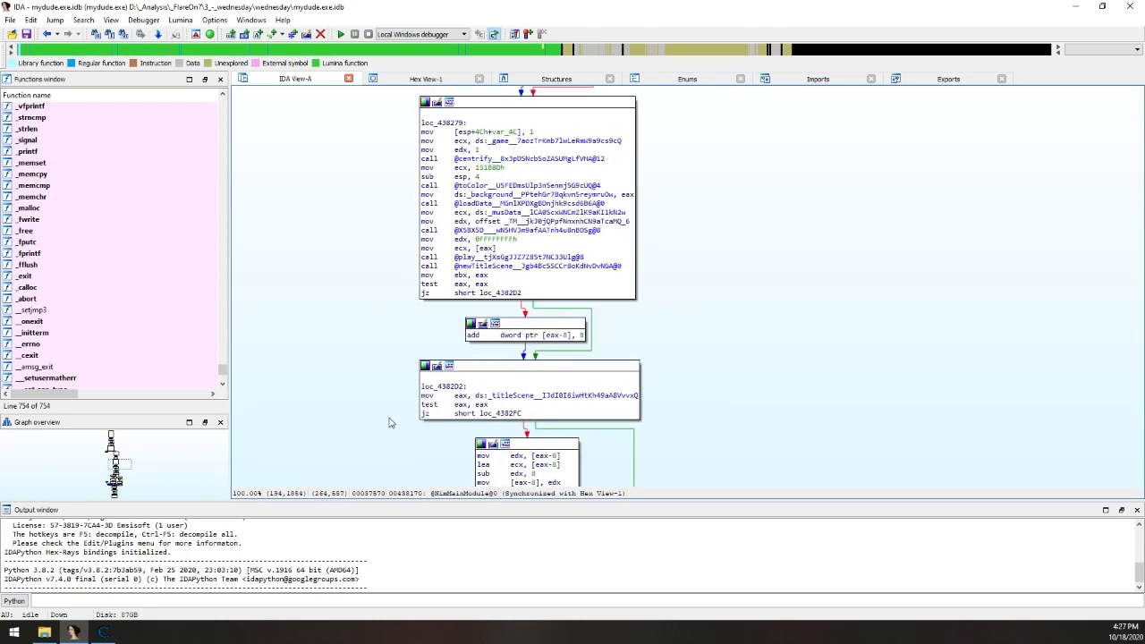
scroll(down, 3)
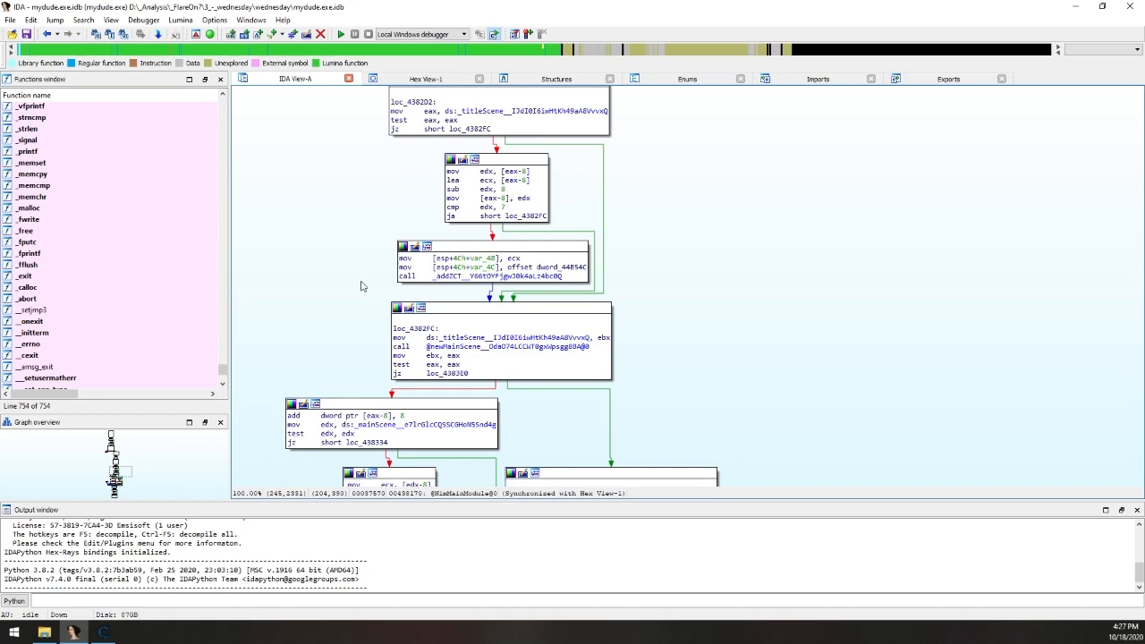
scroll(down, 3)
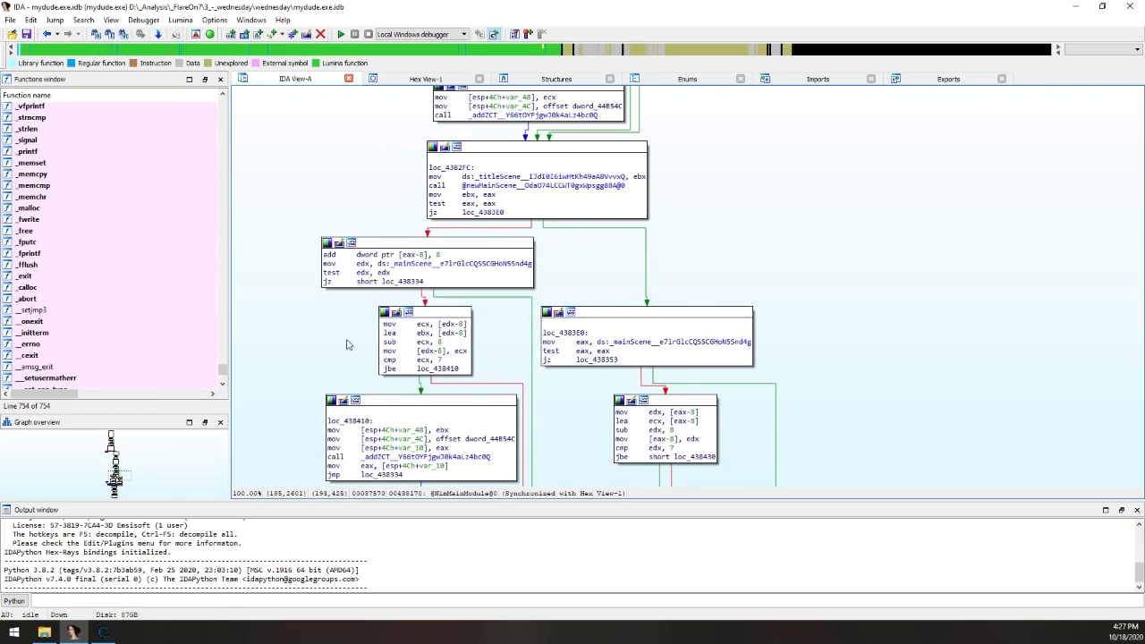
scroll(down, 3)
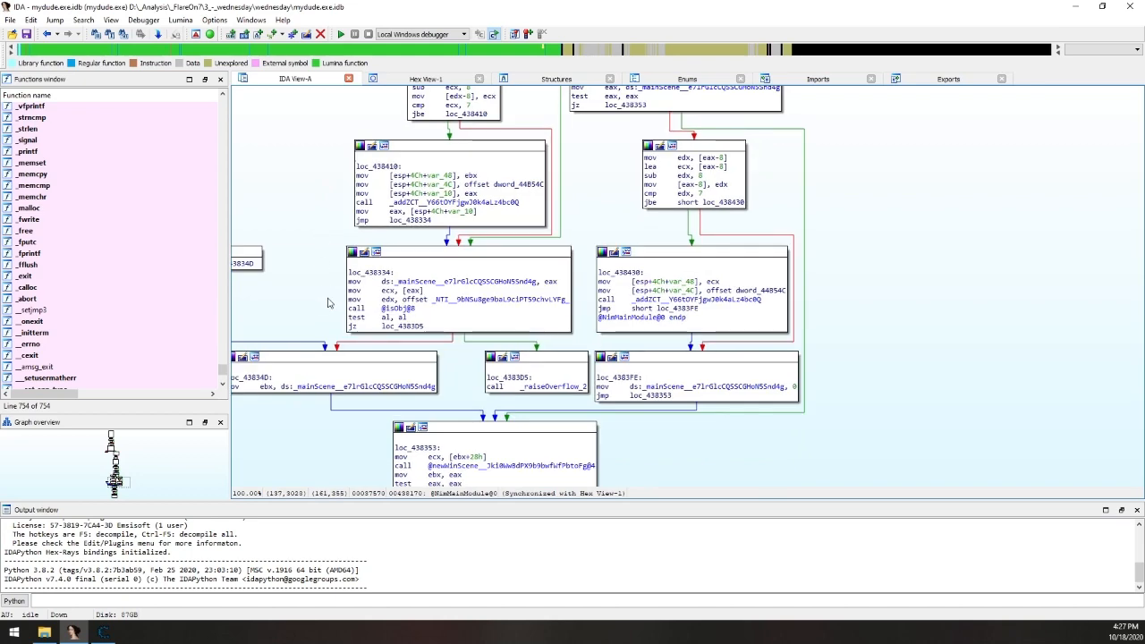
Decompile NimMainModule with F5 and select winScene to list its four references.
key(F5)
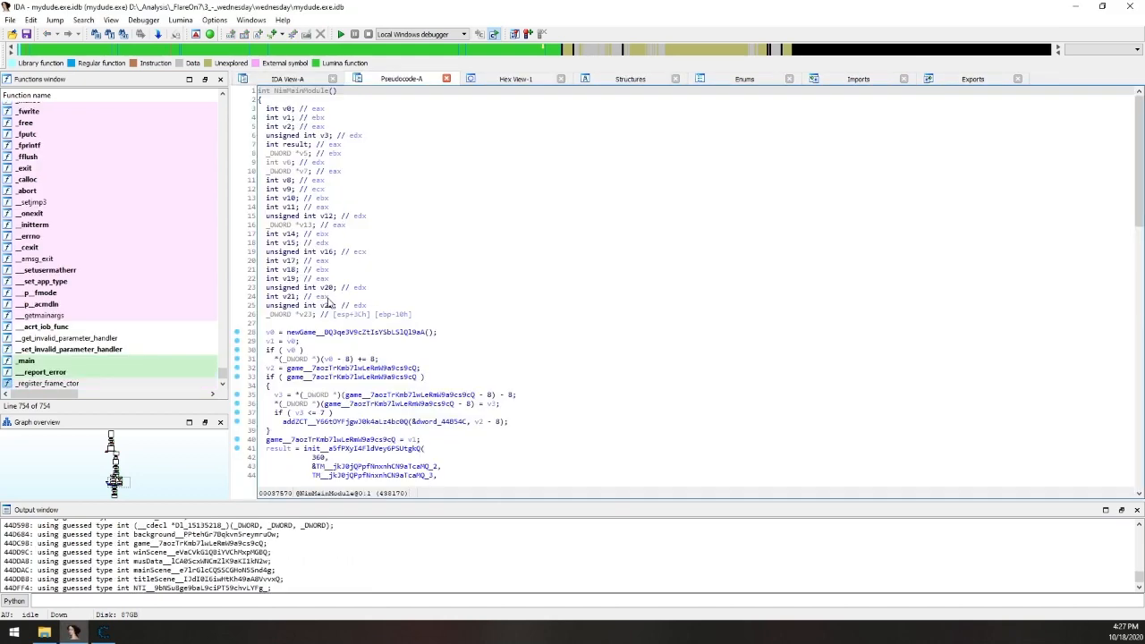
mouse_move(448, 245)
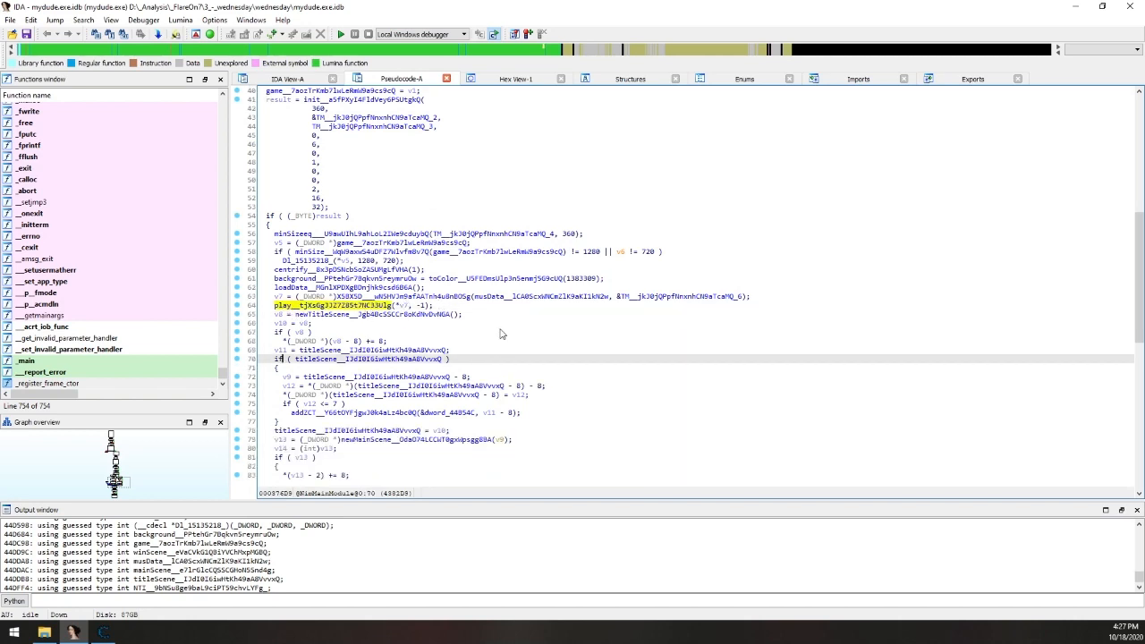
scroll(down, 3)
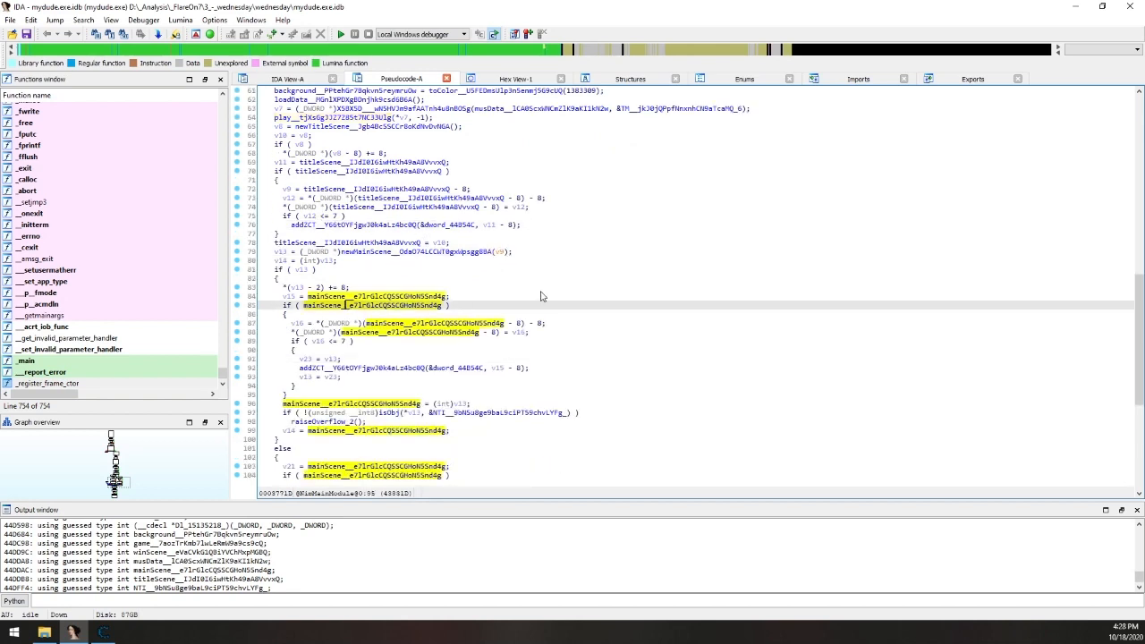
scroll(down, 3)
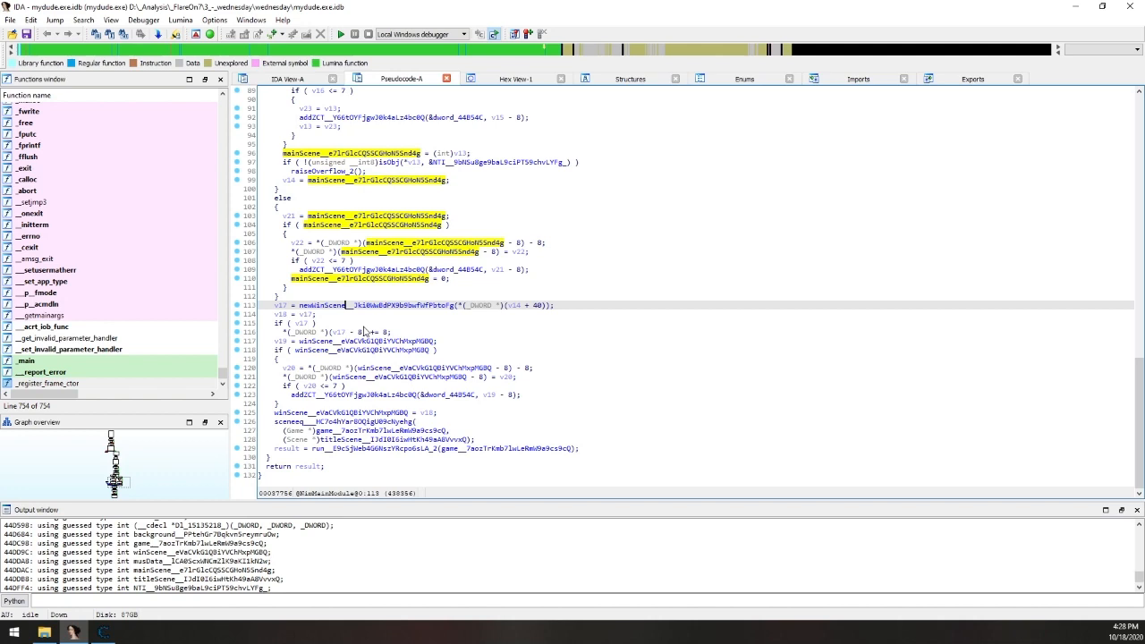
click(287, 411)
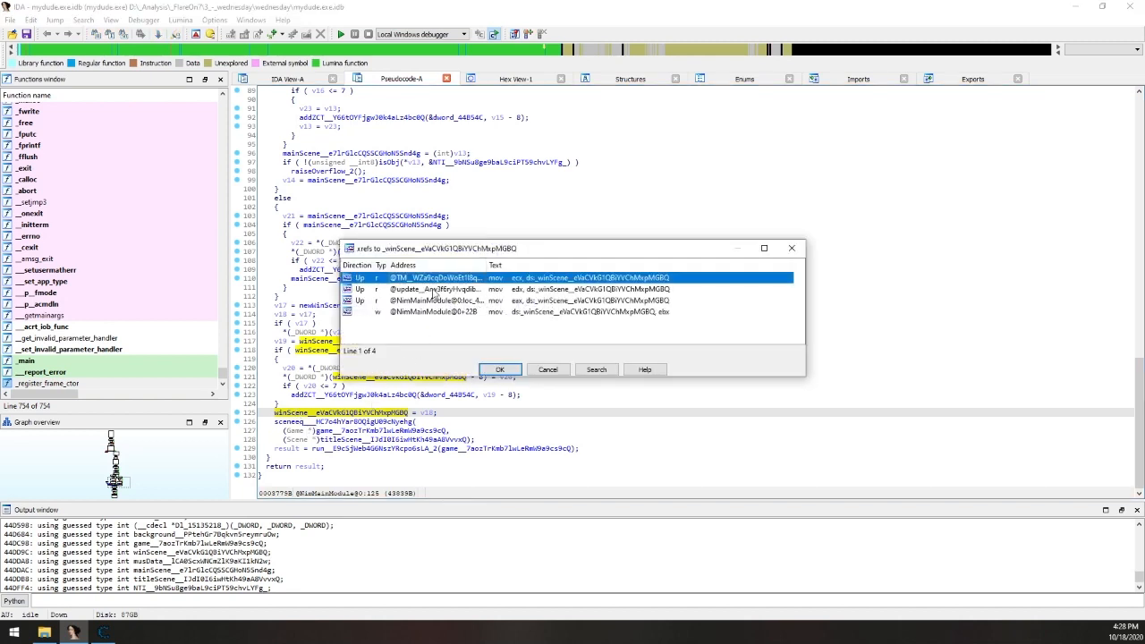
click(434, 300)
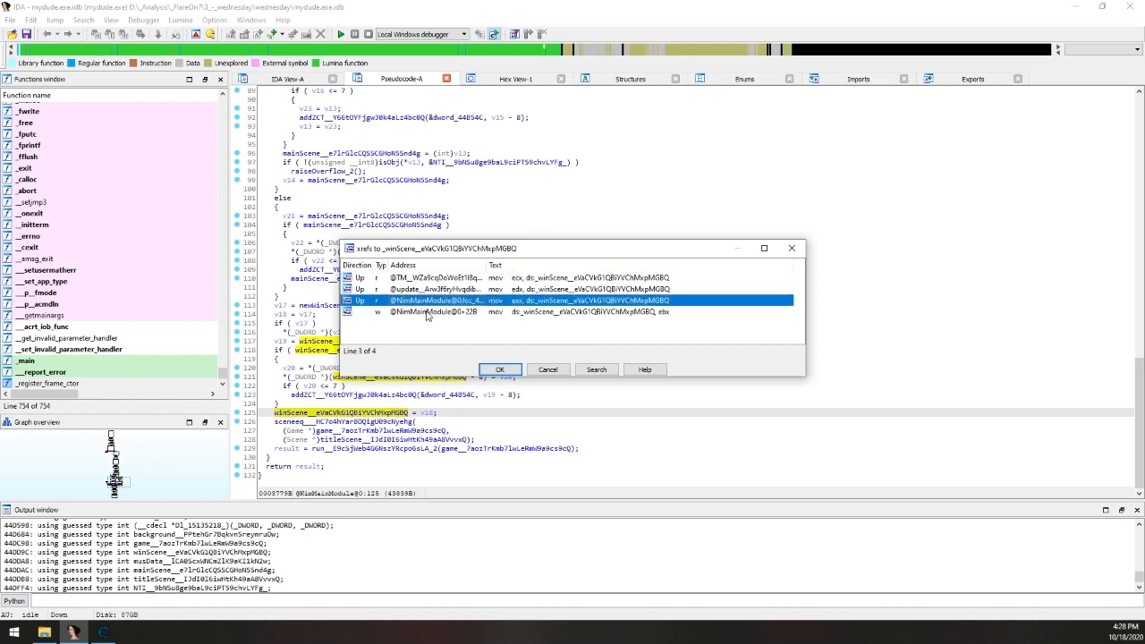
mouse_move(408, 320)
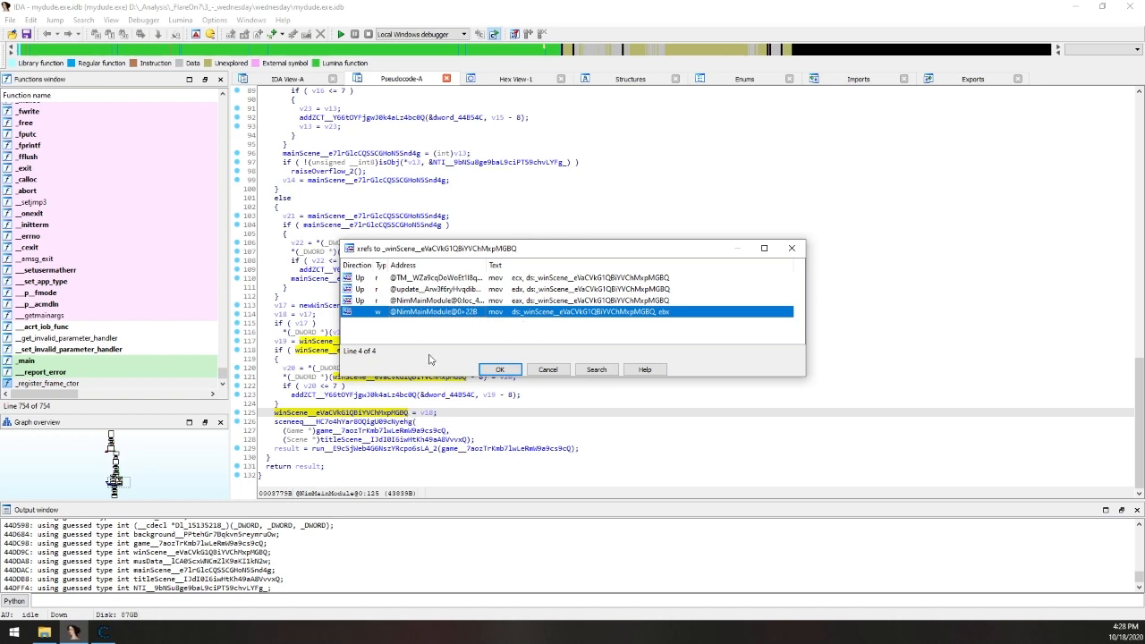
click(438, 288)
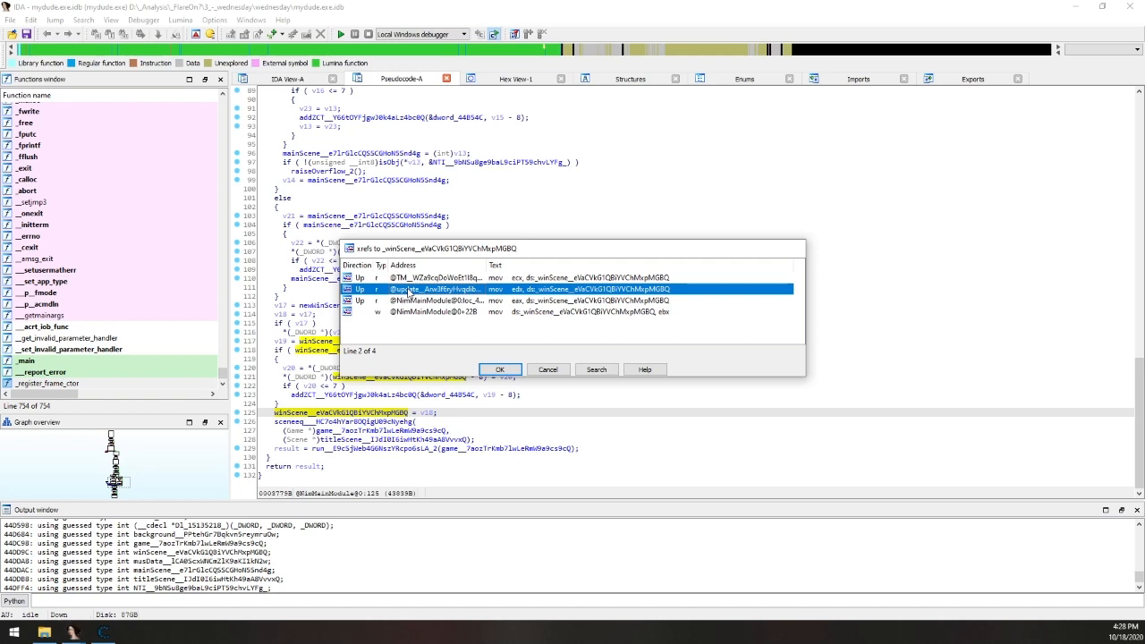
click(499, 369)
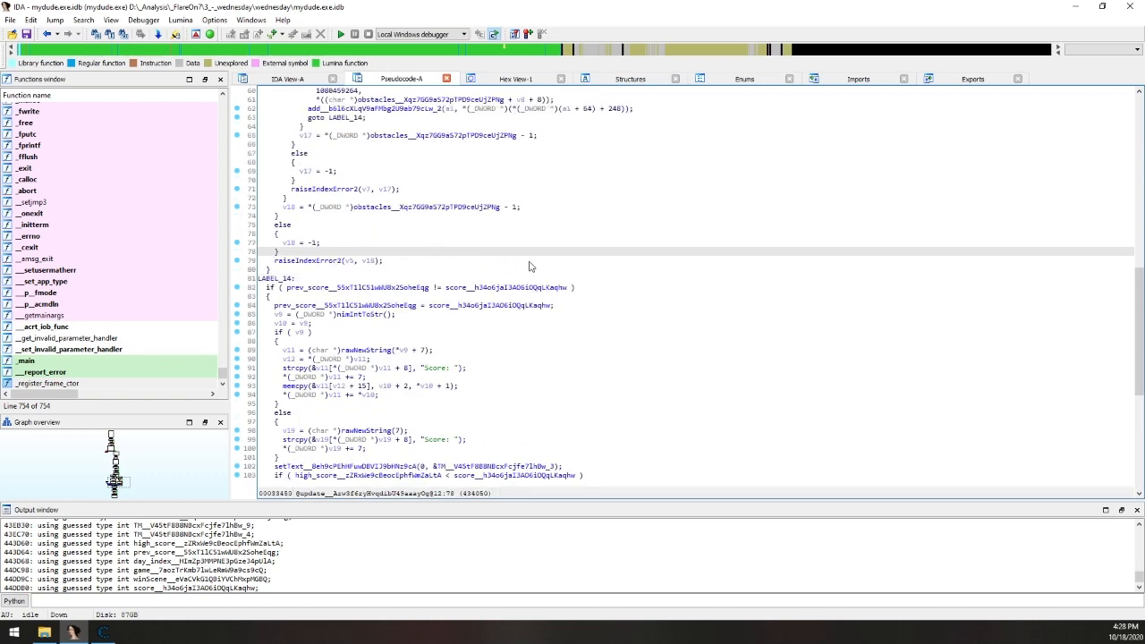
click(474, 287)
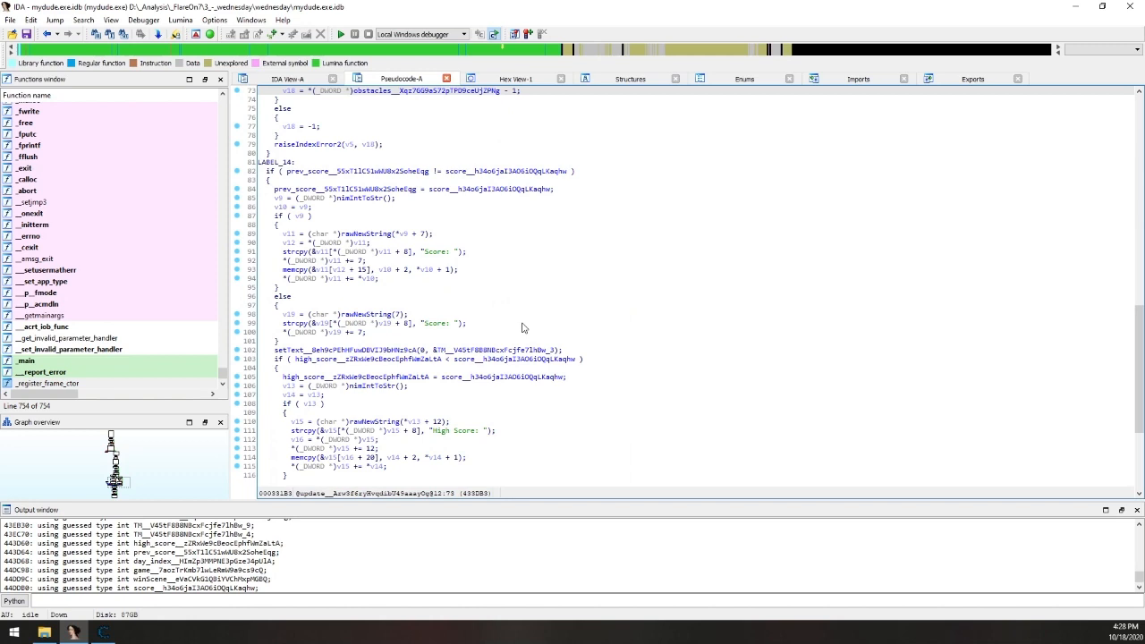
scroll(down, 3)
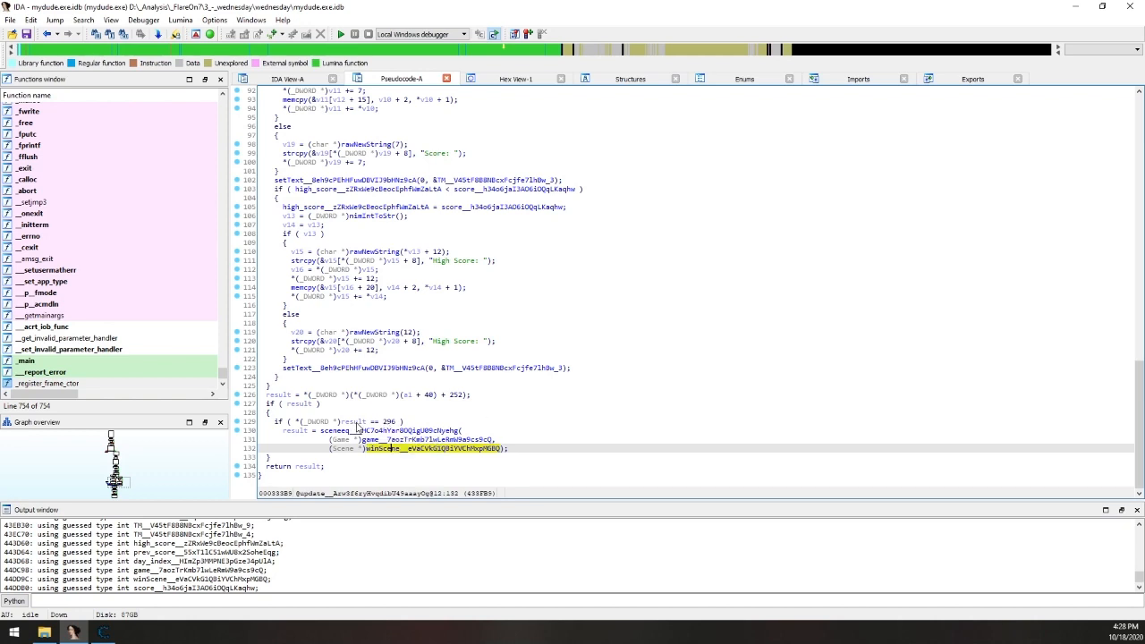
click(350, 422)
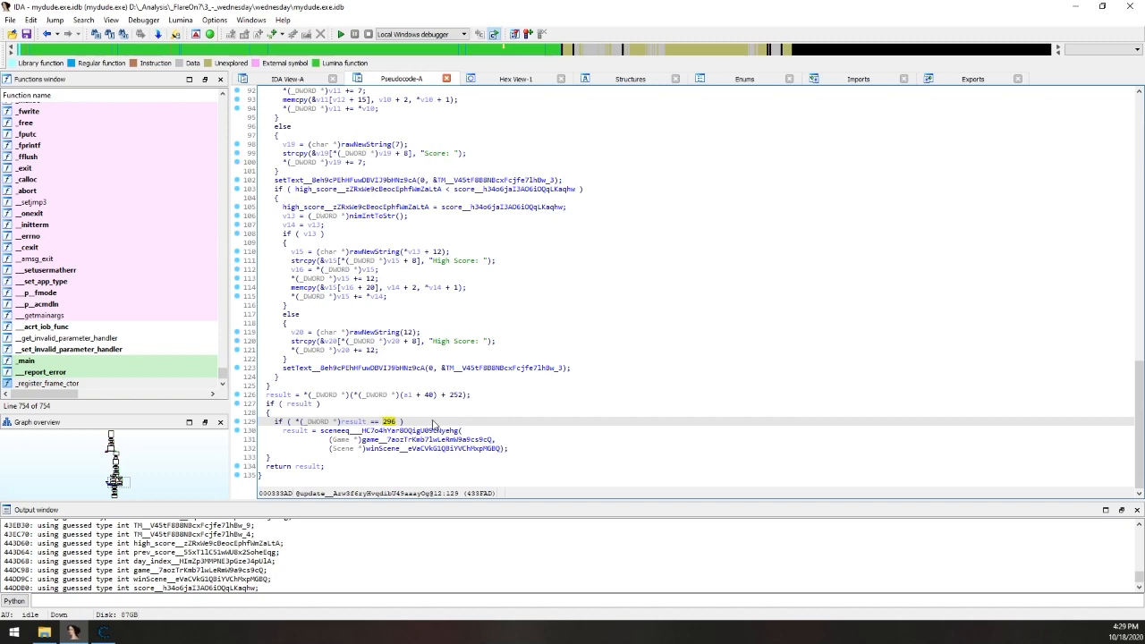
click(300, 403)
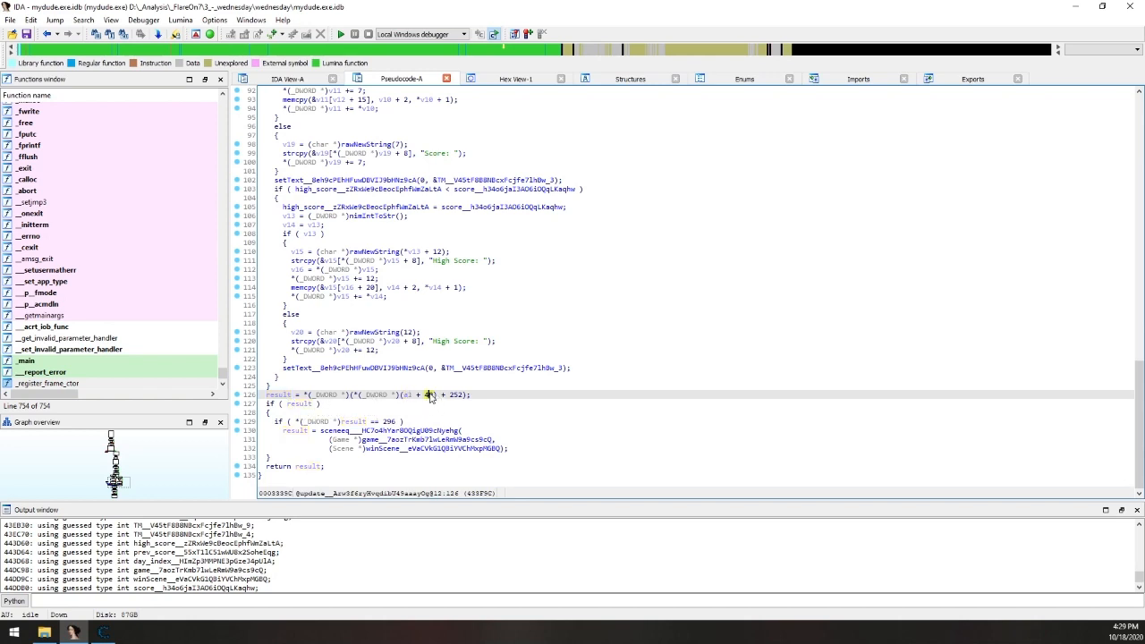
double_click(453, 395)
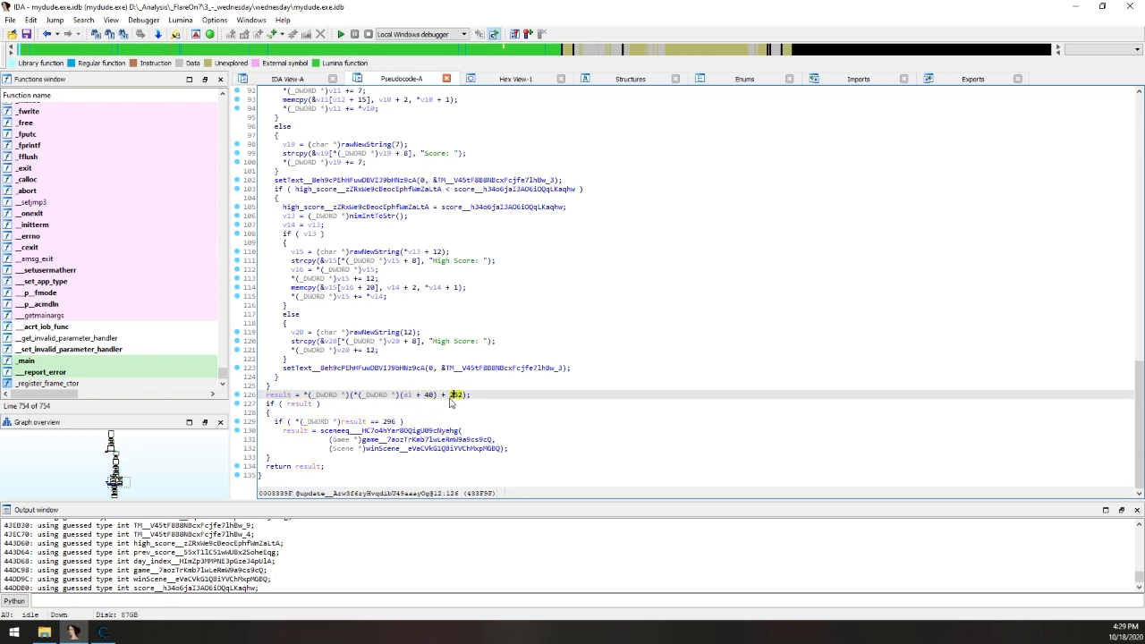
mouse_move(383, 414)
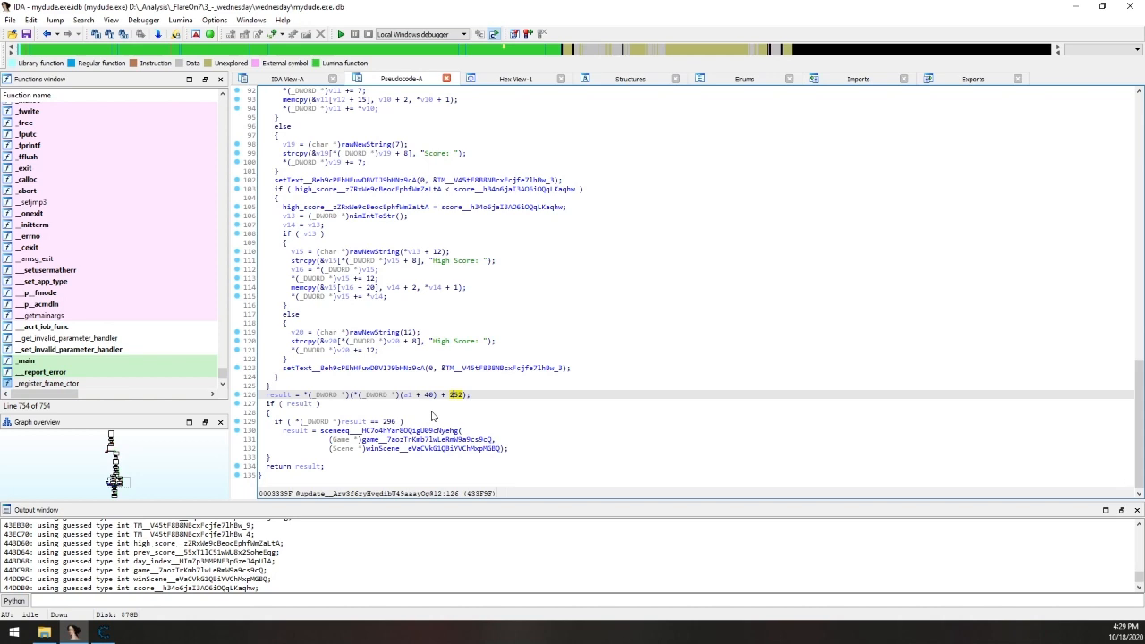
mouse_move(496, 409)
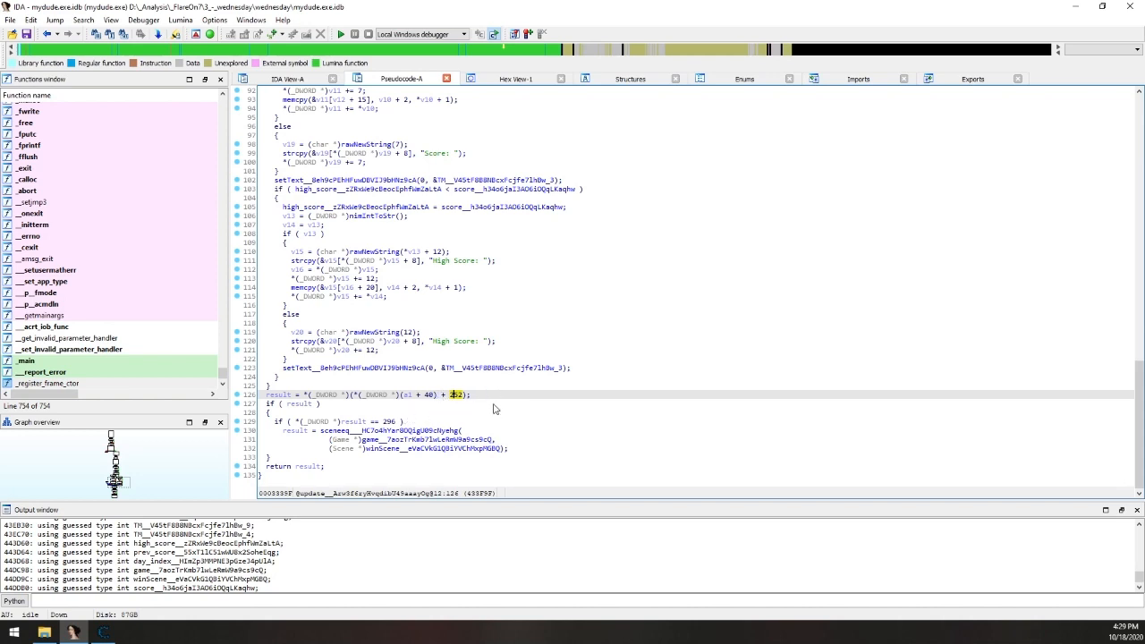
mouse_move(500, 402)
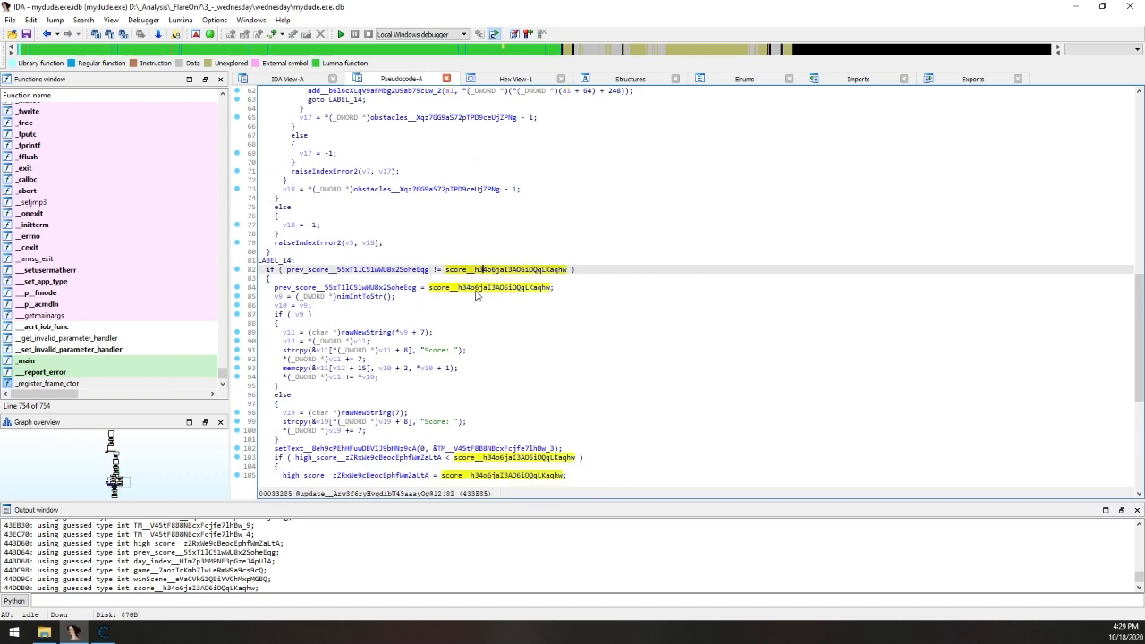
mouse_move(426, 277)
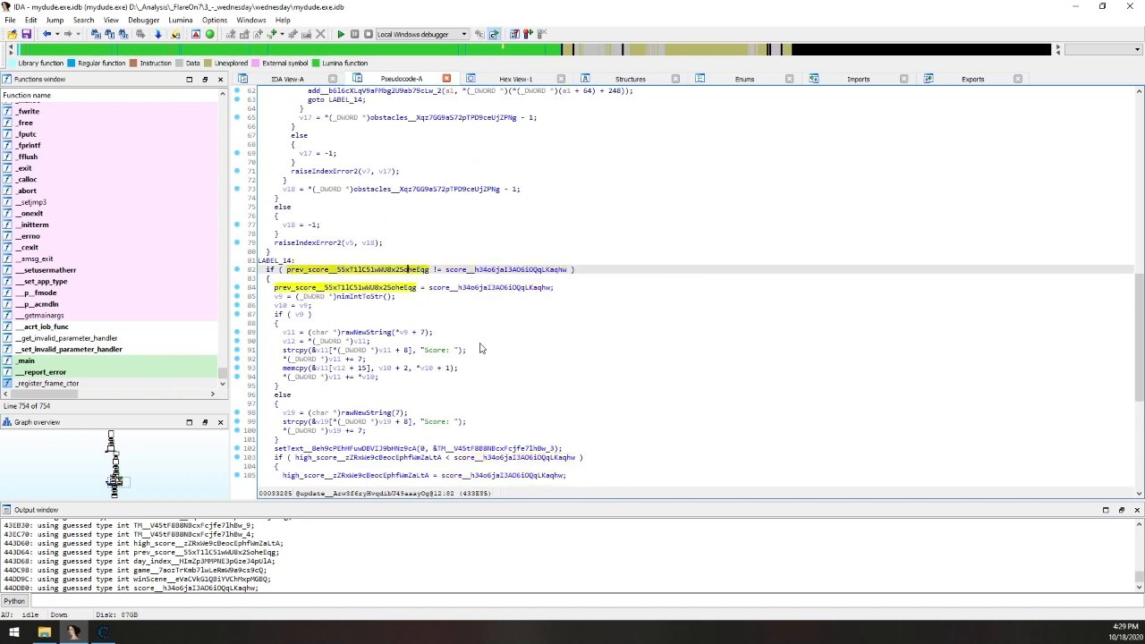
mouse_move(402, 331)
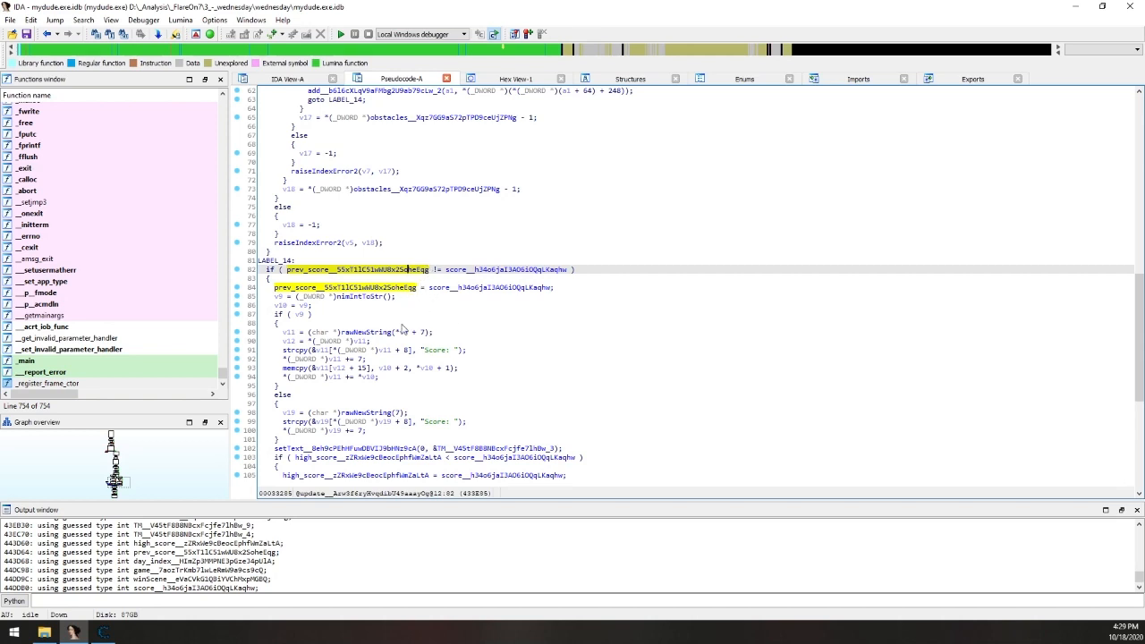
scroll(down, 3)
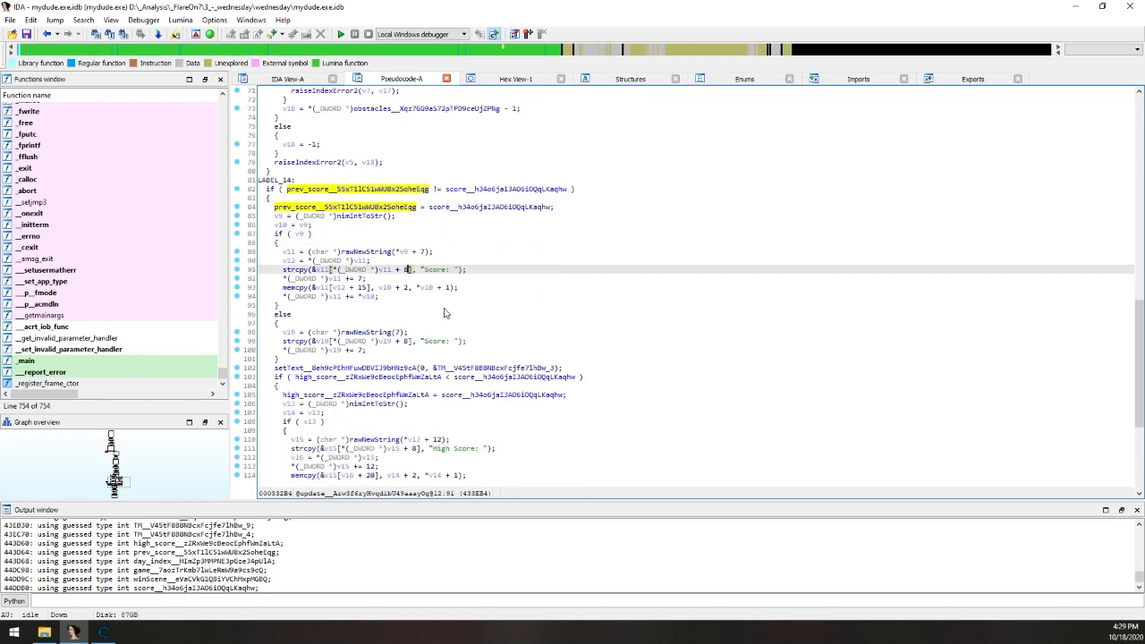
mouse_move(455, 314)
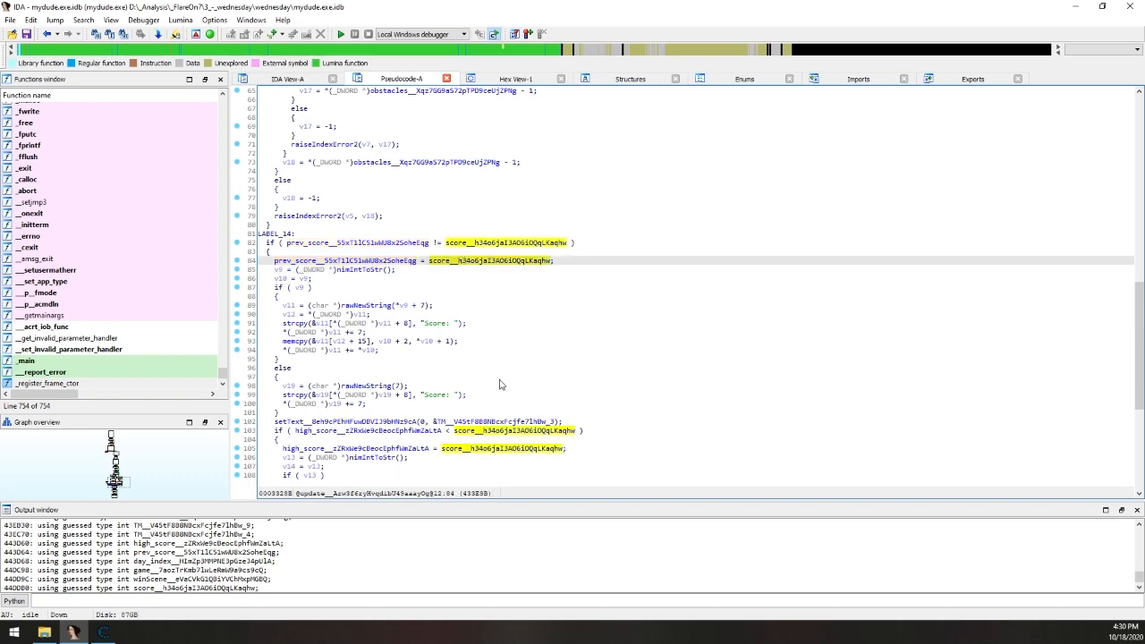
mouse_move(505, 376)
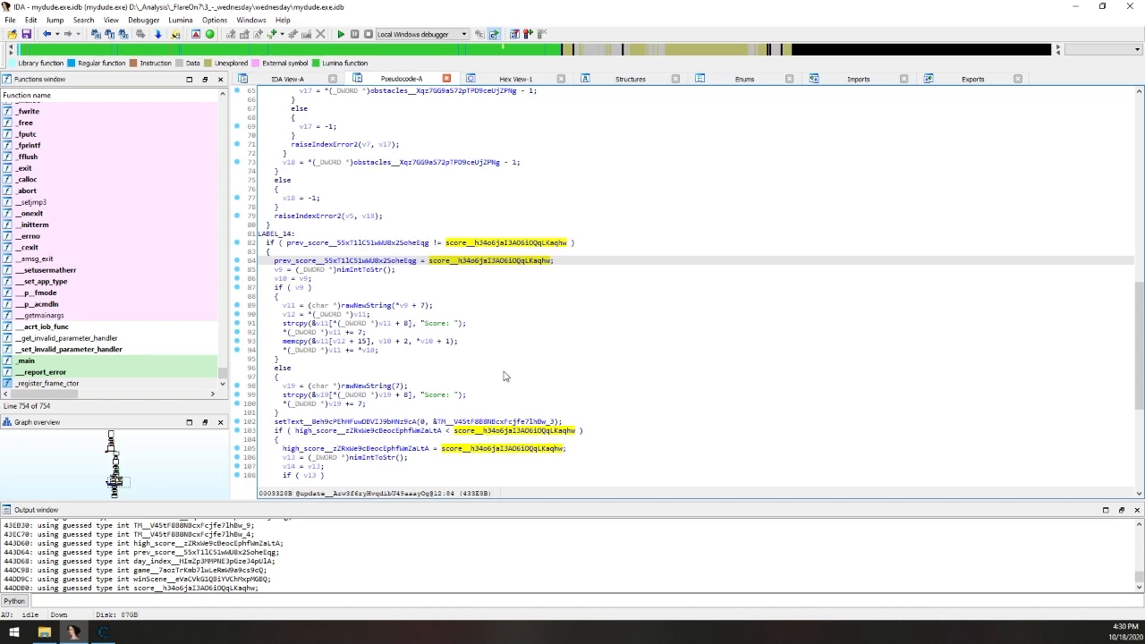
mouse_move(508, 364)
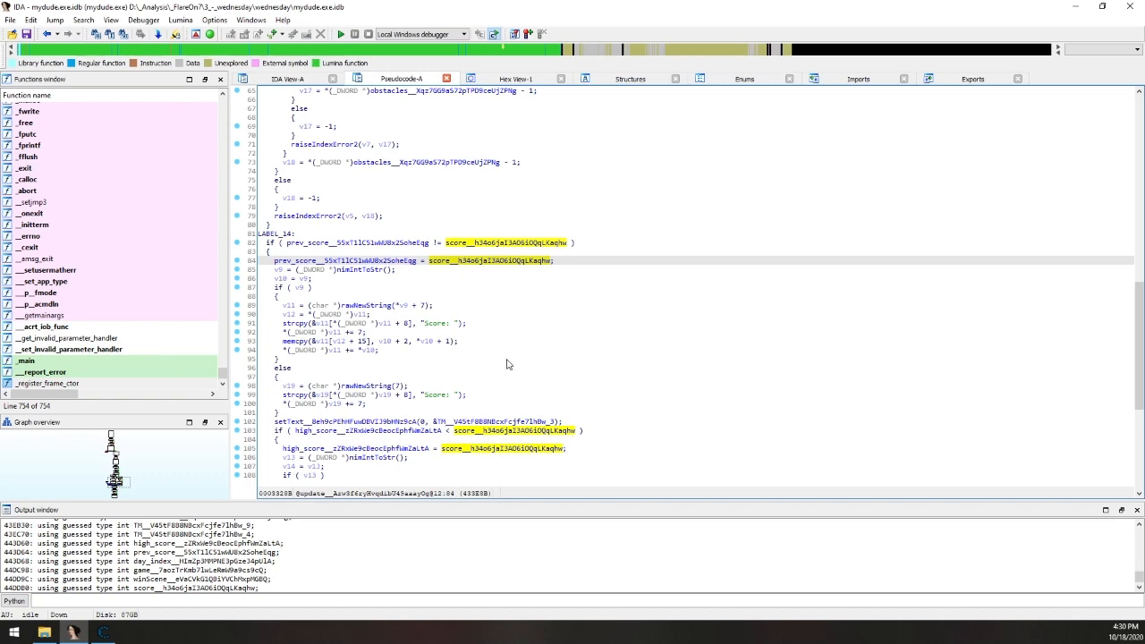
scroll(down, 3)
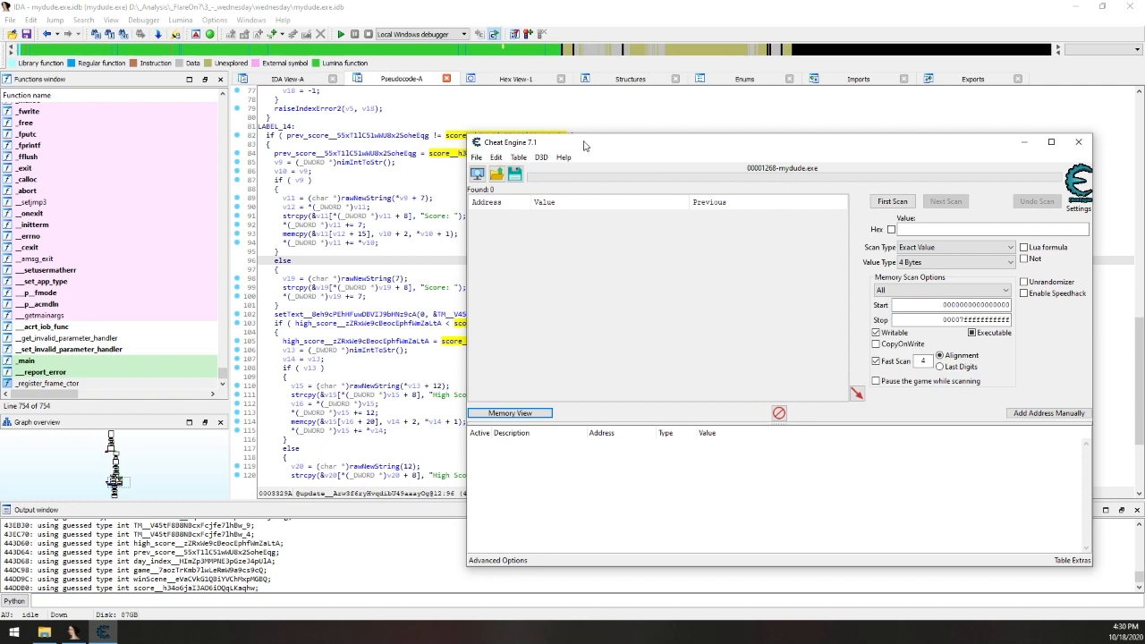
mouse_move(510, 380)
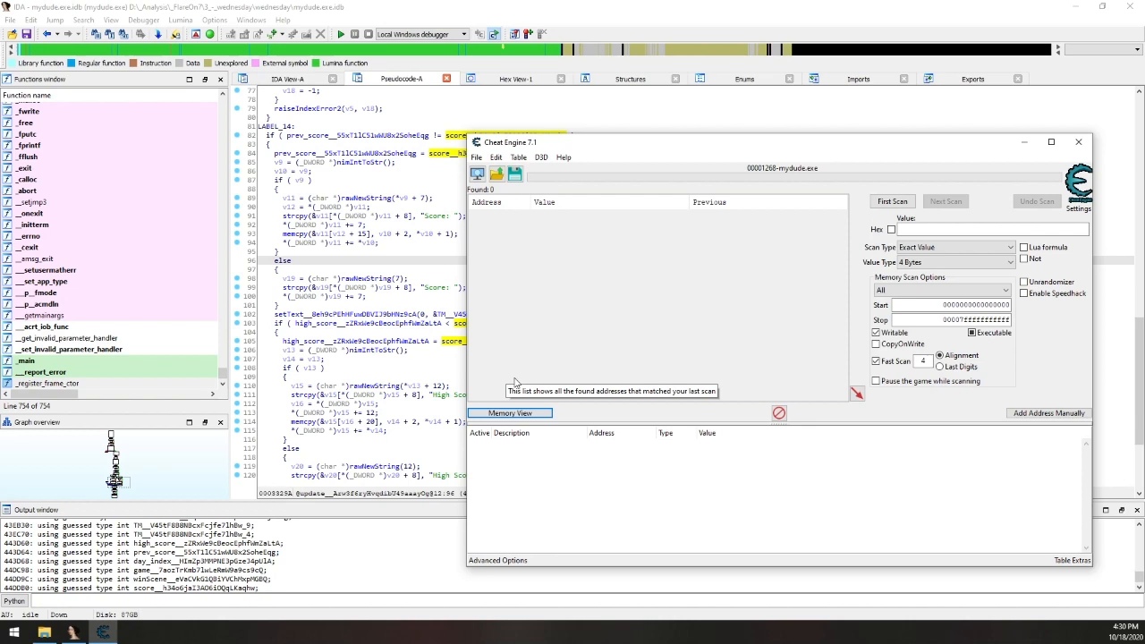
Bring Cheat Engine forward and show its File menu.
click(475, 157)
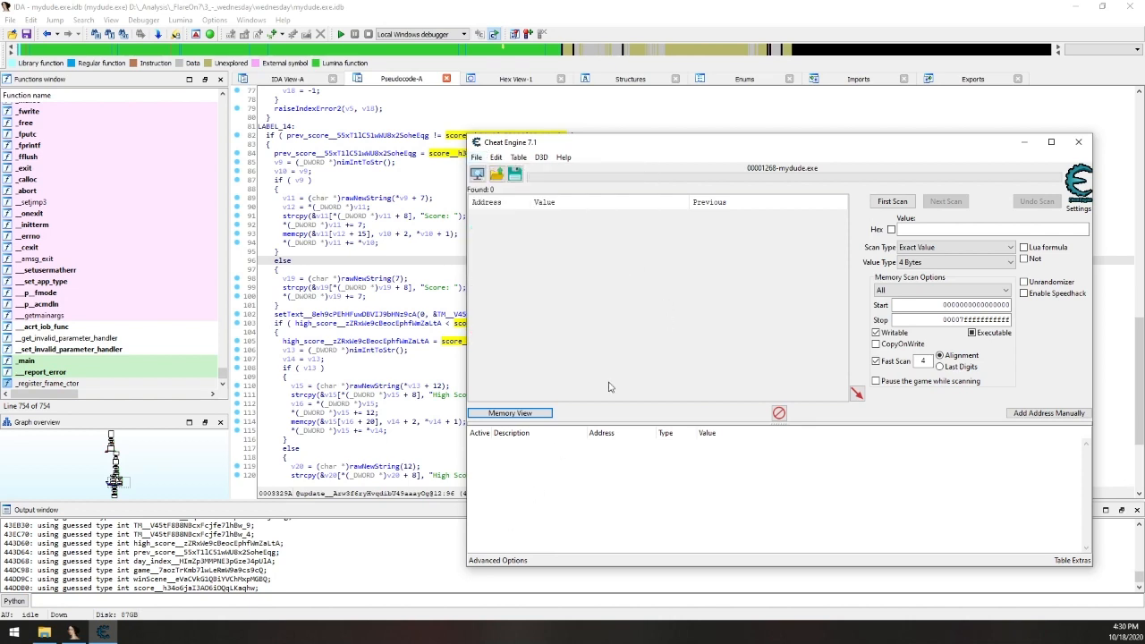
mouse_move(638, 331)
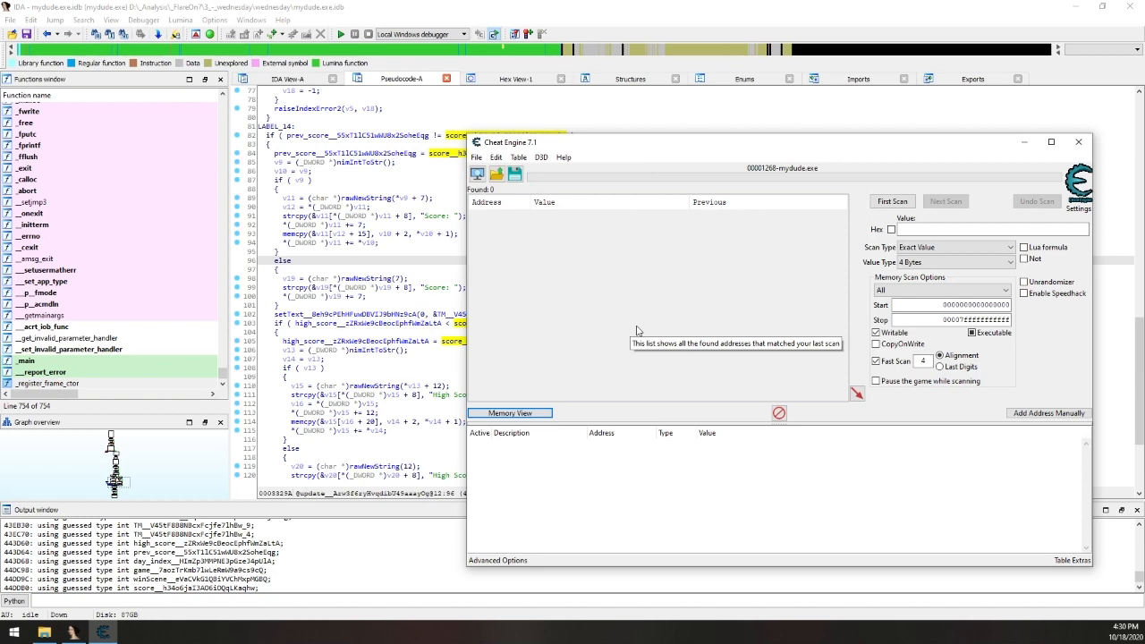
click(475, 158)
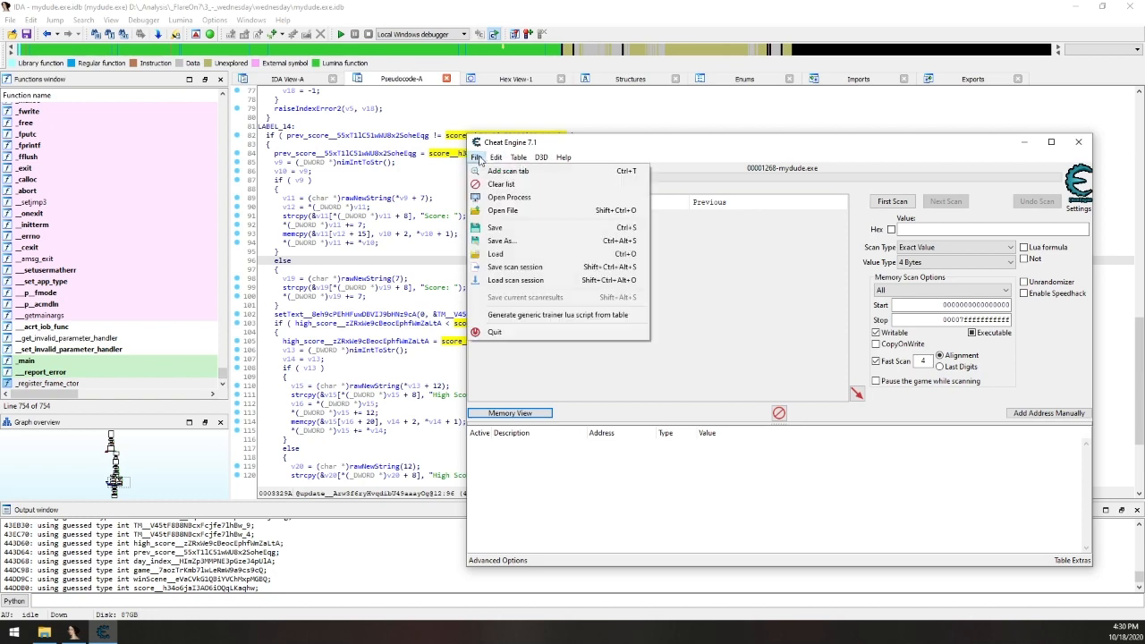
click(509, 197)
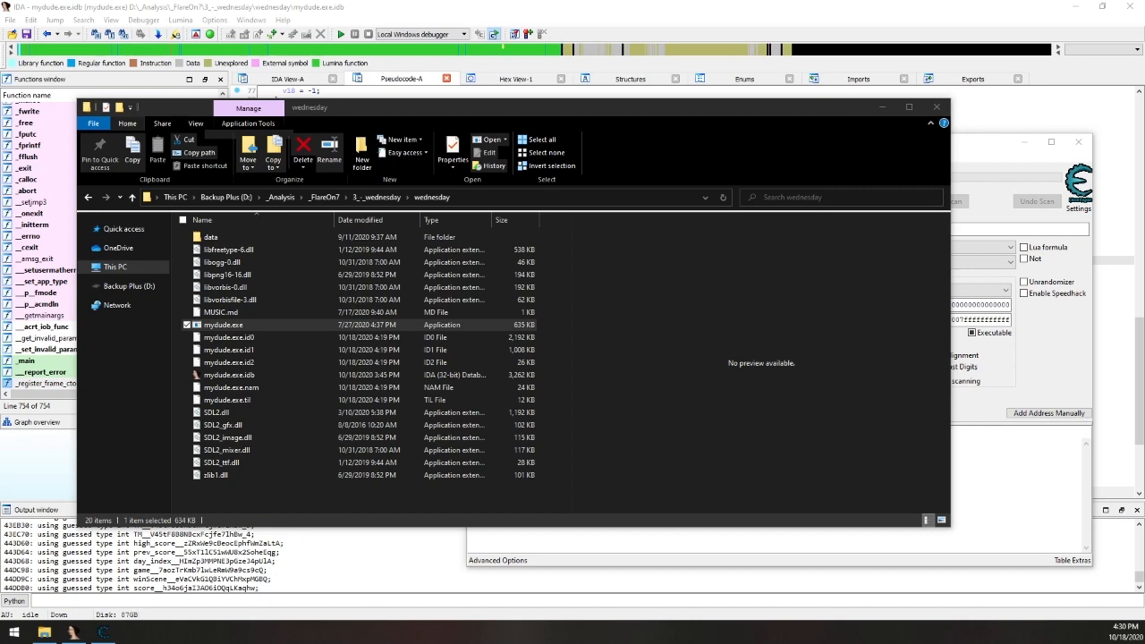
Run mydude.exe from the wednesday folder.
double_click(223, 324)
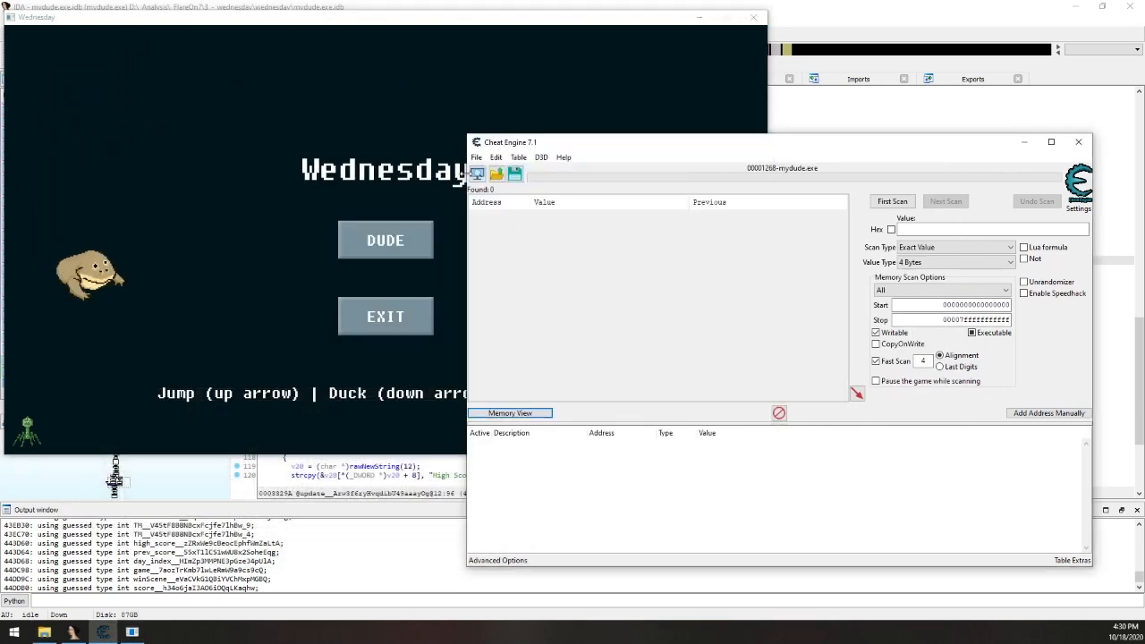
Attach Cheat Engine to the 00002F18-mydude.exe process.
click(476, 173)
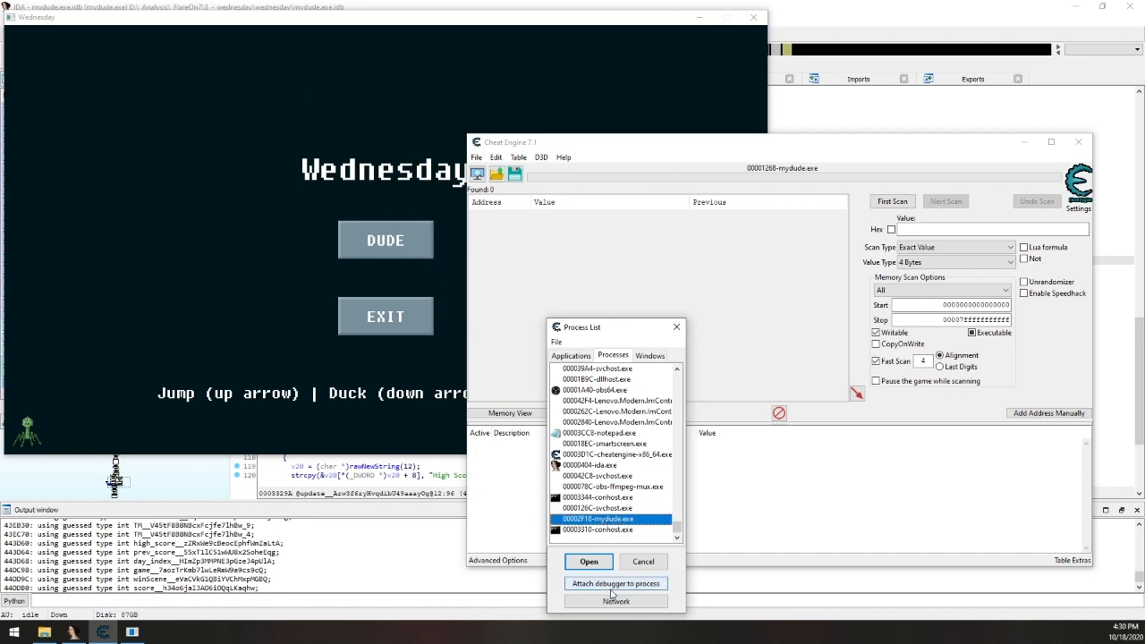
click(590, 562)
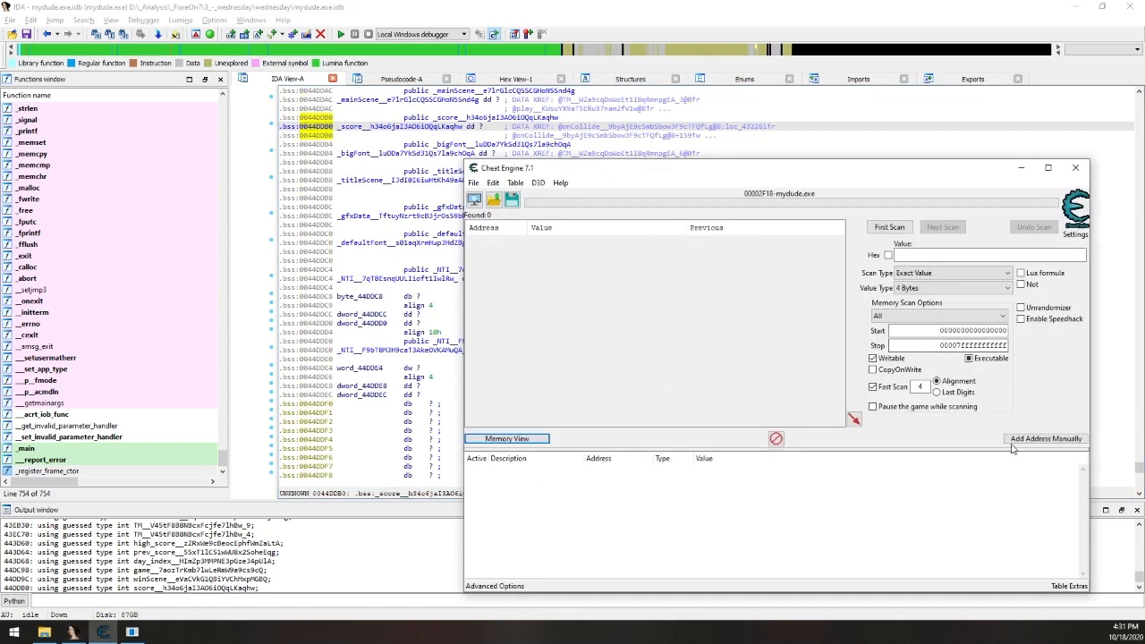
Manually add Score and High Score (00443D60) as 4-byte entries in the address table.
click(1048, 440)
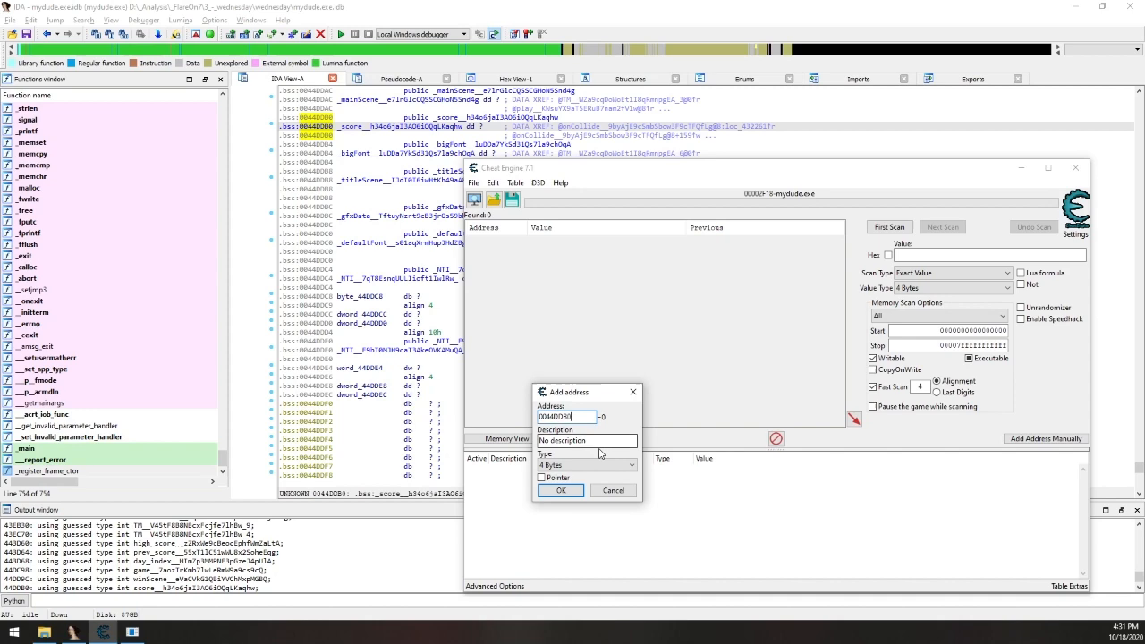
text(Score)
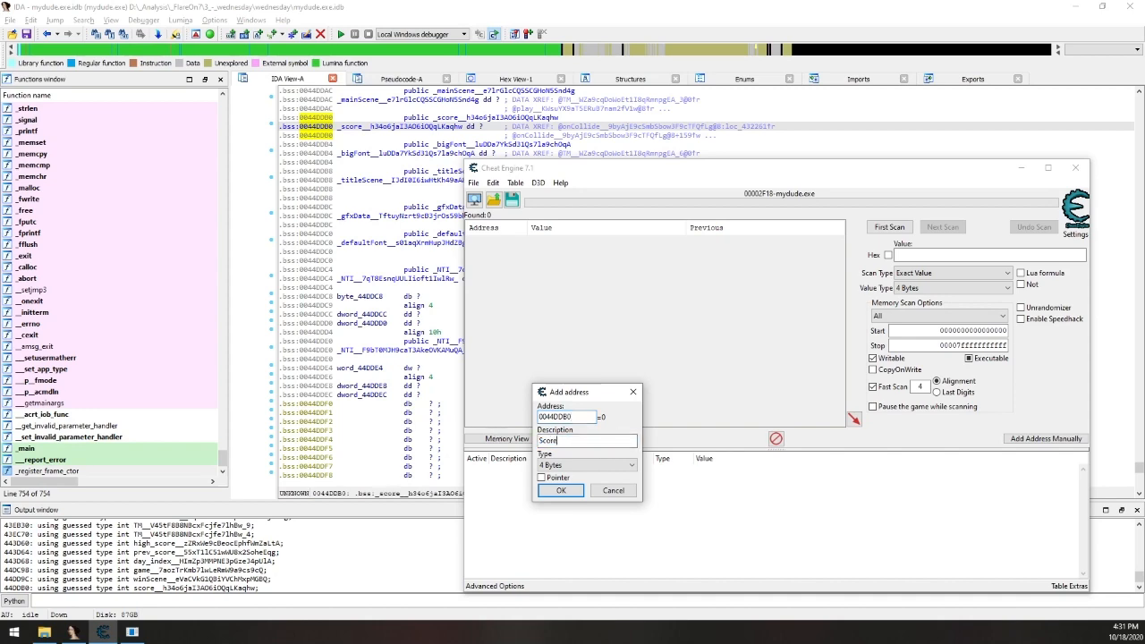
click(560, 490)
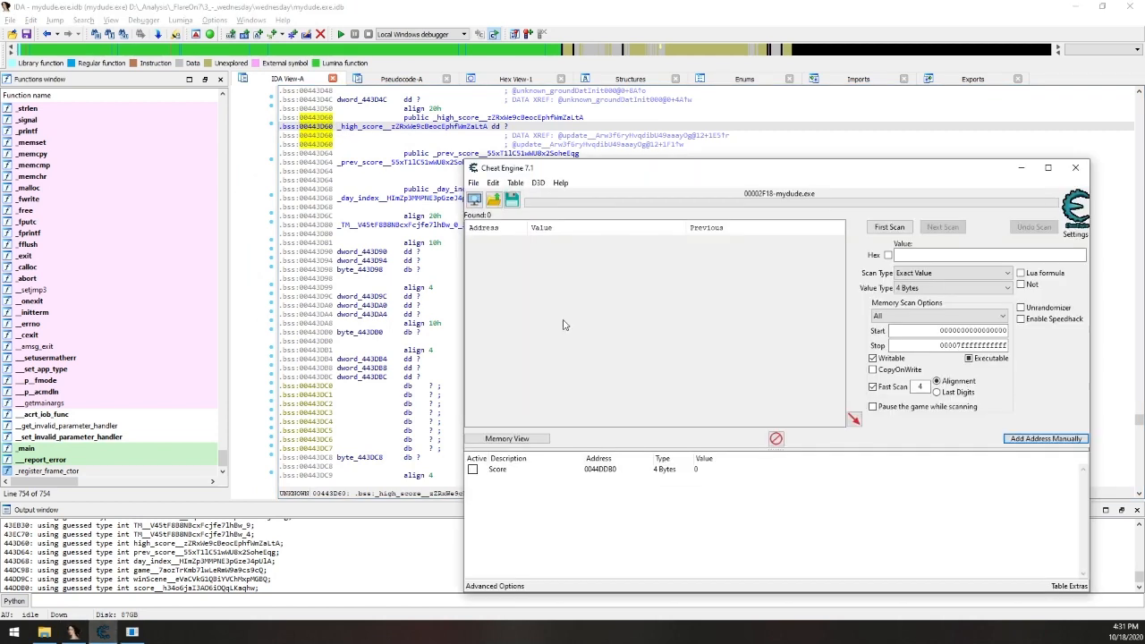
click(1047, 440)
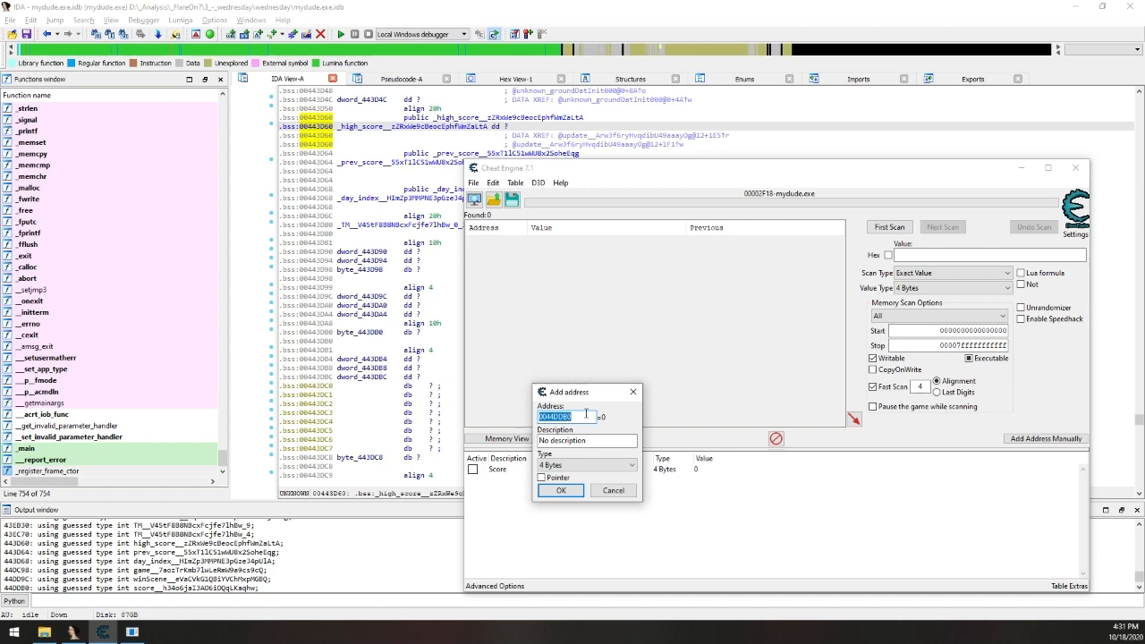
text(Hig)
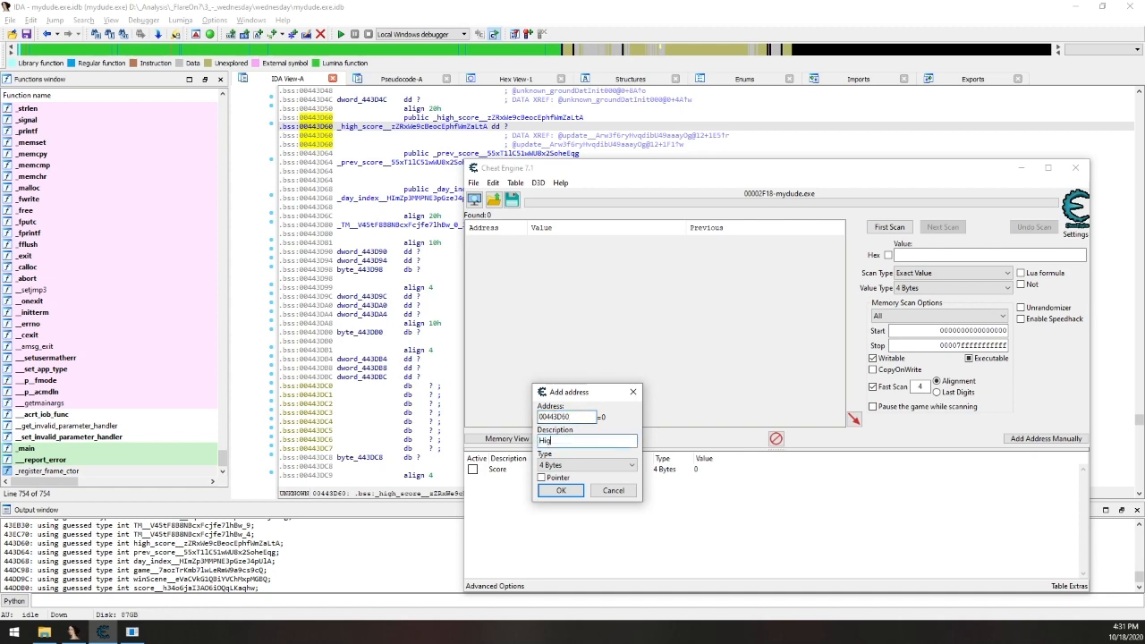
click(561, 491)
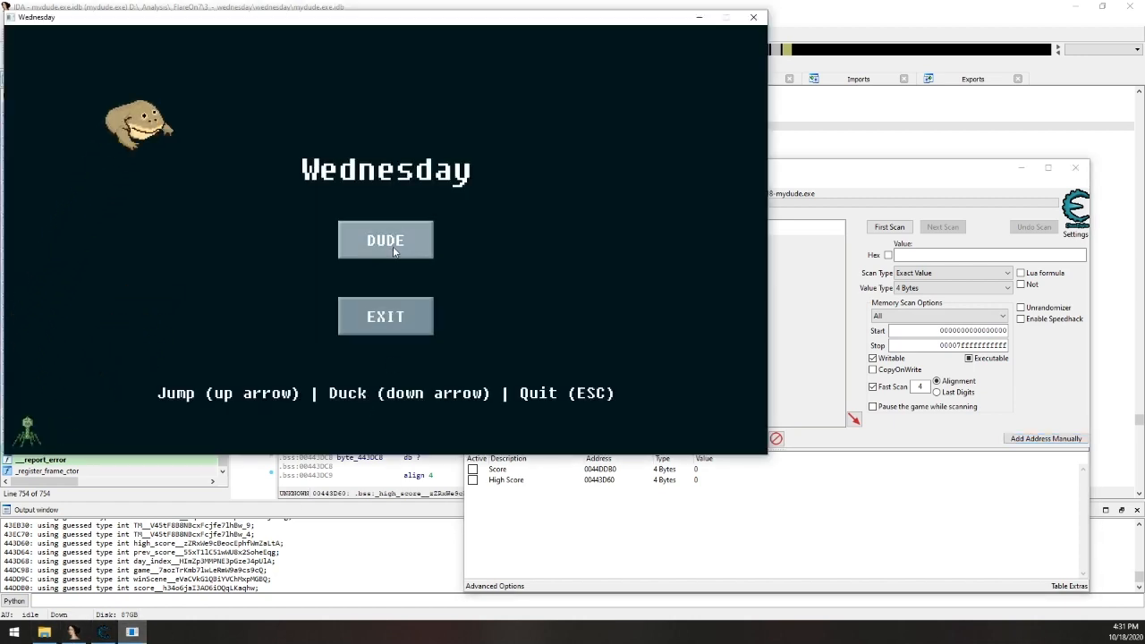
Start a DUDE run, then enable the speedhack and apply speed 0.
click(386, 240)
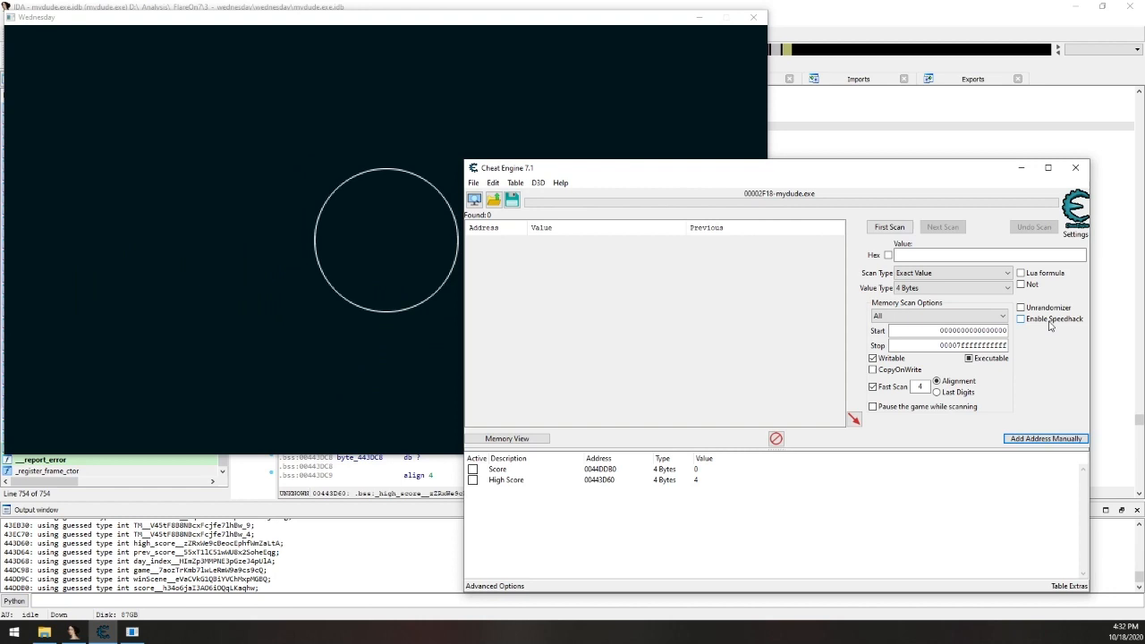
click(1022, 319)
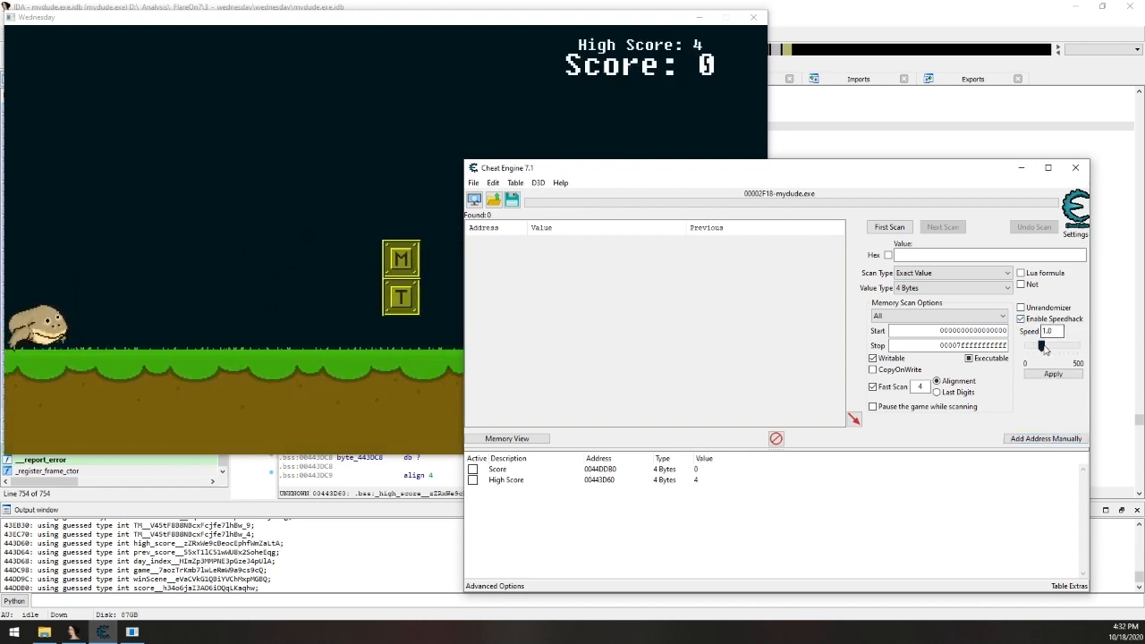
click(1050, 374)
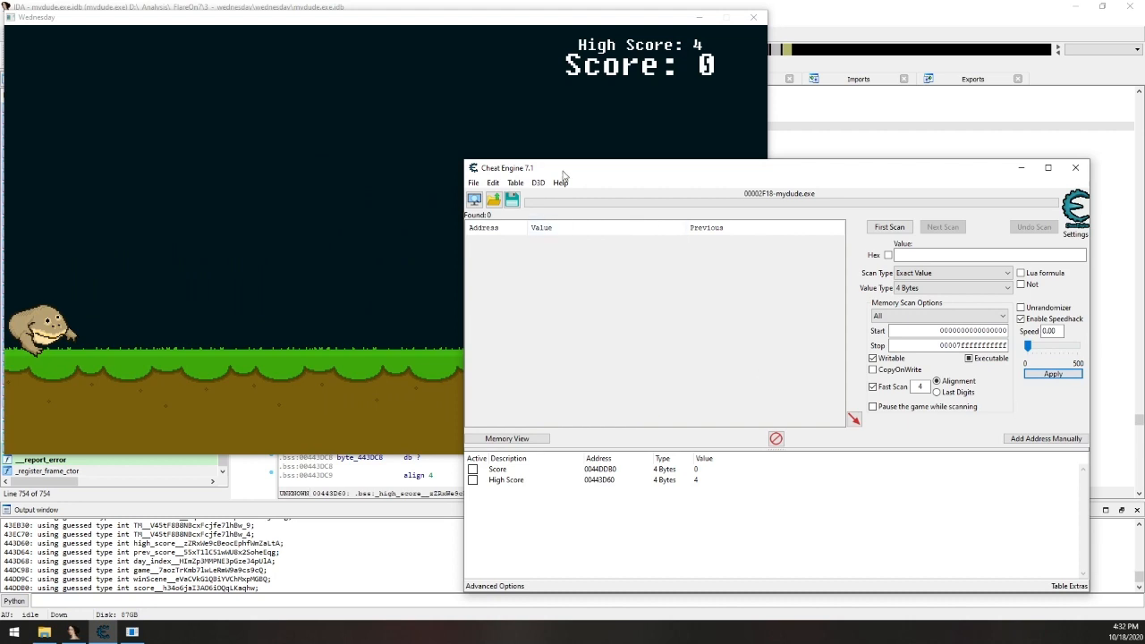
mouse_move(562, 174)
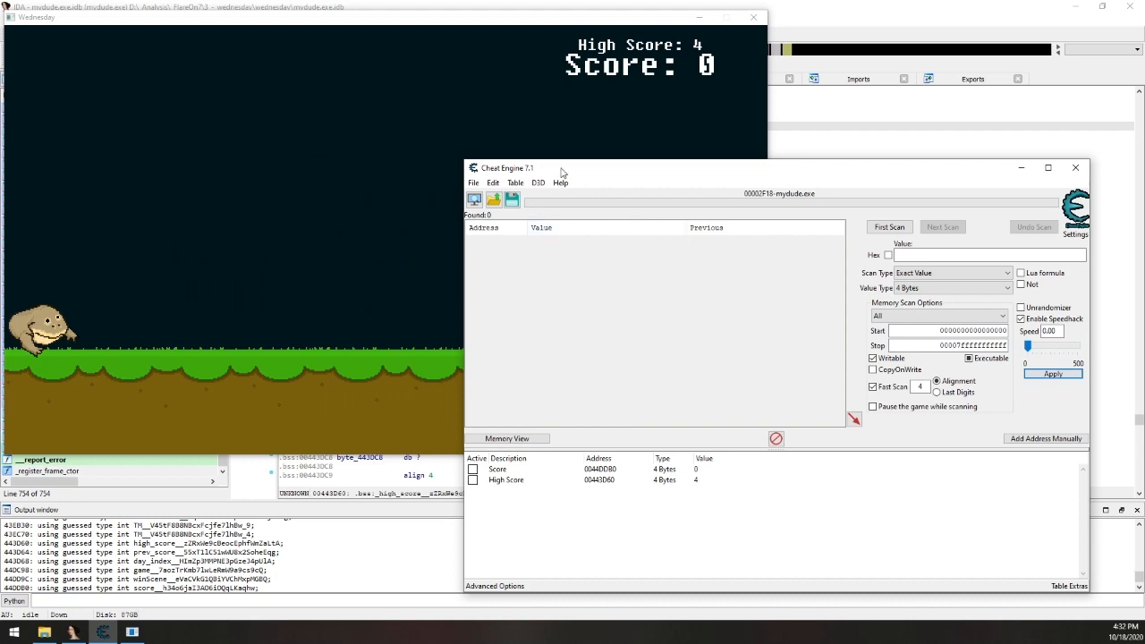
mouse_move(538, 401)
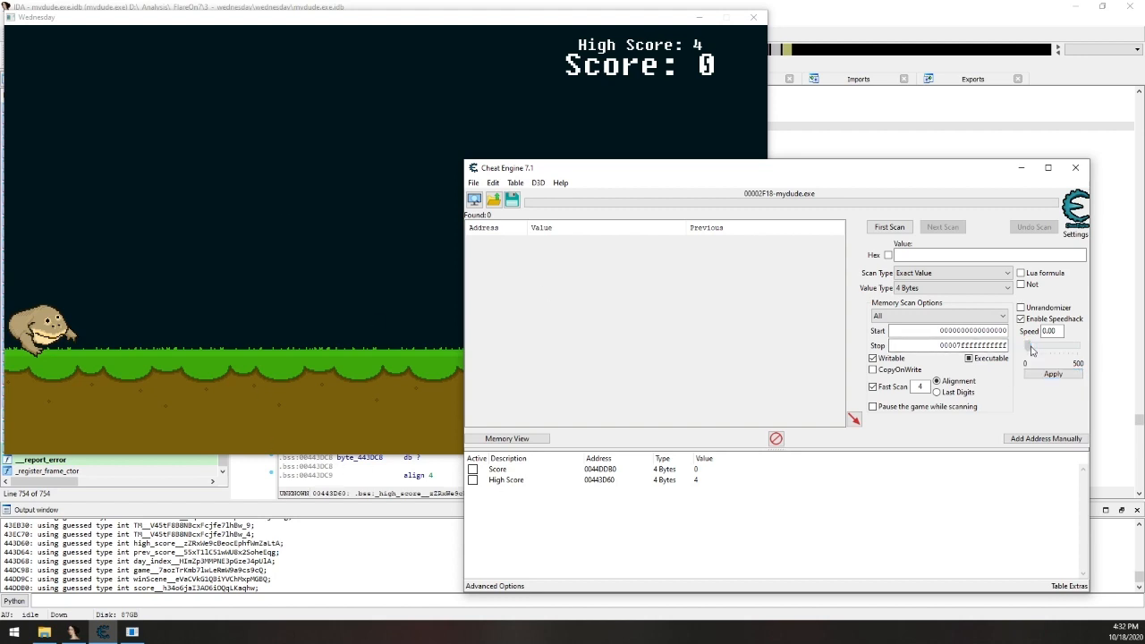
click(1051, 373)
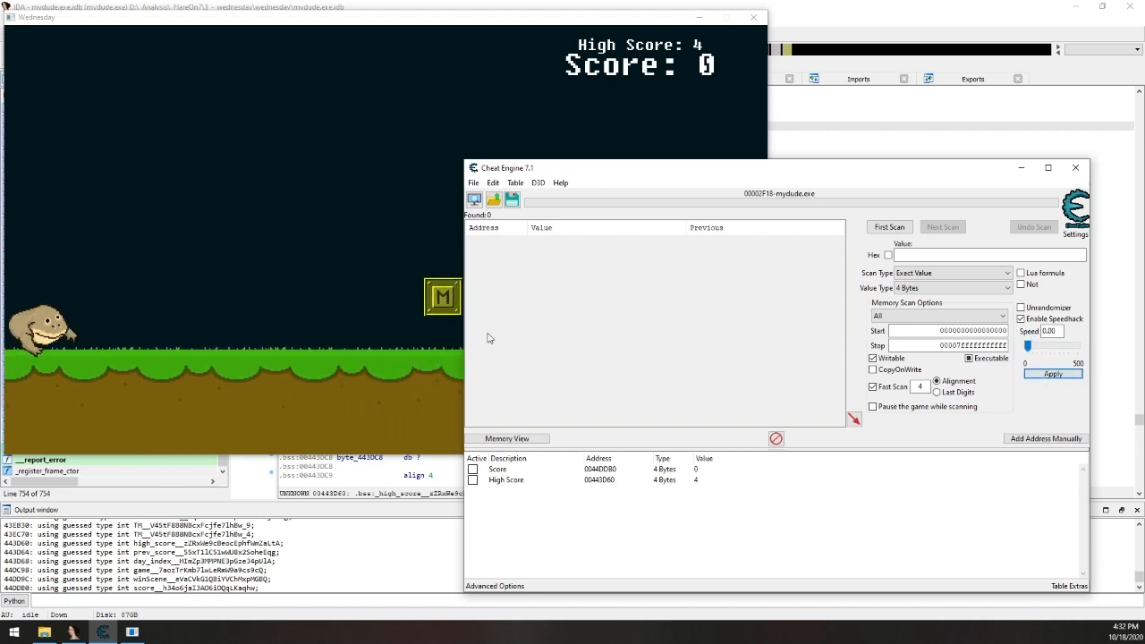
mouse_move(541, 151)
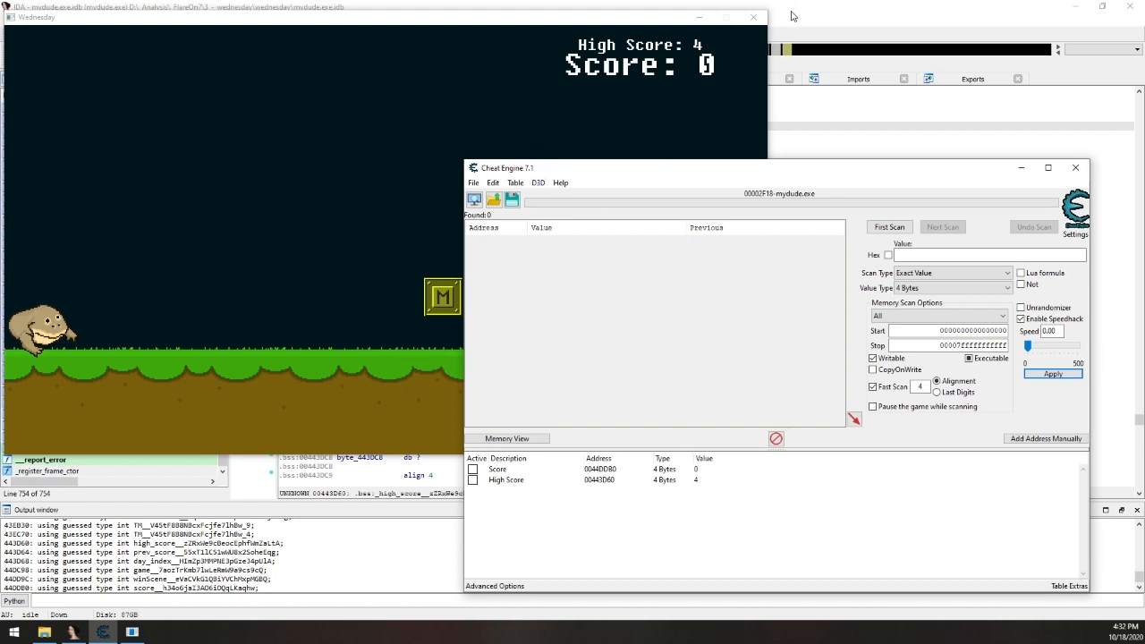
click(498, 469)
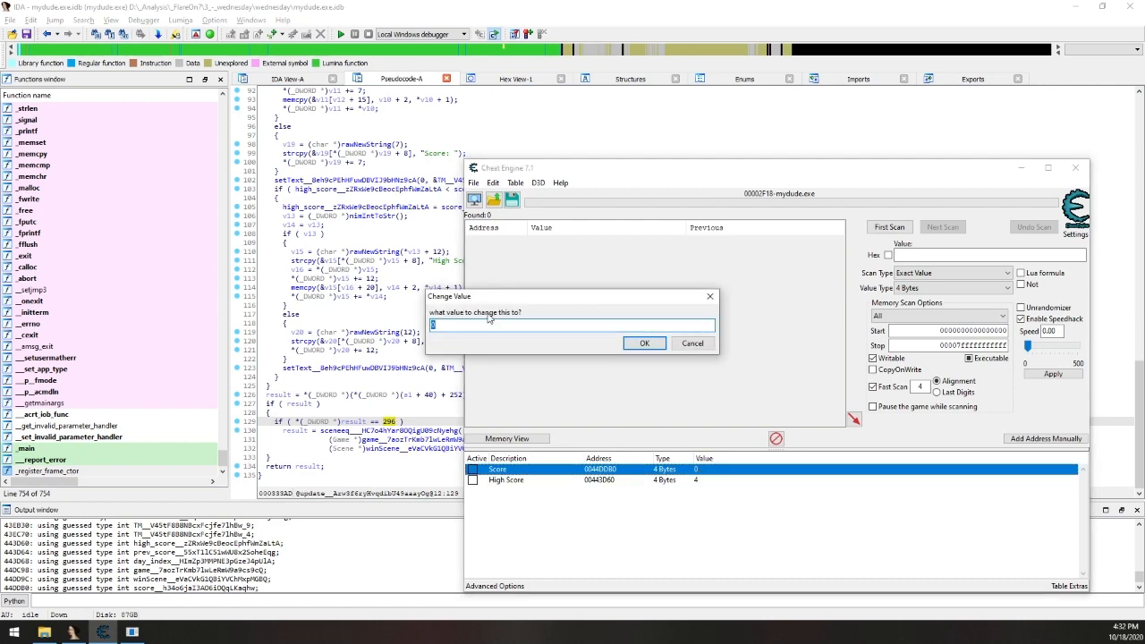
Change the Score value to 294.
text(296)
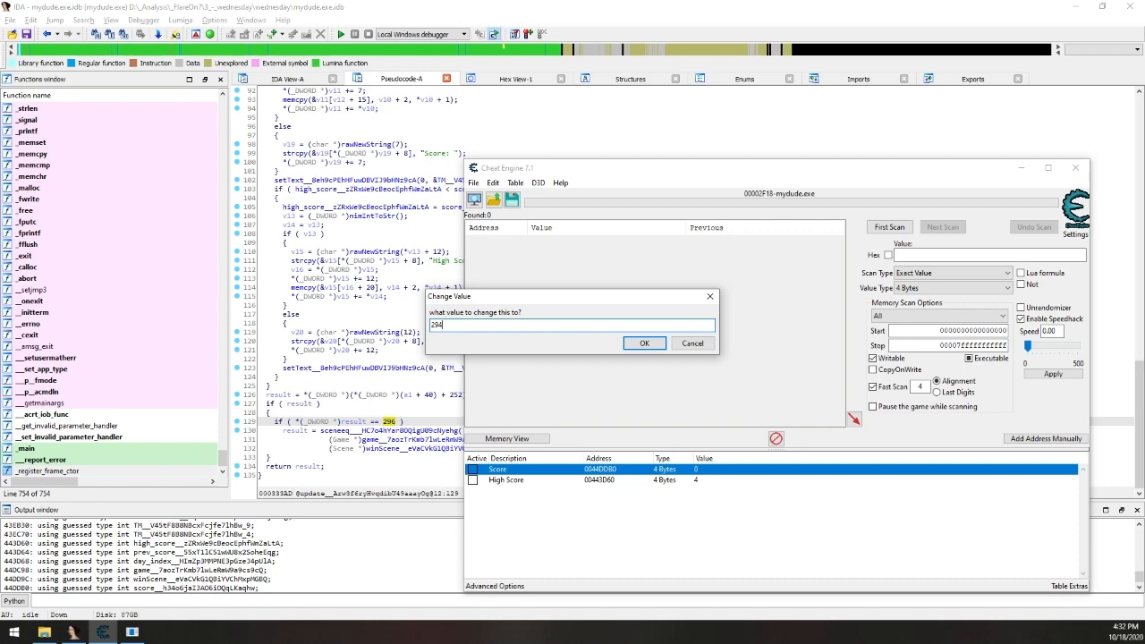
click(644, 343)
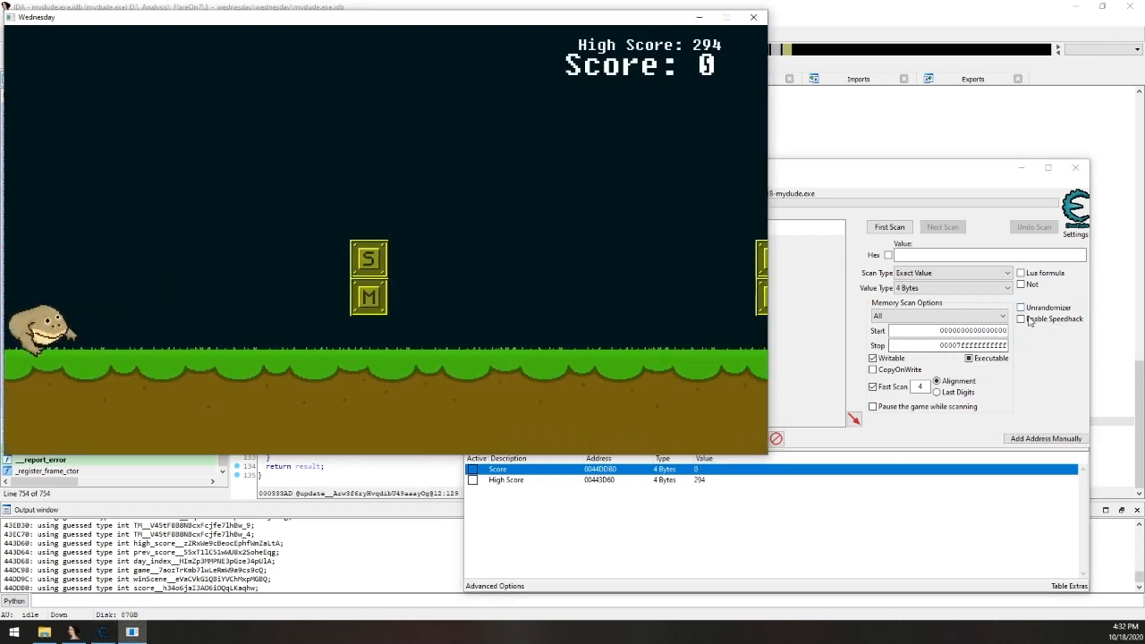
Turn Speedhack back on and change the Score value to 300.
click(1021, 319)
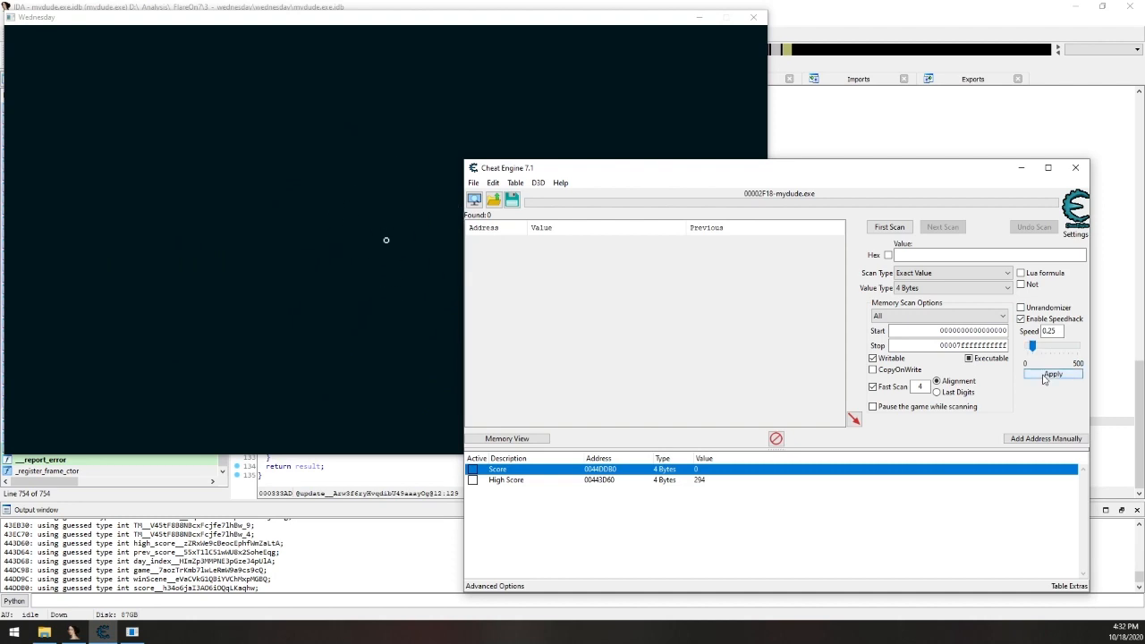
double_click(696, 469)
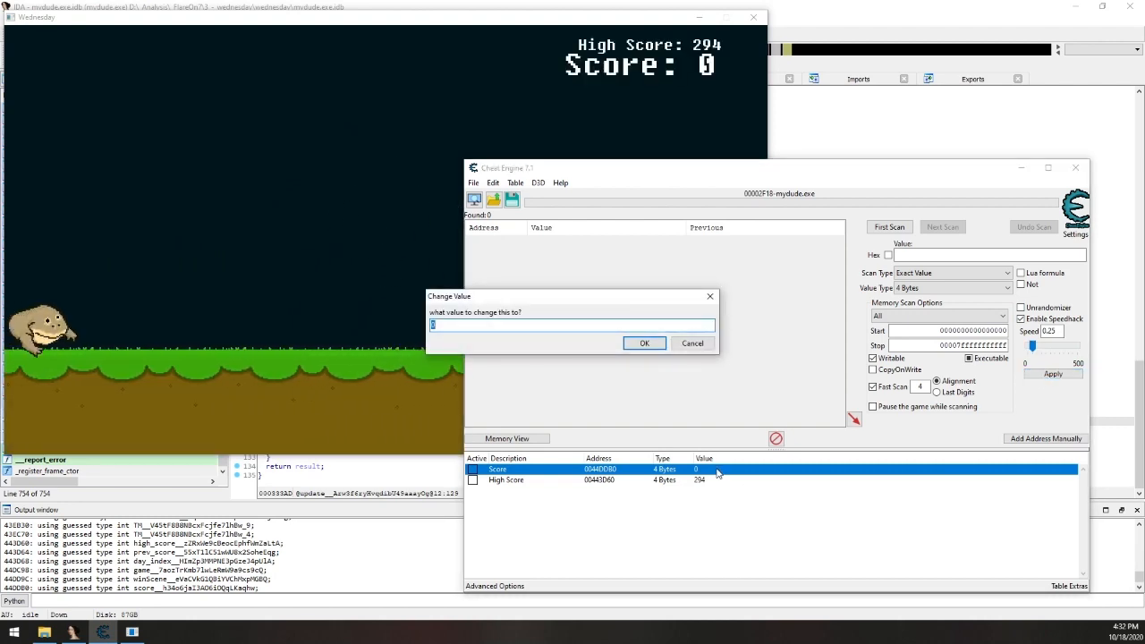
click(644, 343)
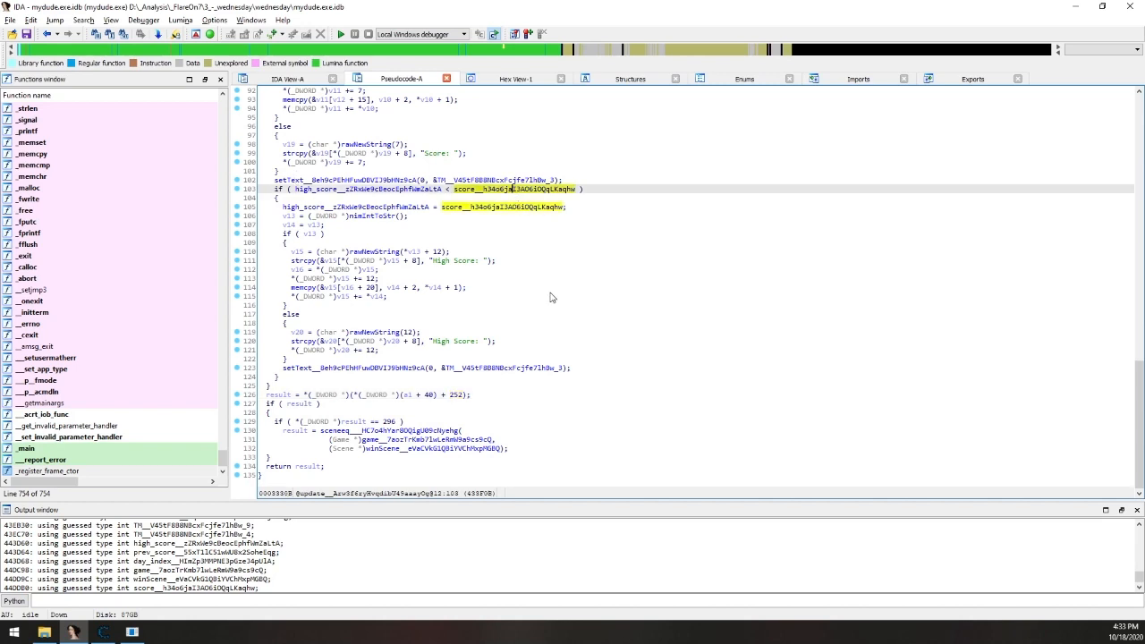
mouse_move(383, 430)
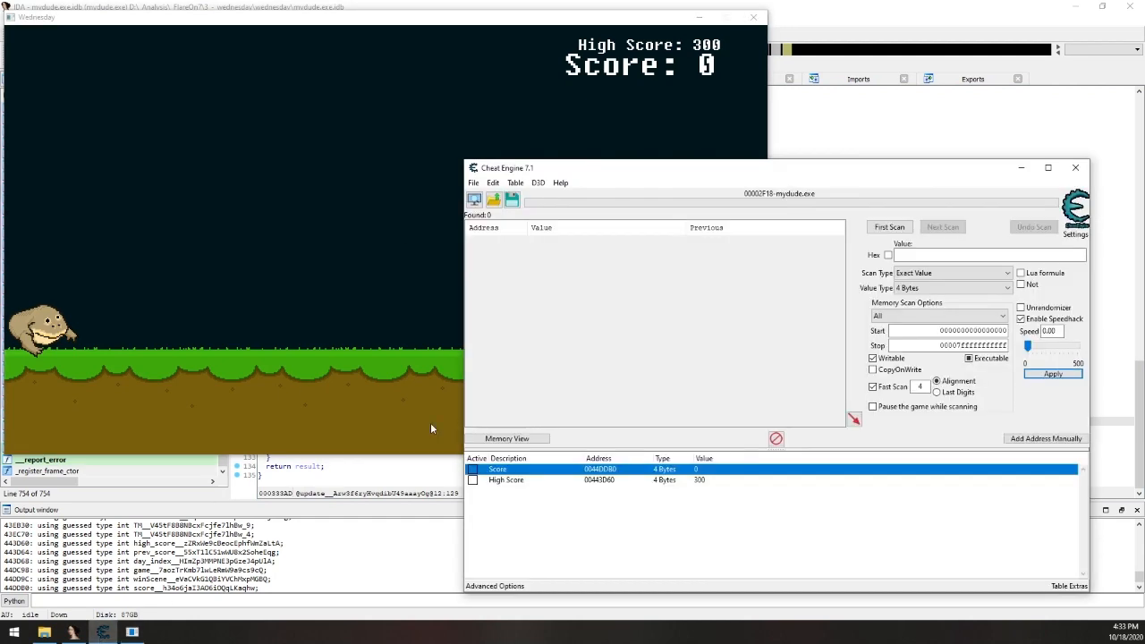
mouse_move(590, 191)
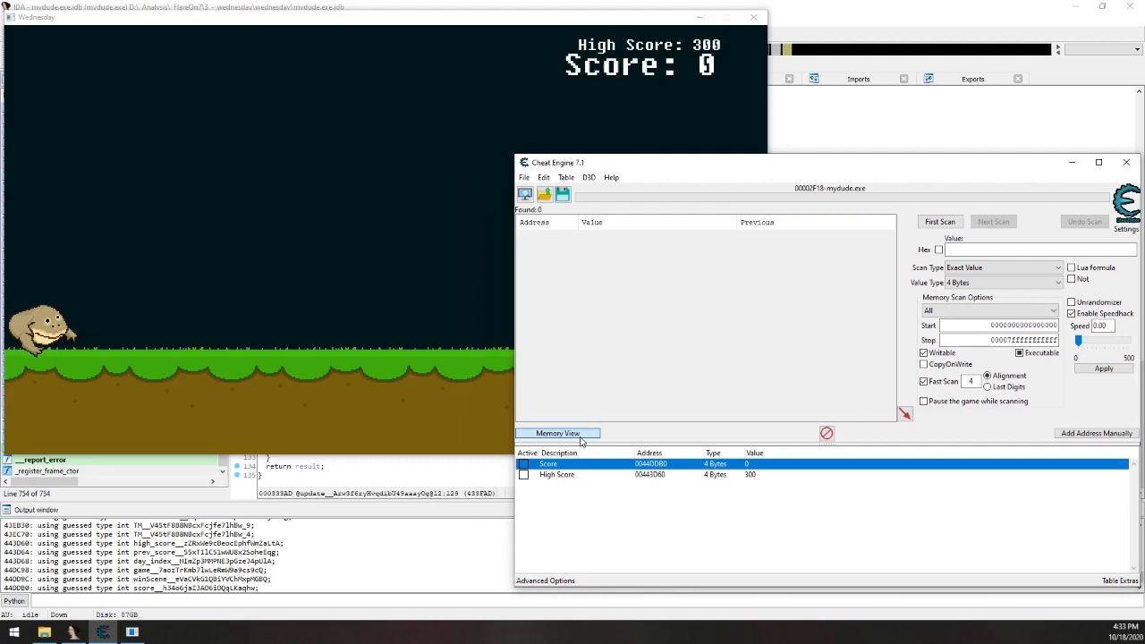
In Memory View, start reassembling cmp [eax],00000128 at mydude.exe+33FAD, typing 0000004.
click(558, 433)
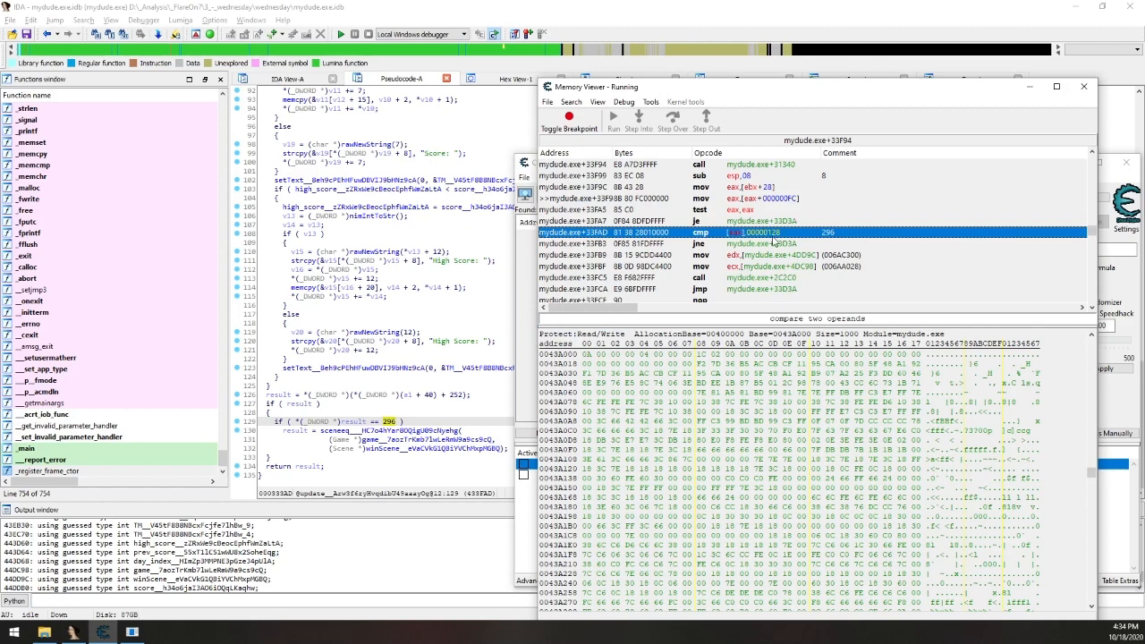
mouse_move(783, 234)
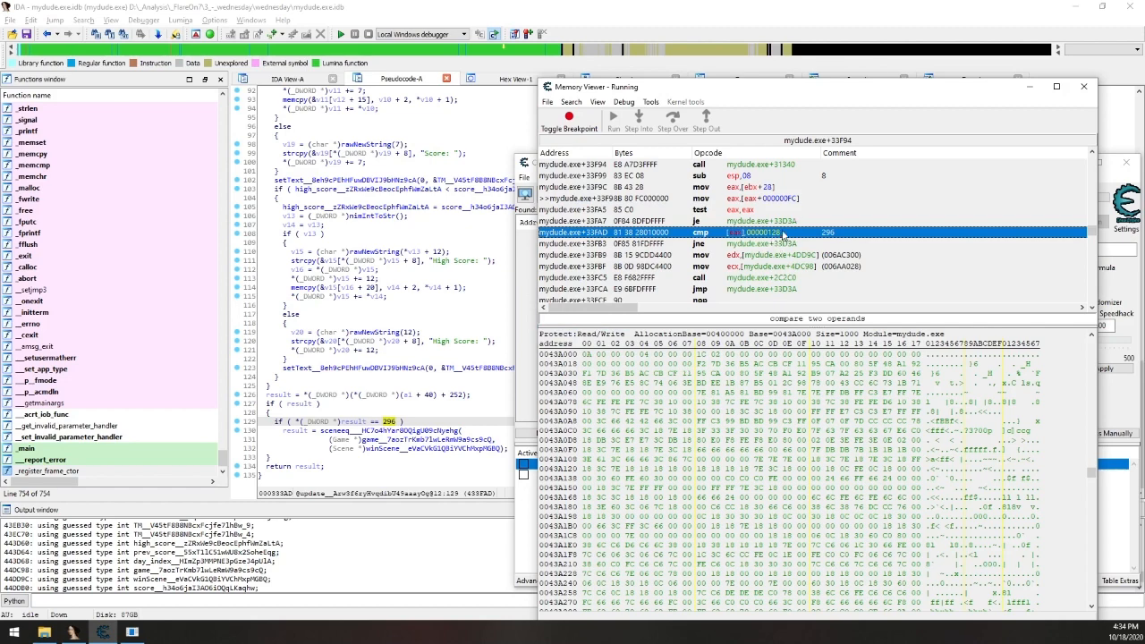
mouse_move(826, 236)
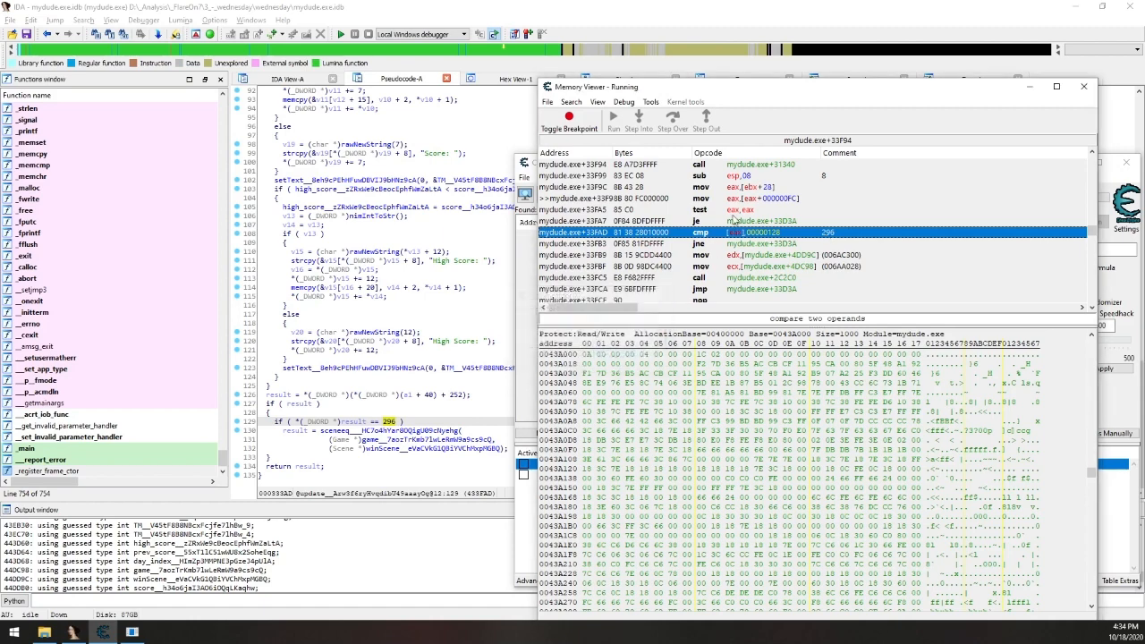
double_click(757, 233)
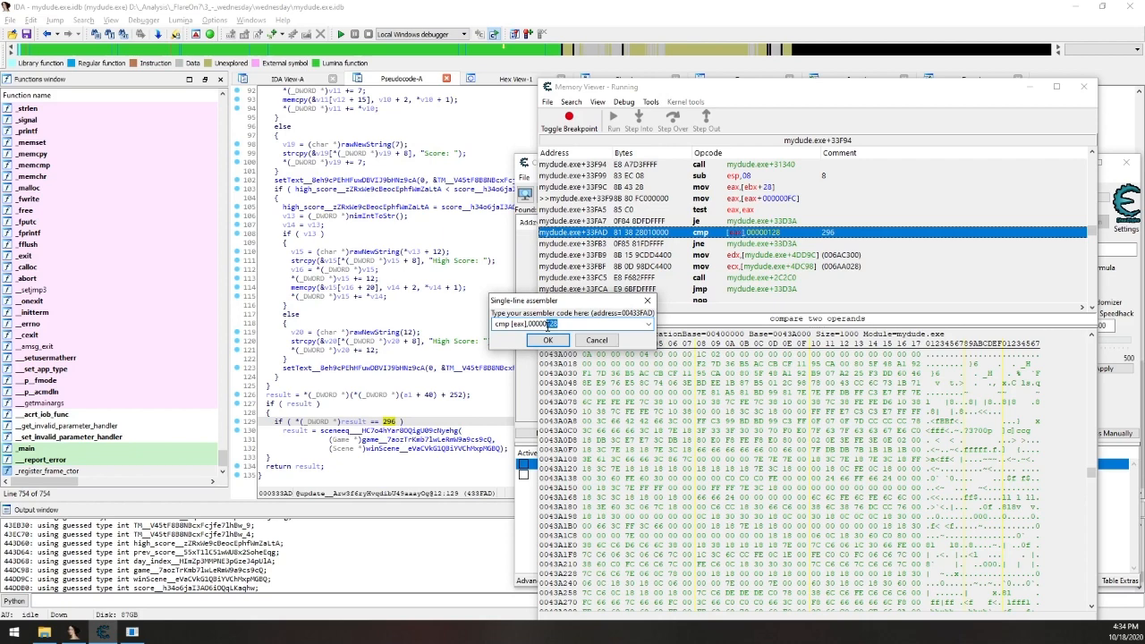
text(0000004)
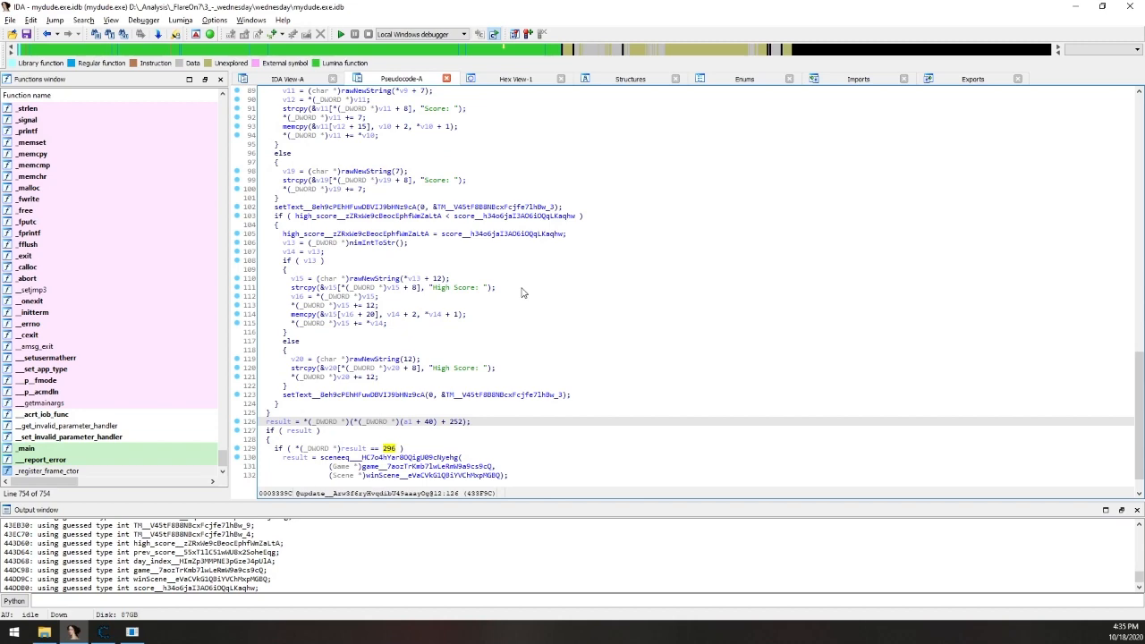
scroll(down, 3)
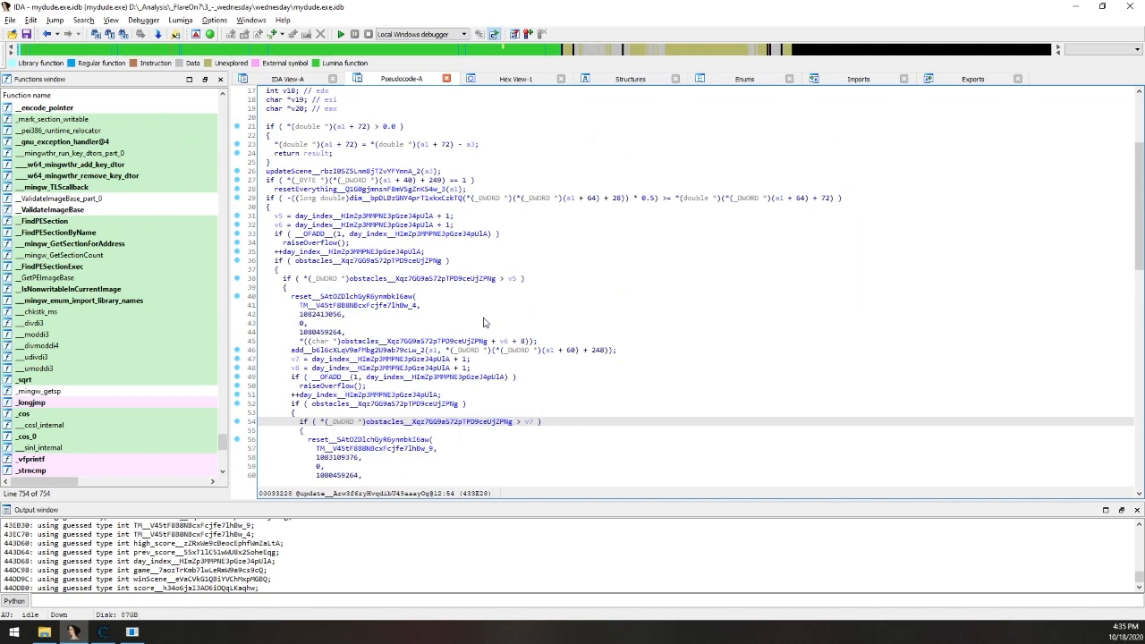
click(397, 260)
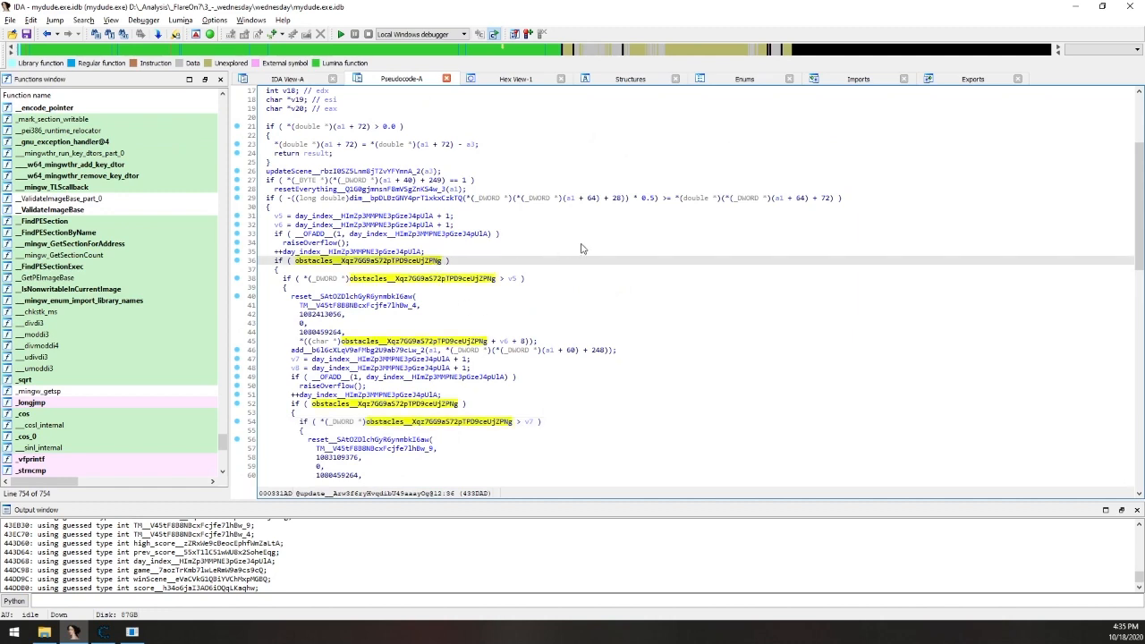
mouse_move(366, 186)
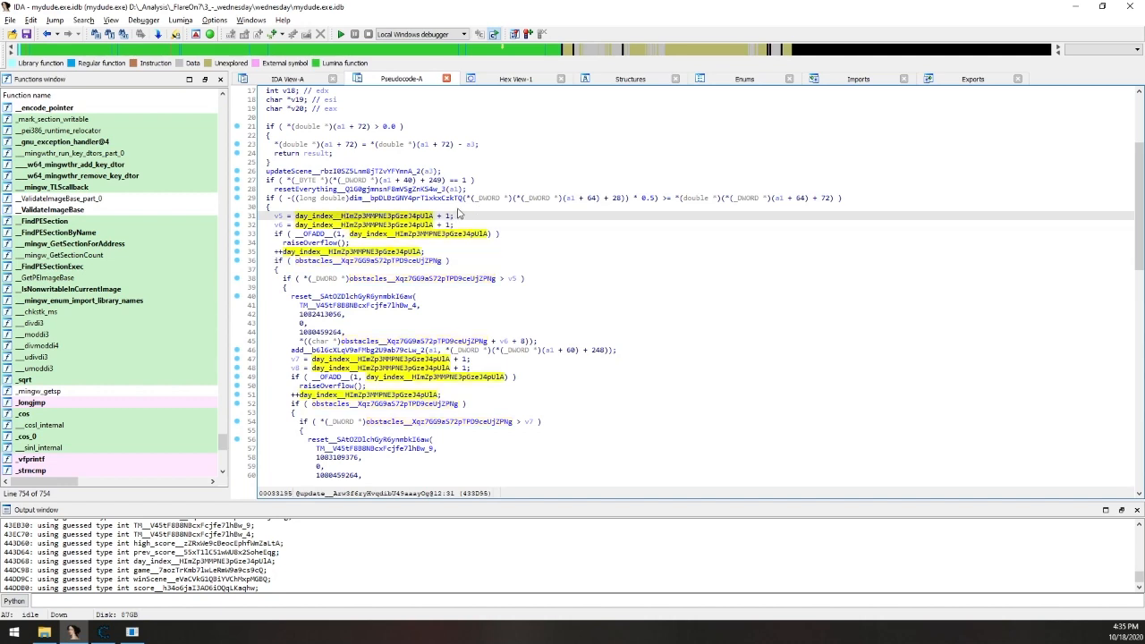
mouse_move(464, 263)
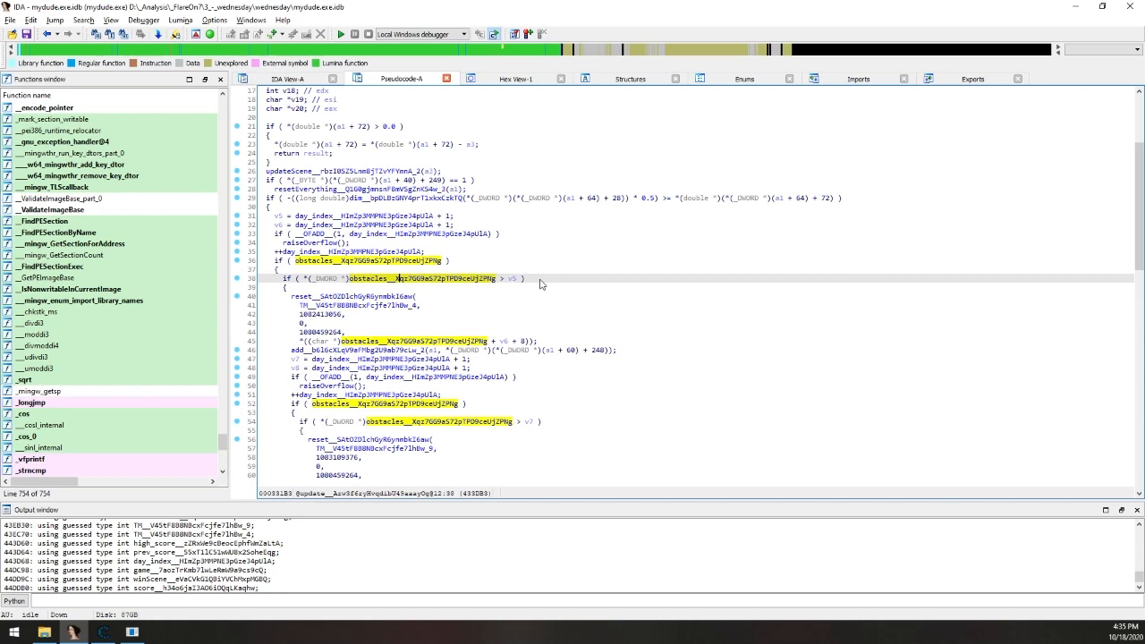
mouse_move(468, 301)
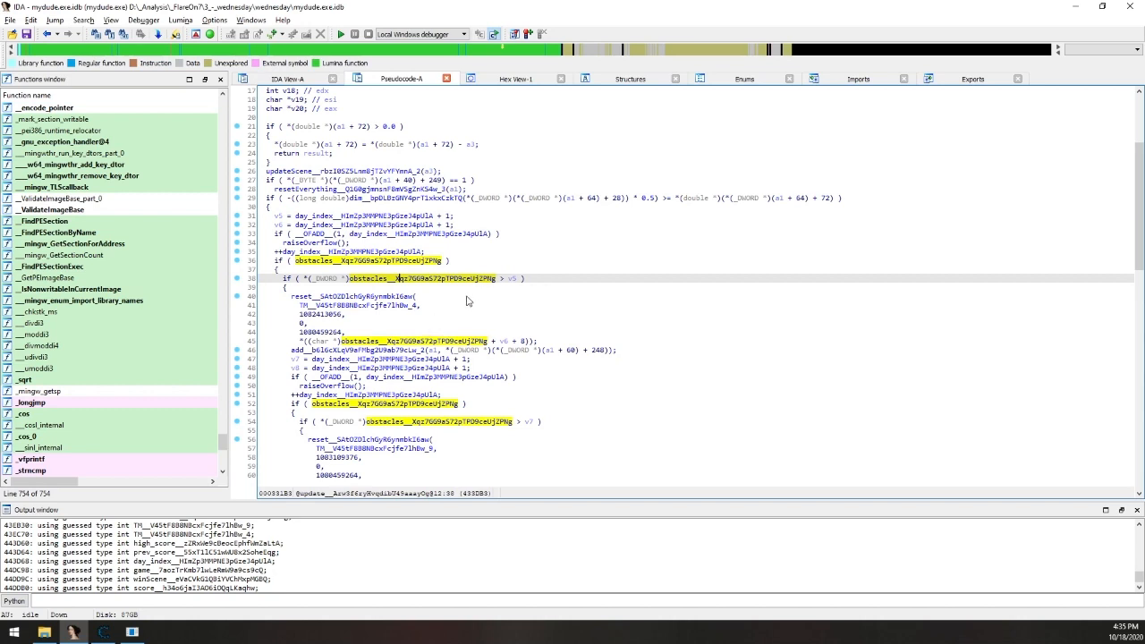
scroll(down, 3)
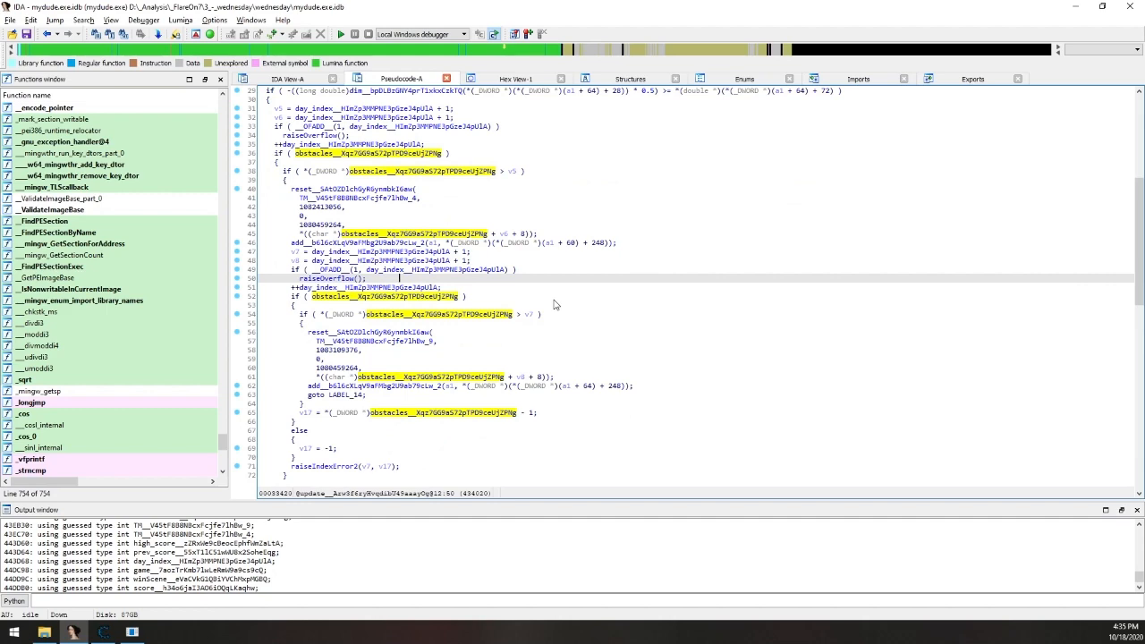
scroll(down, 3)
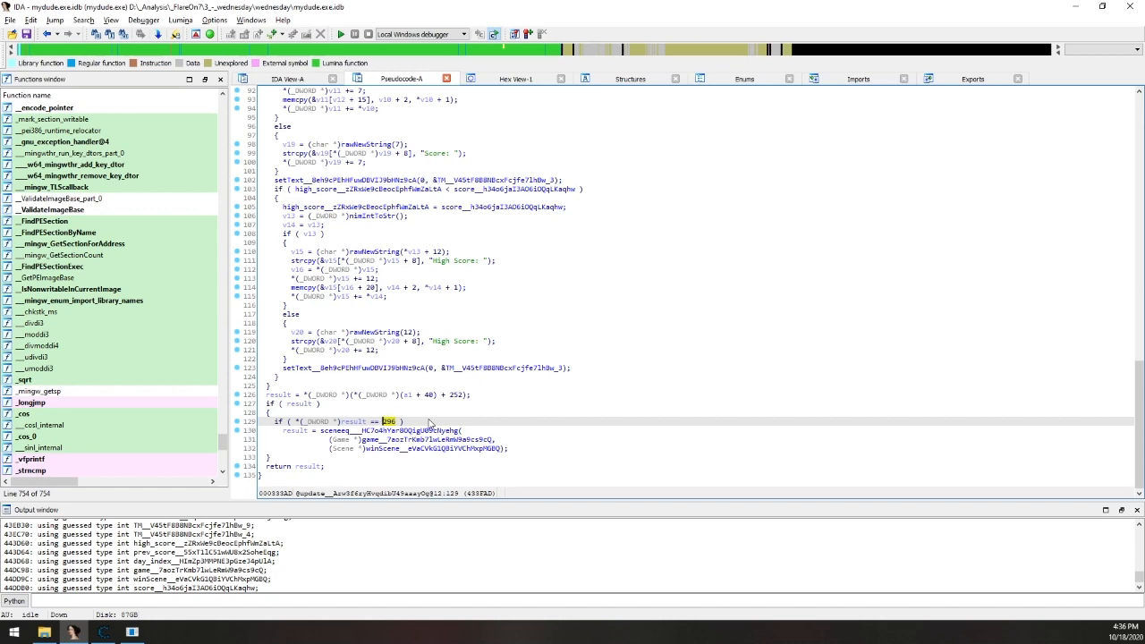
mouse_move(429, 421)
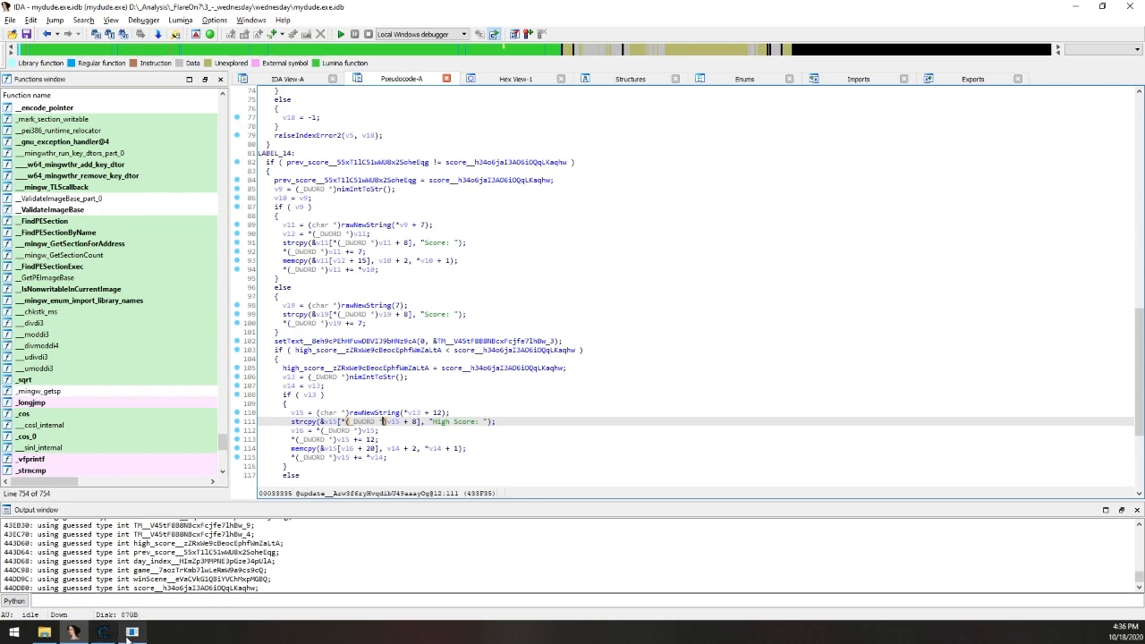
Close the game at its Winner screen and relaunch mydude.exe from its folder.
click(130, 640)
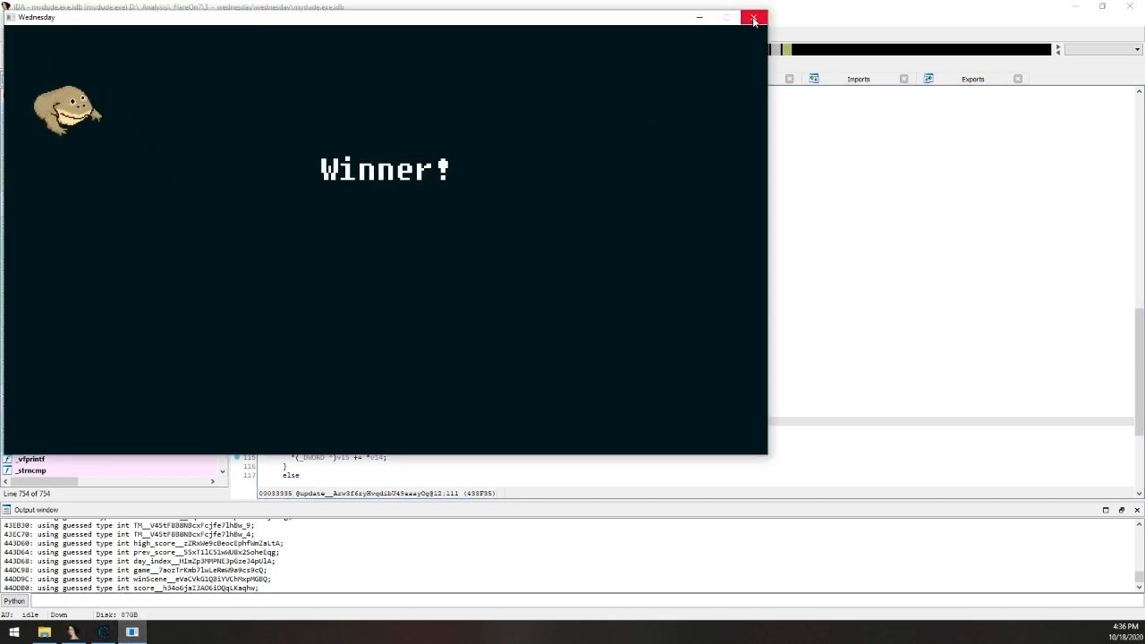
click(753, 20)
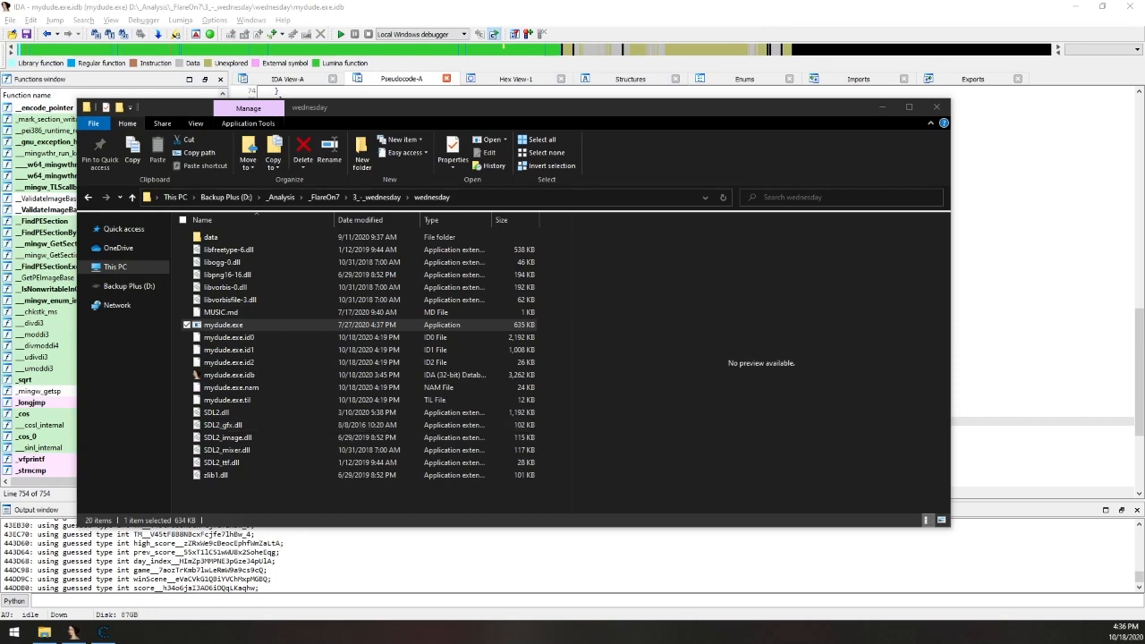
double_click(221, 325)
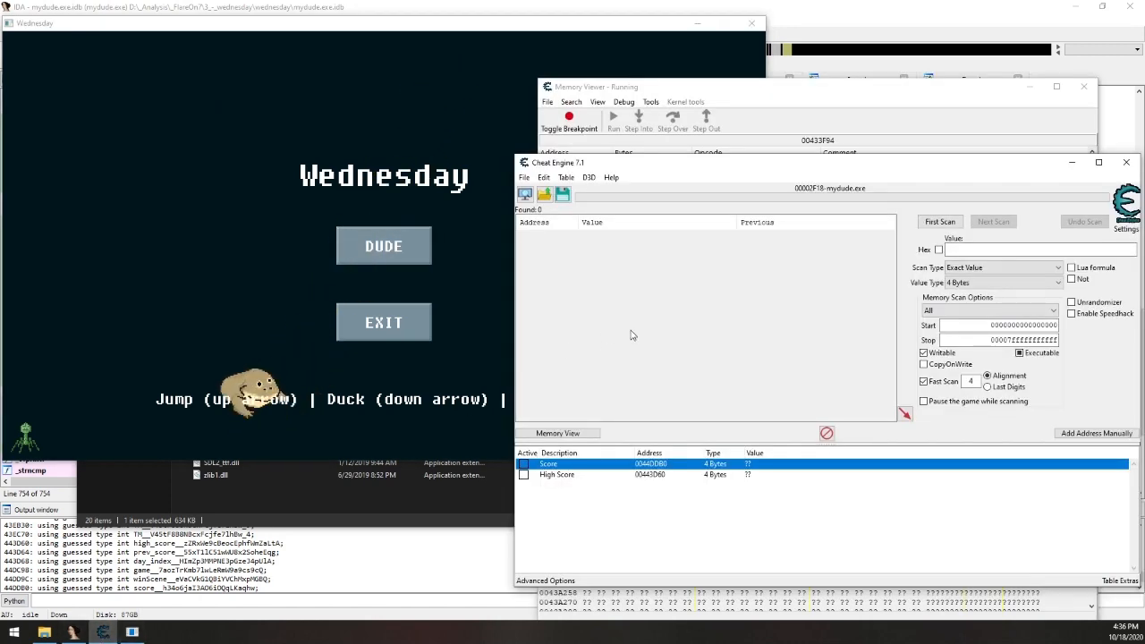
mouse_move(636, 328)
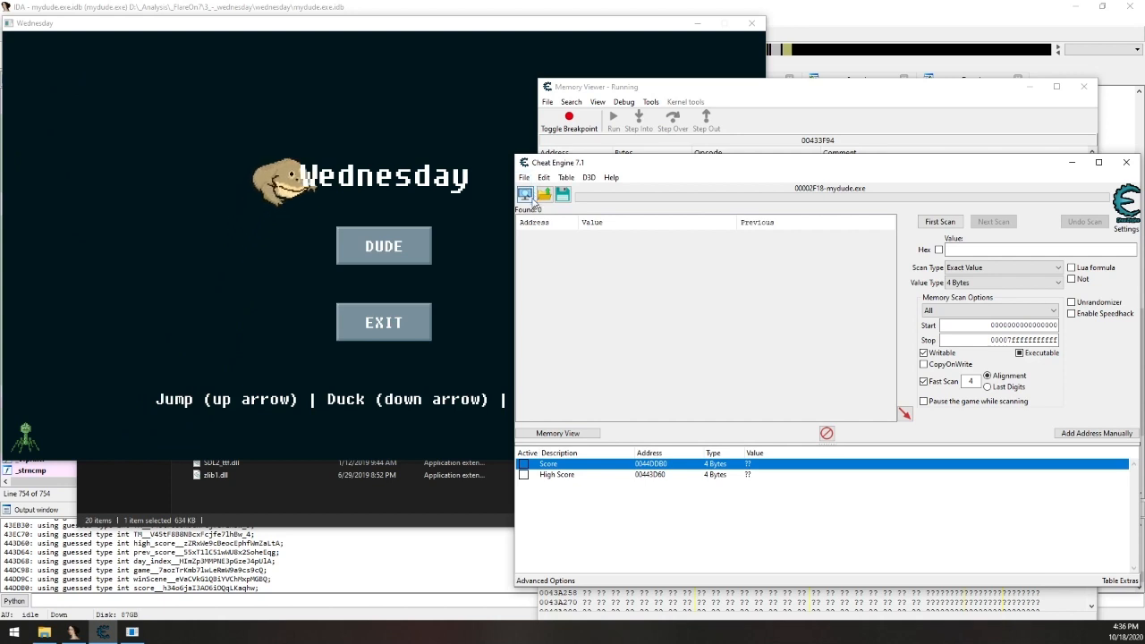
Attach Cheat Engine's debugger to the new mydude.exe process.
click(526, 194)
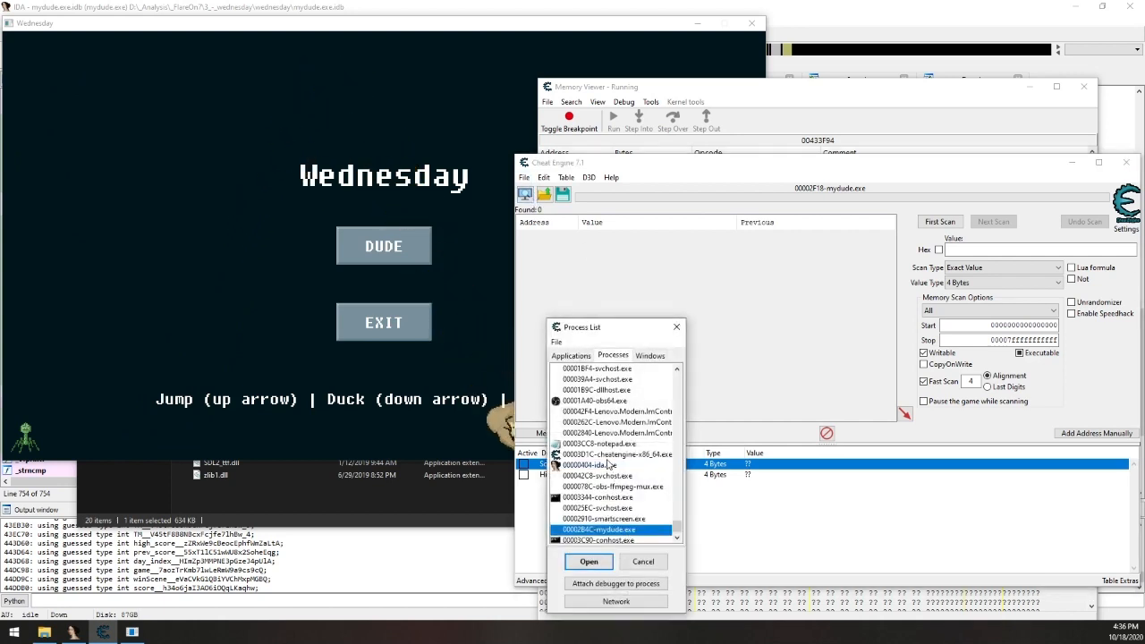
click(615, 584)
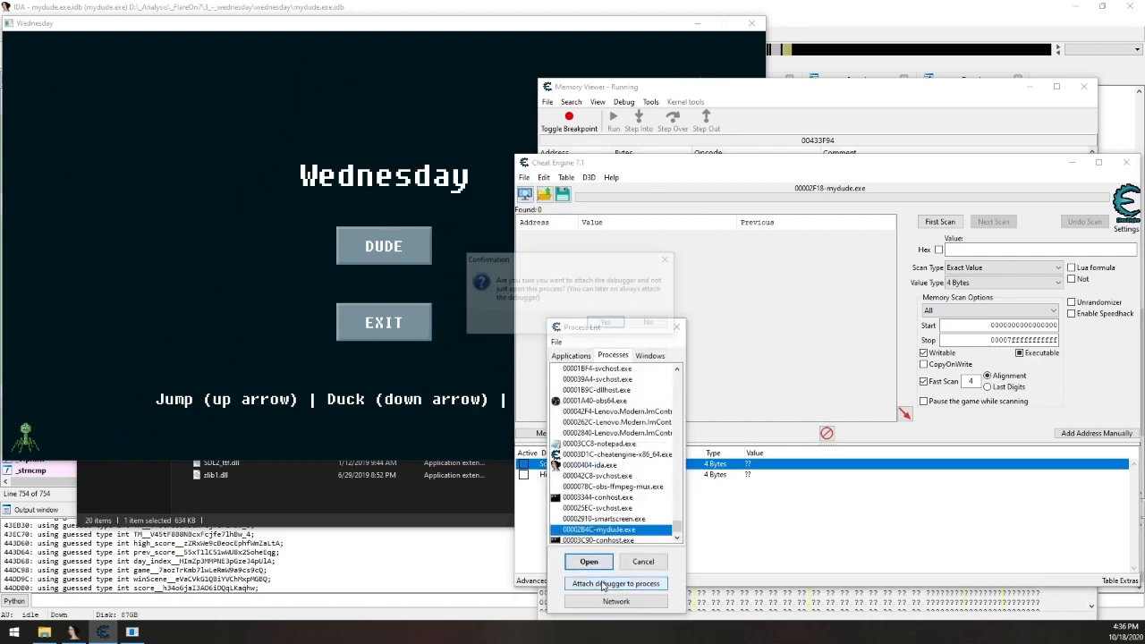
click(589, 561)
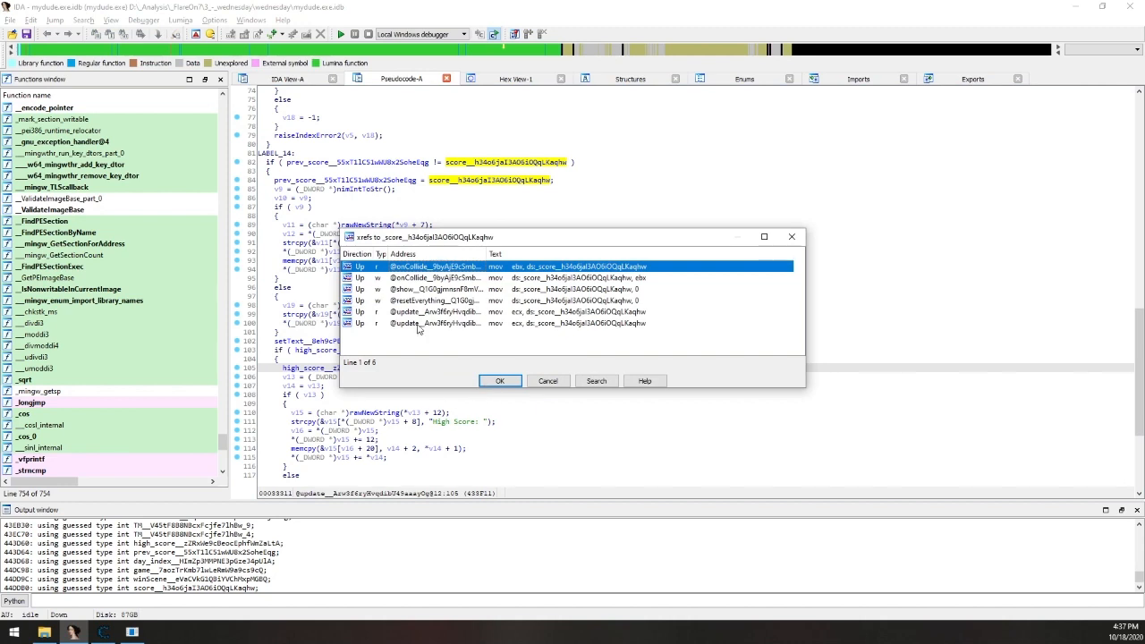
mouse_move(436, 266)
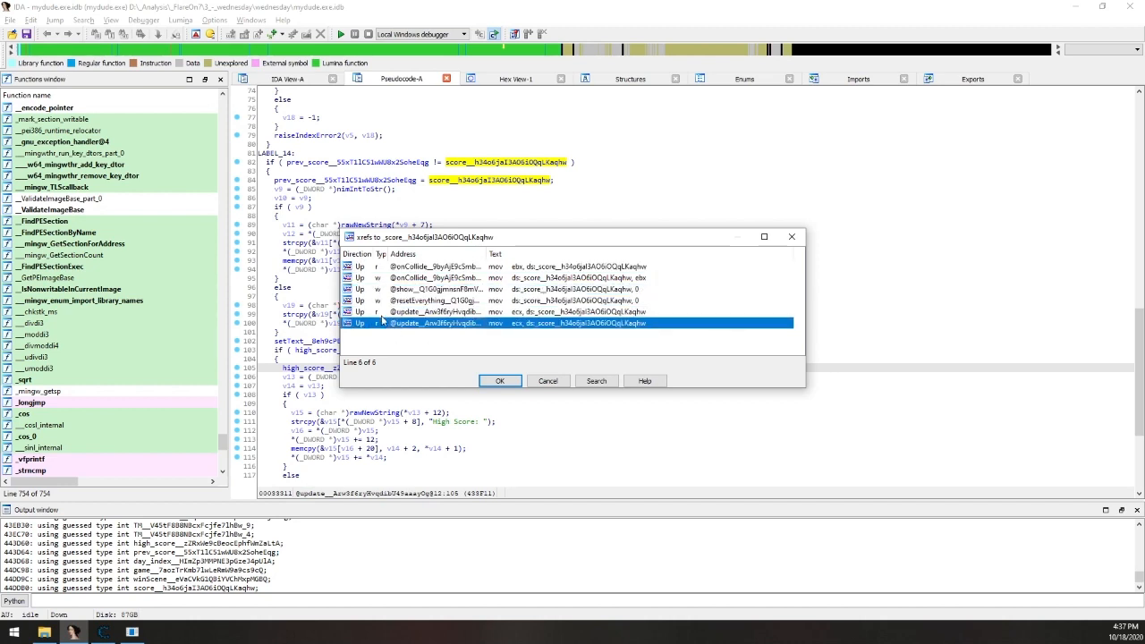
Jump to the onCollide write entry in the xrefs to score list.
click(434, 278)
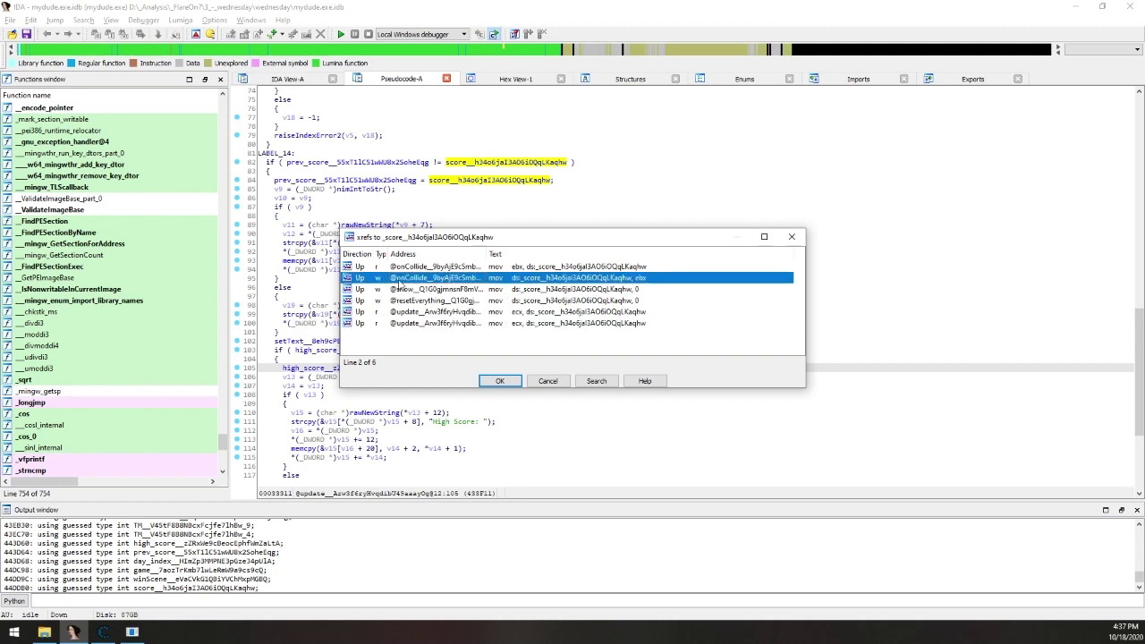
click(500, 380)
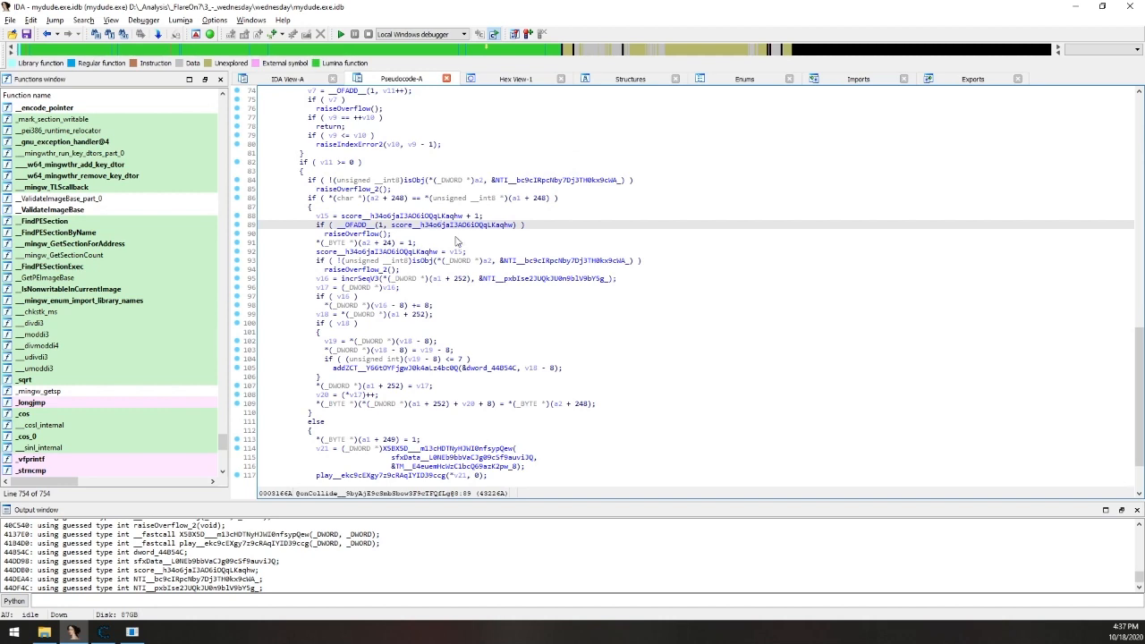
Highlight every use of v15 and read through the onCollide pseudocode.
click(315, 216)
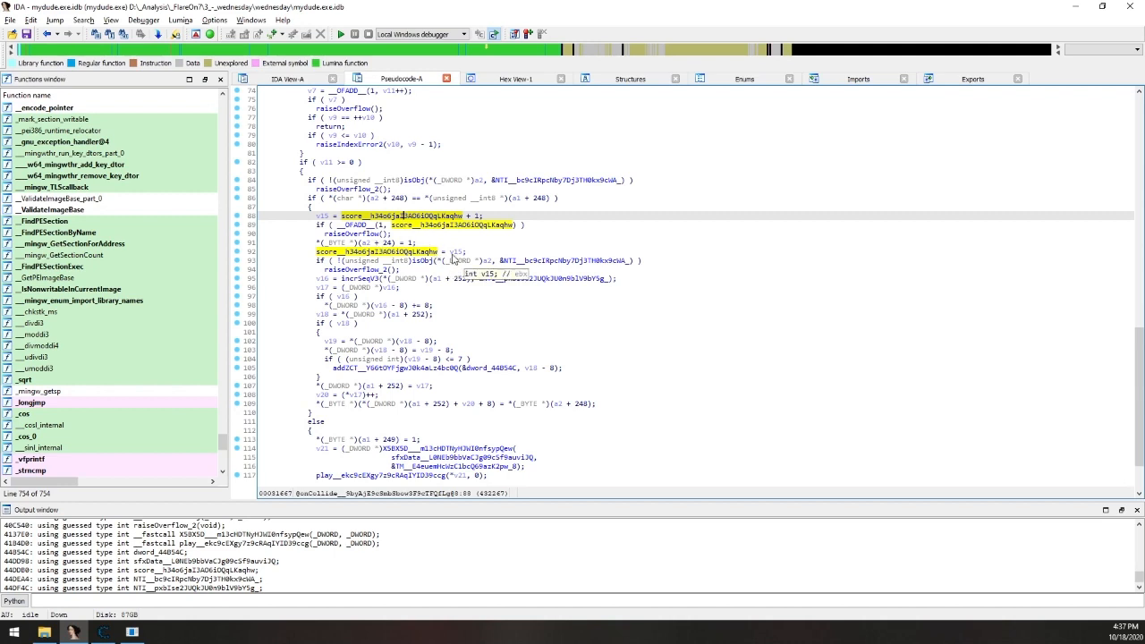
click(486, 252)
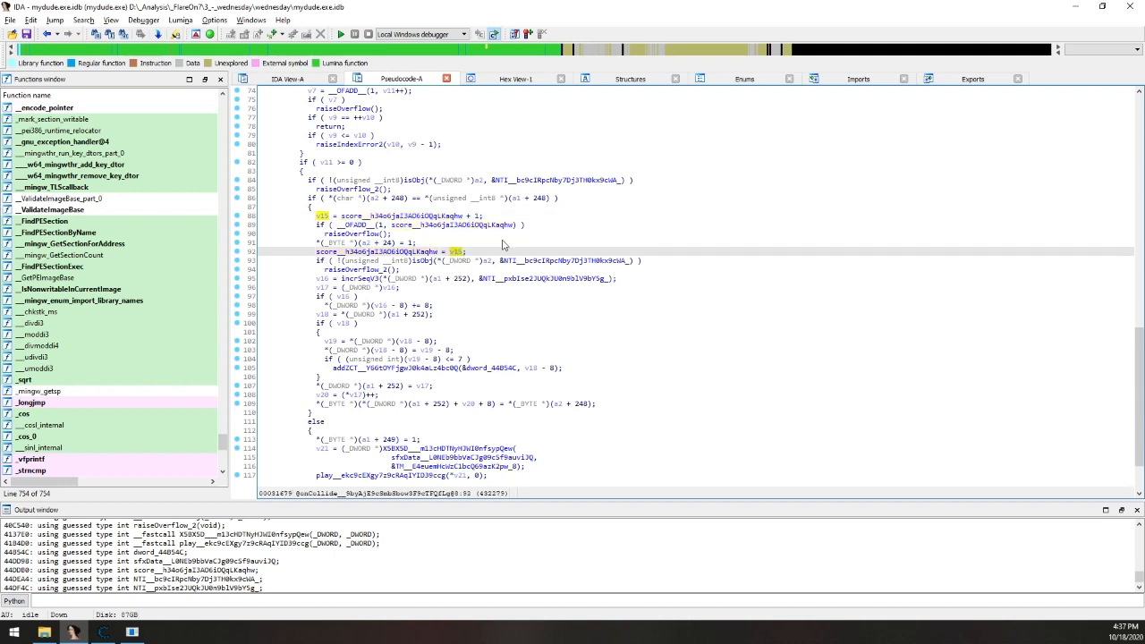
mouse_move(492, 287)
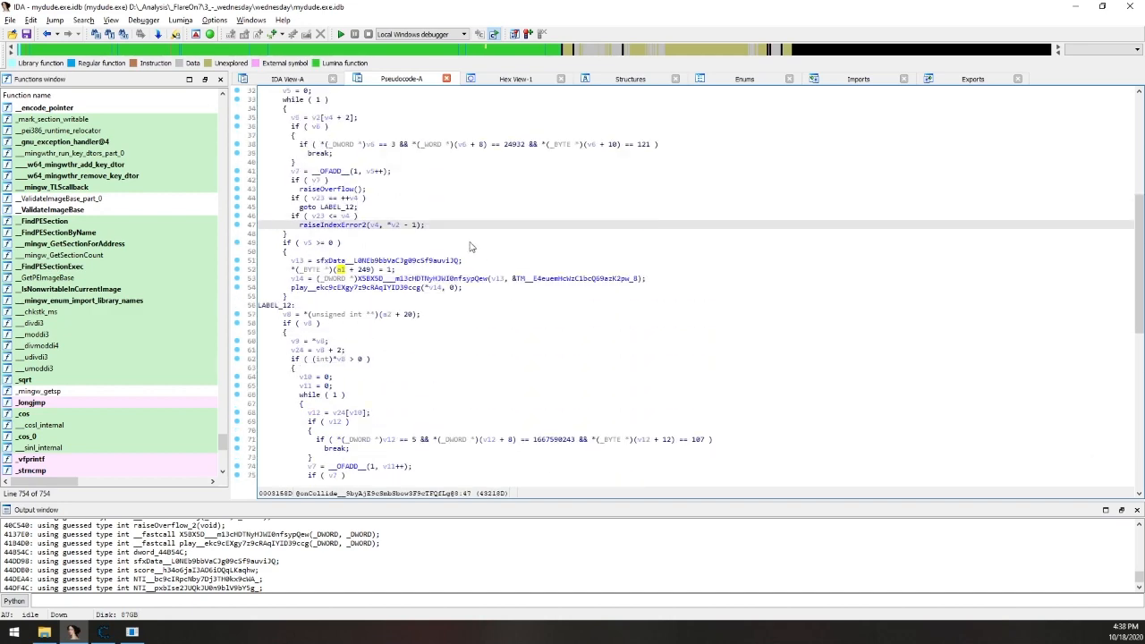
scroll(down, 3)
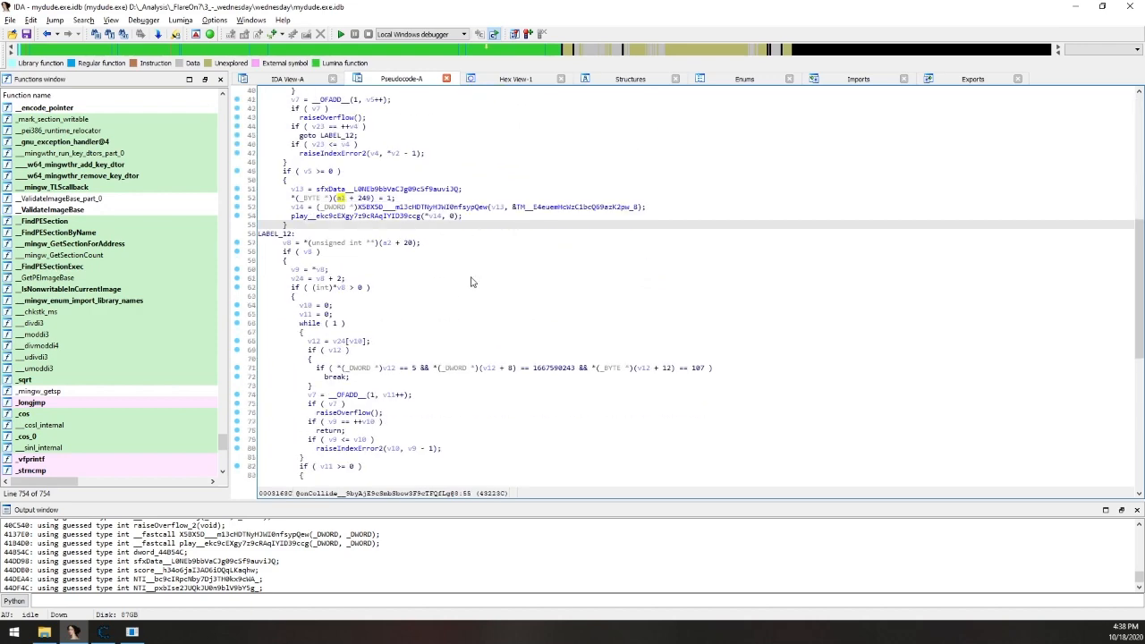
scroll(down, 3)
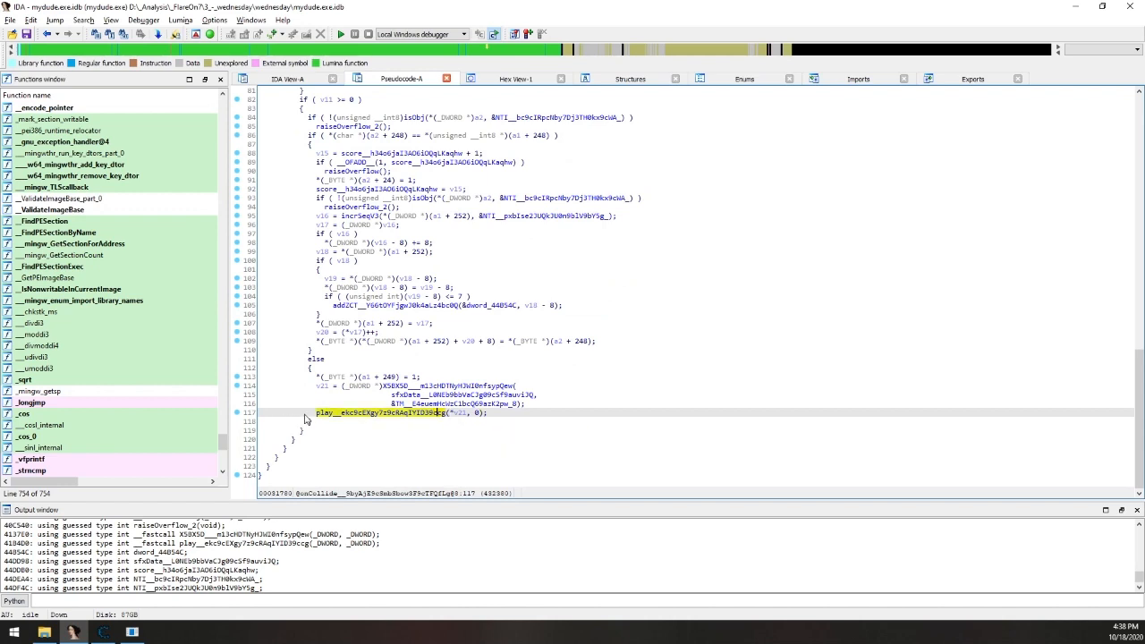
mouse_move(382, 446)
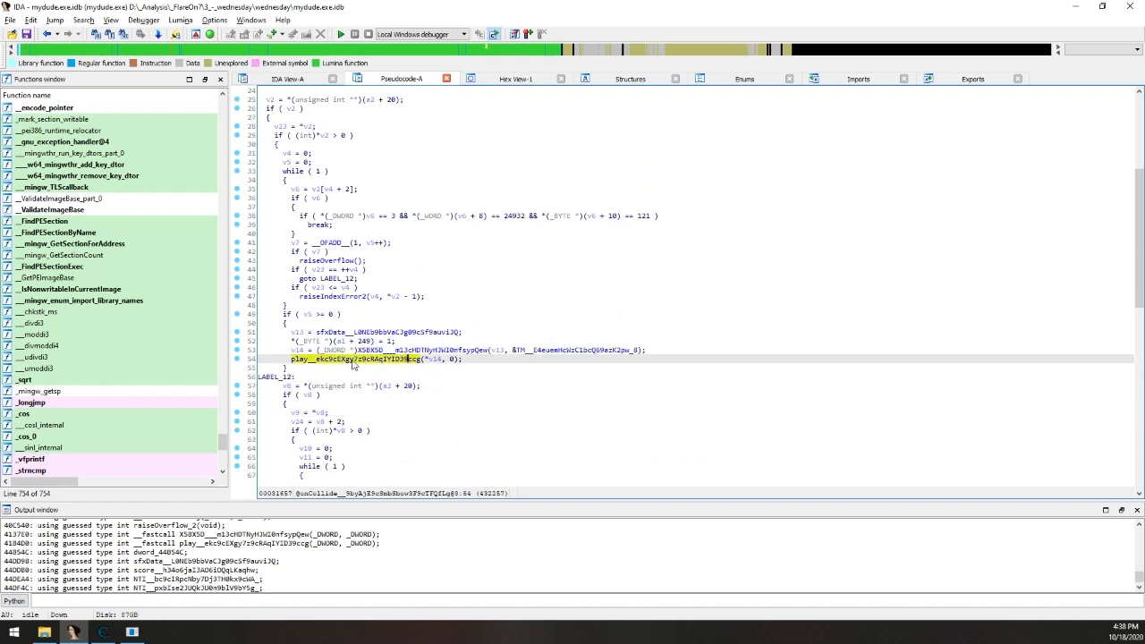
scroll(down, 3)
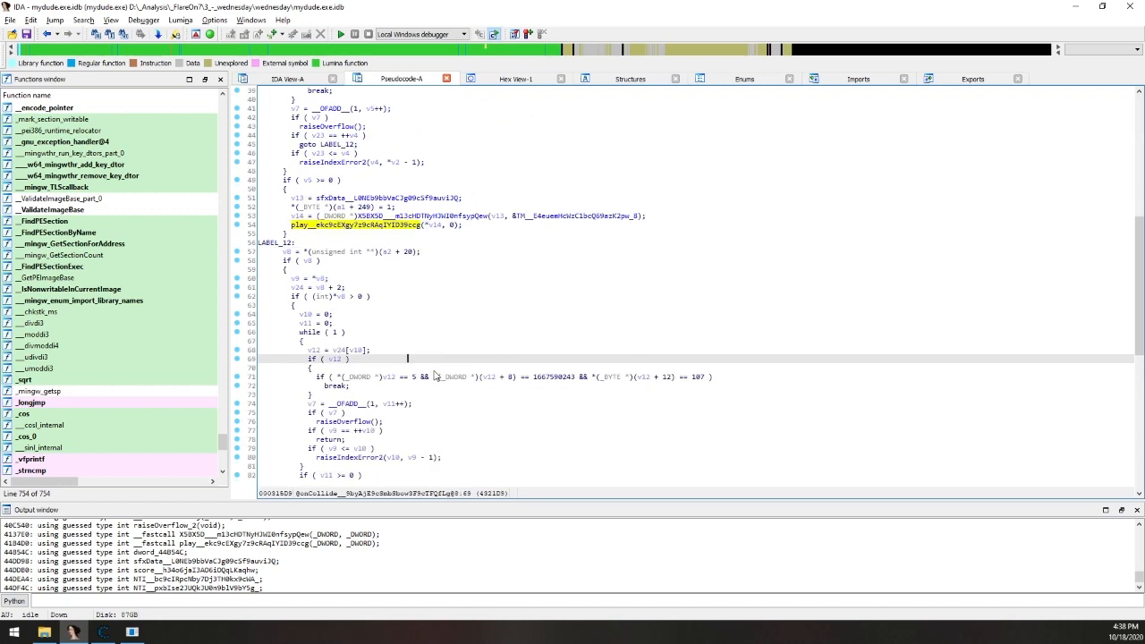
scroll(down, 3)
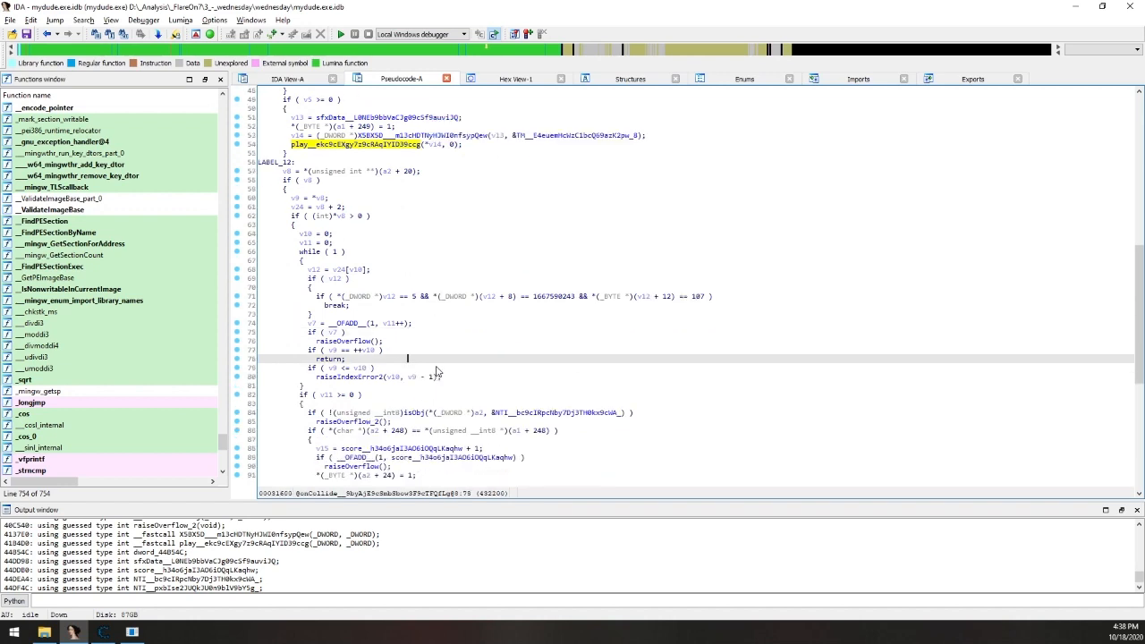
scroll(down, 3)
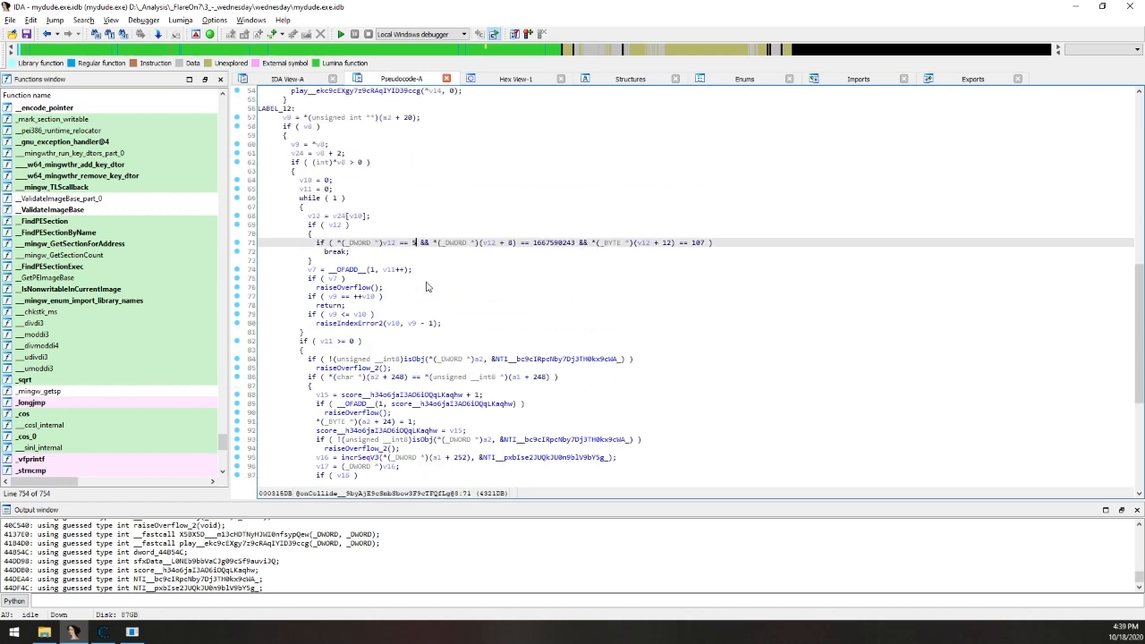
mouse_move(479, 276)
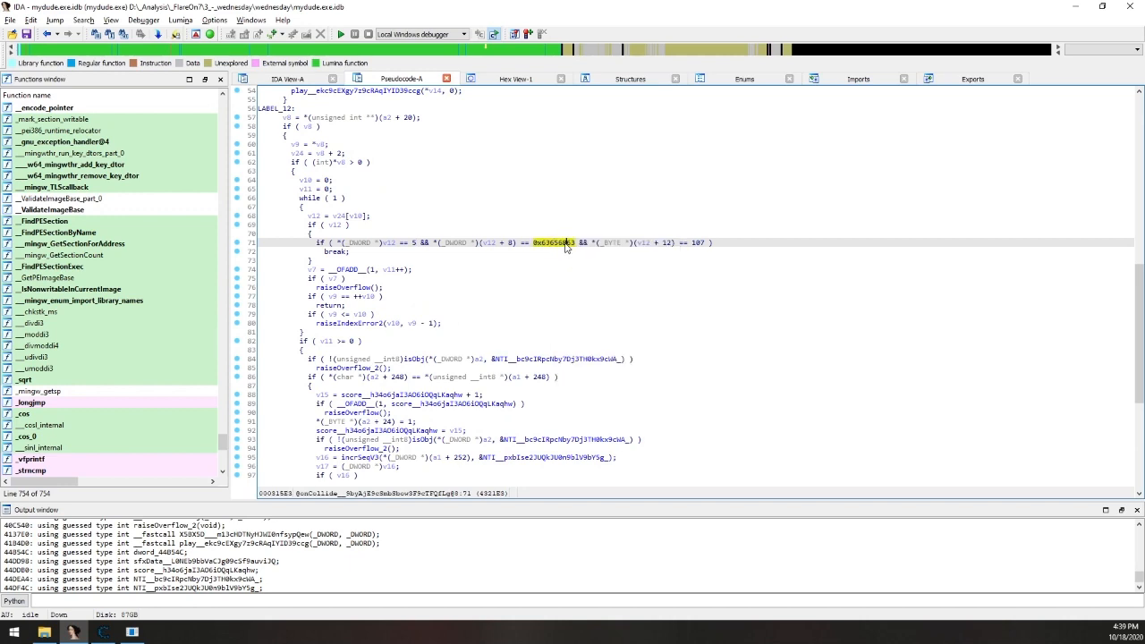
right_click(551, 244)
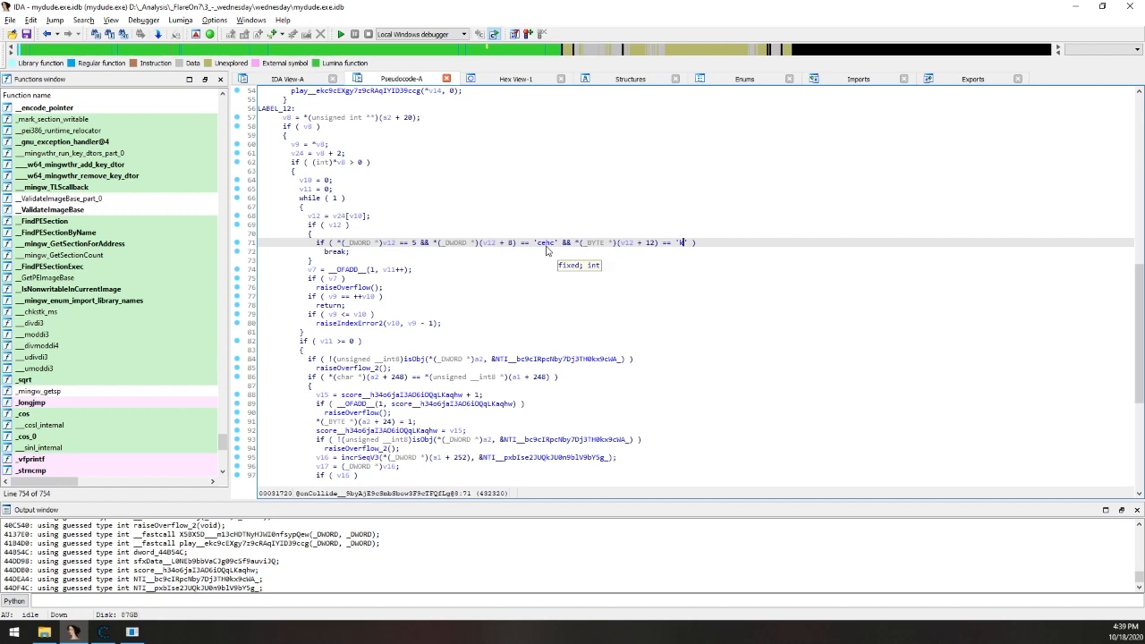
mouse_move(442, 261)
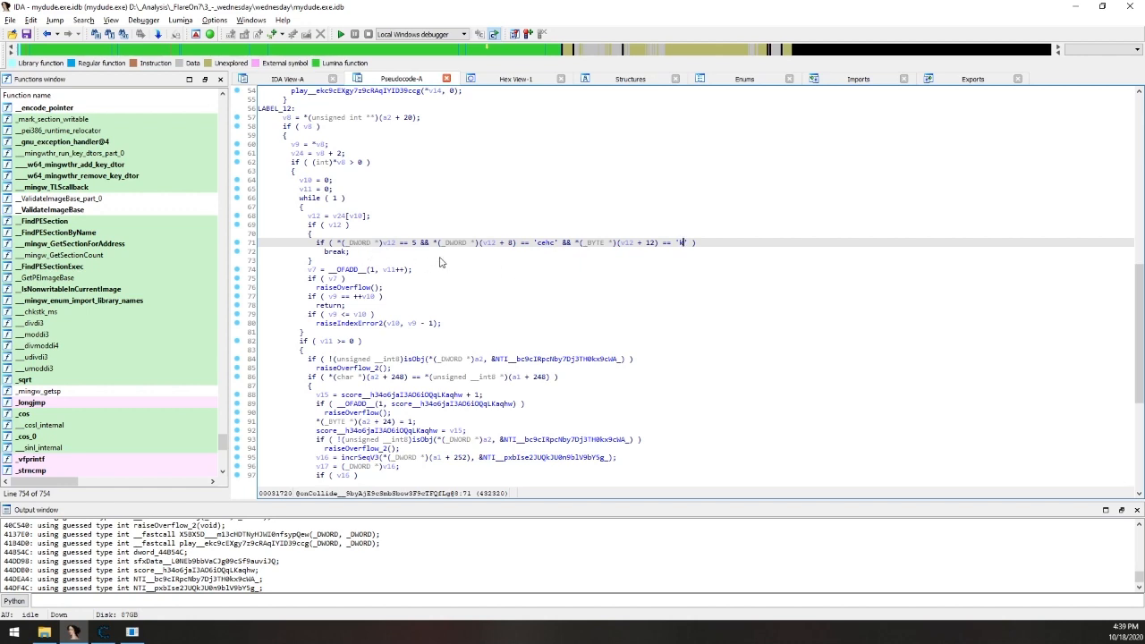
scroll(down, 3)
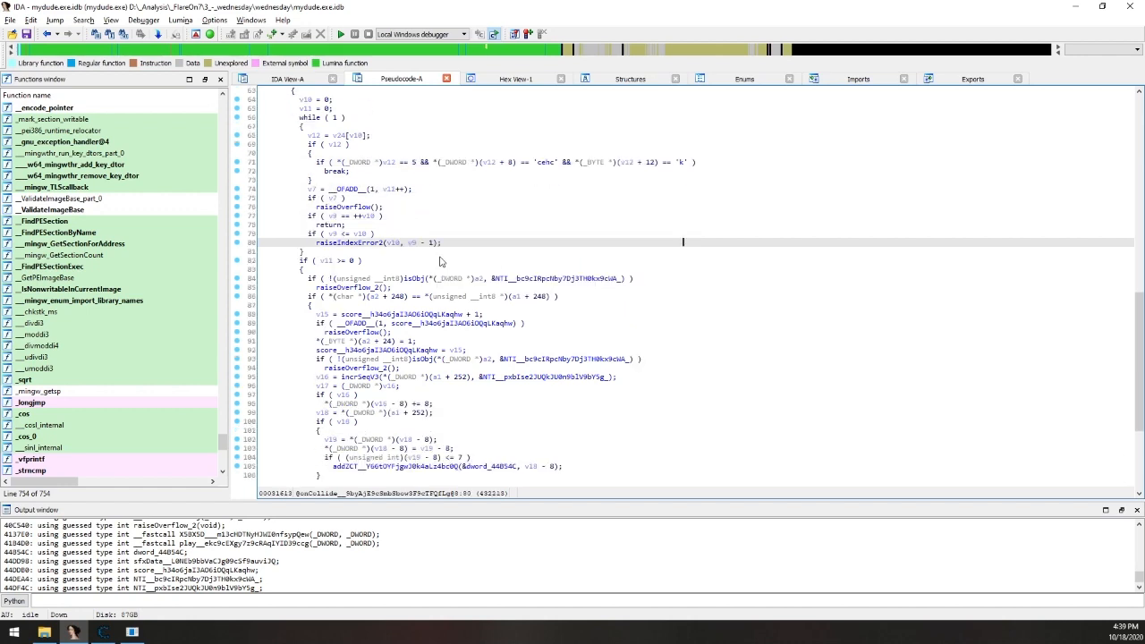
mouse_move(468, 243)
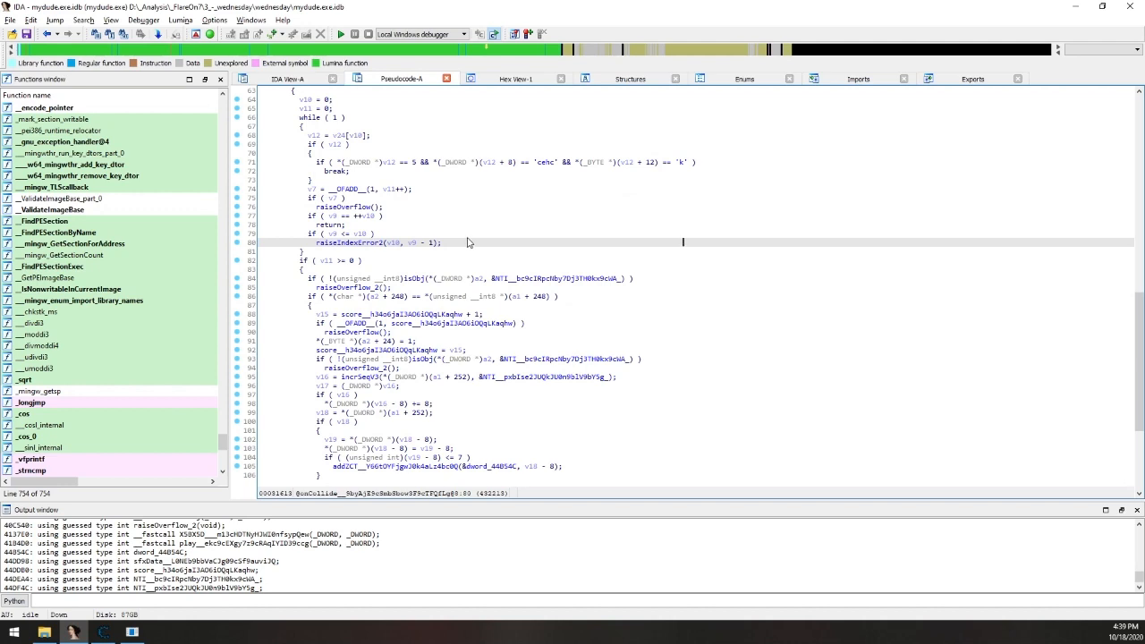
scroll(down, 3)
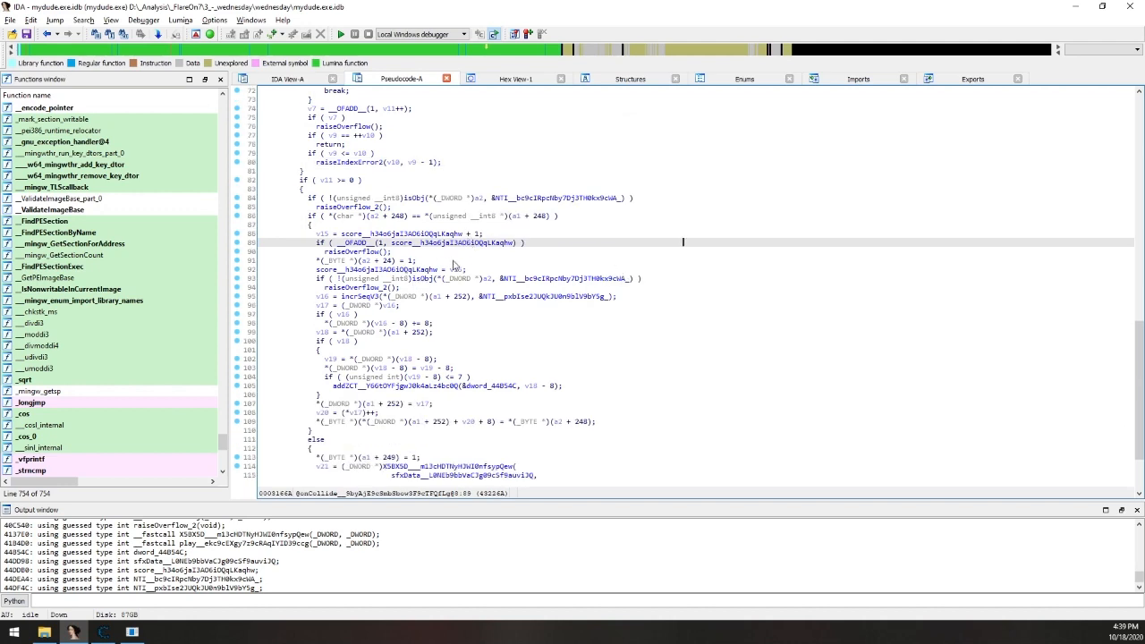
mouse_move(542, 257)
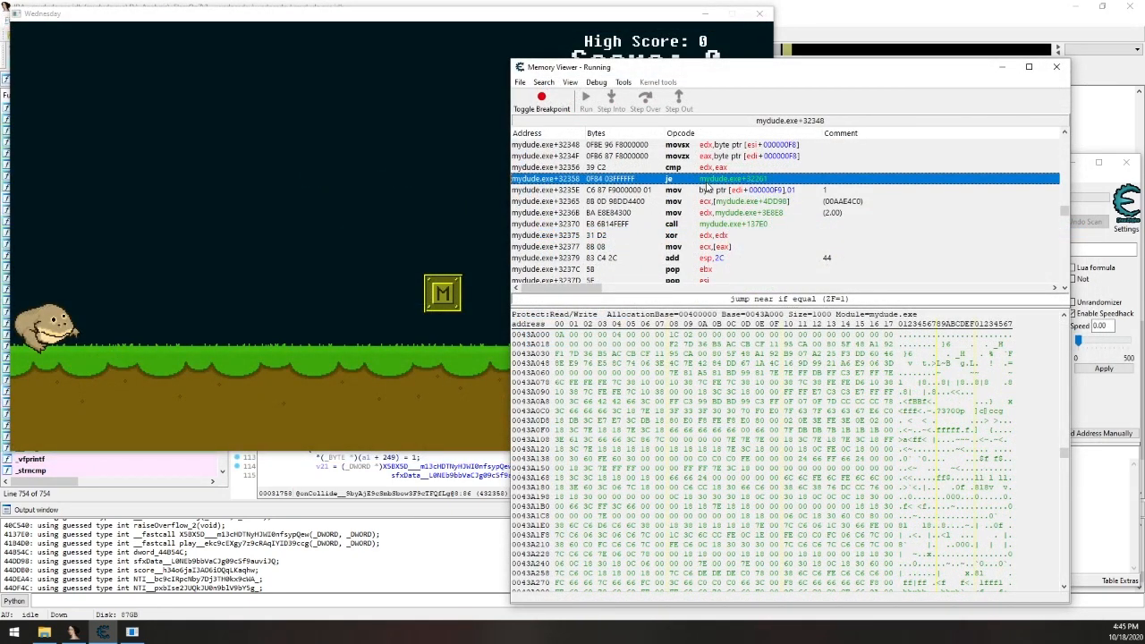
Inspect the je, cmp edx,eax and movzx lines near mydude.exe+32348, then edit the cmp.
click(672, 167)
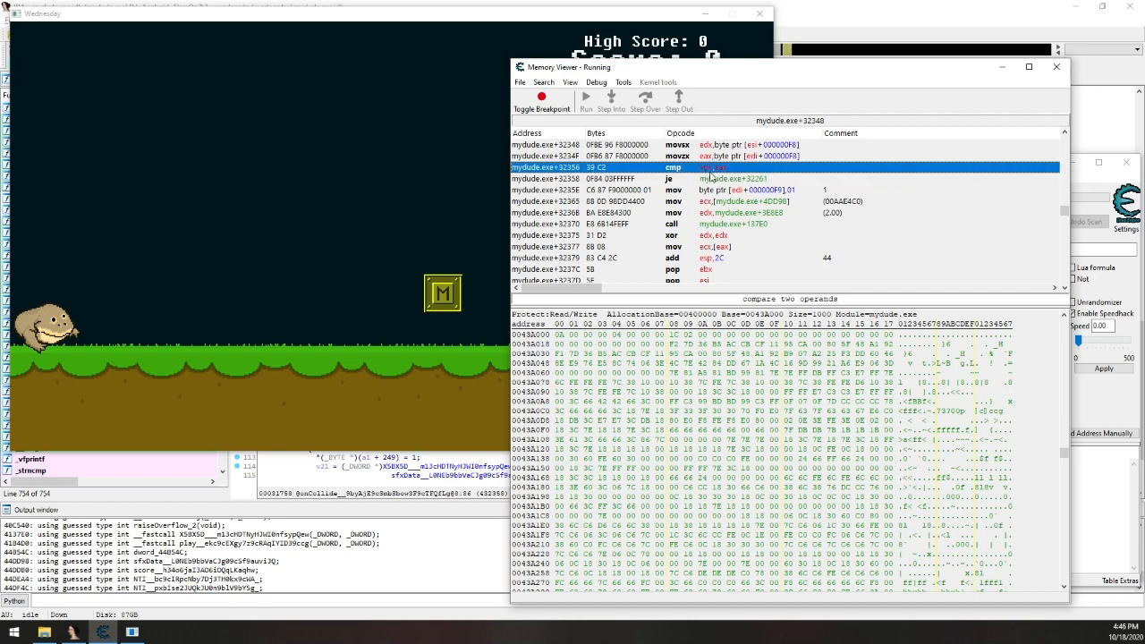
click(618, 144)
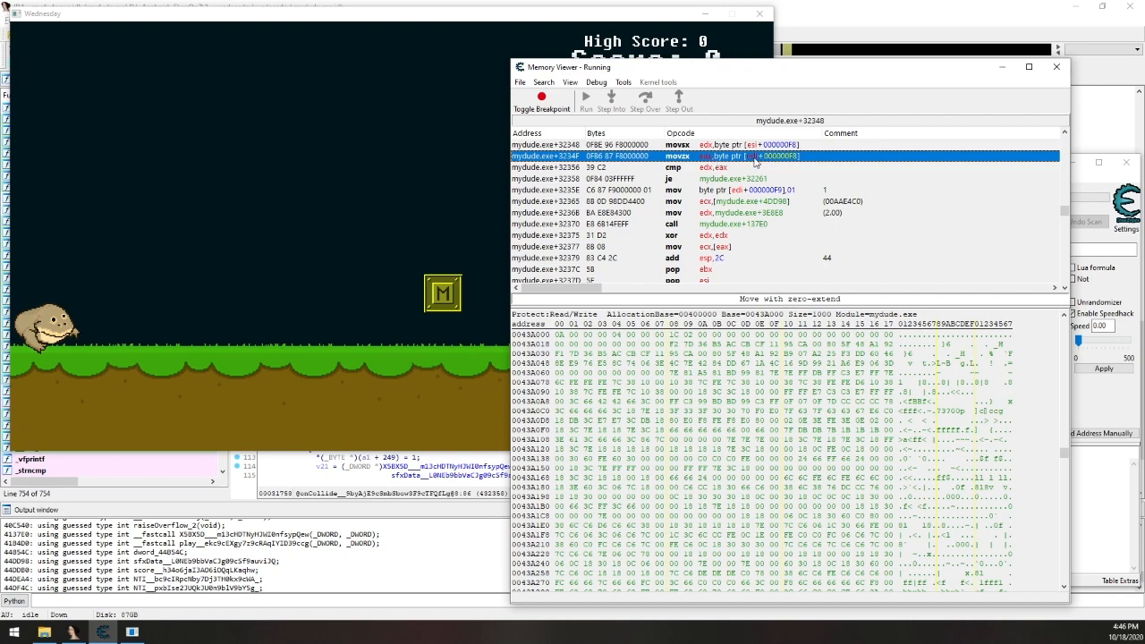
click(716, 167)
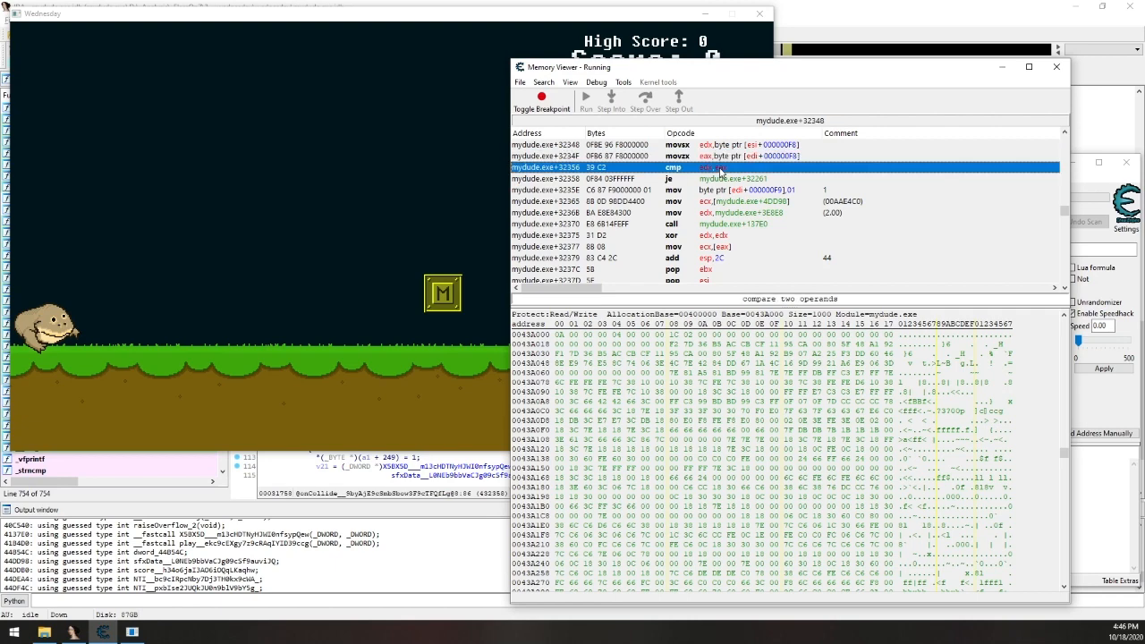
double_click(719, 167)
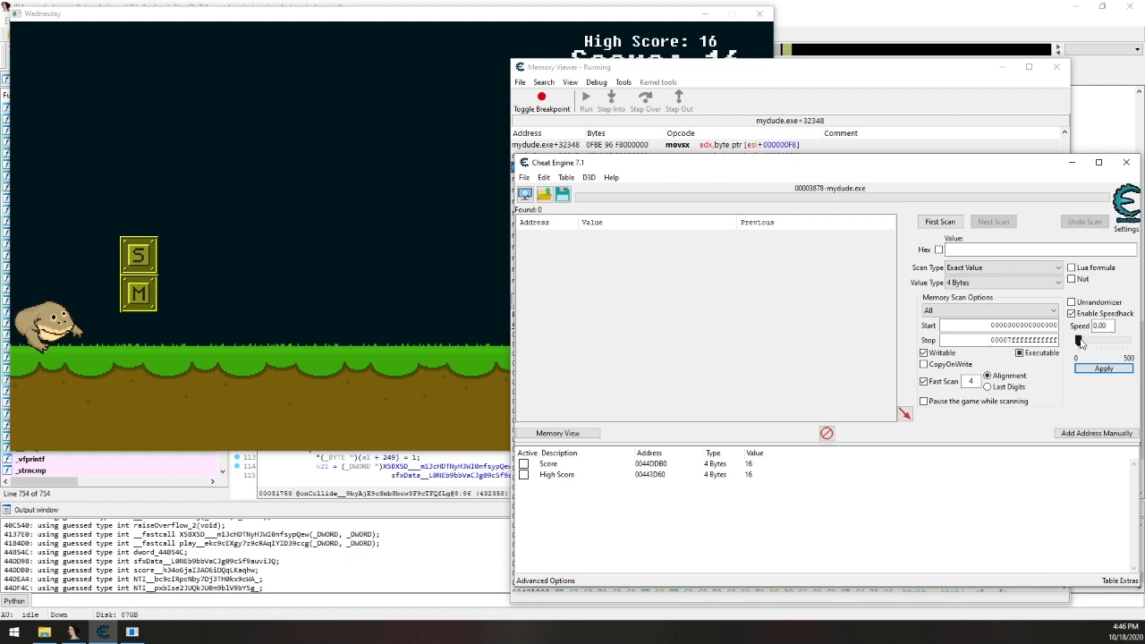
drag(1084, 340, 1114, 340)
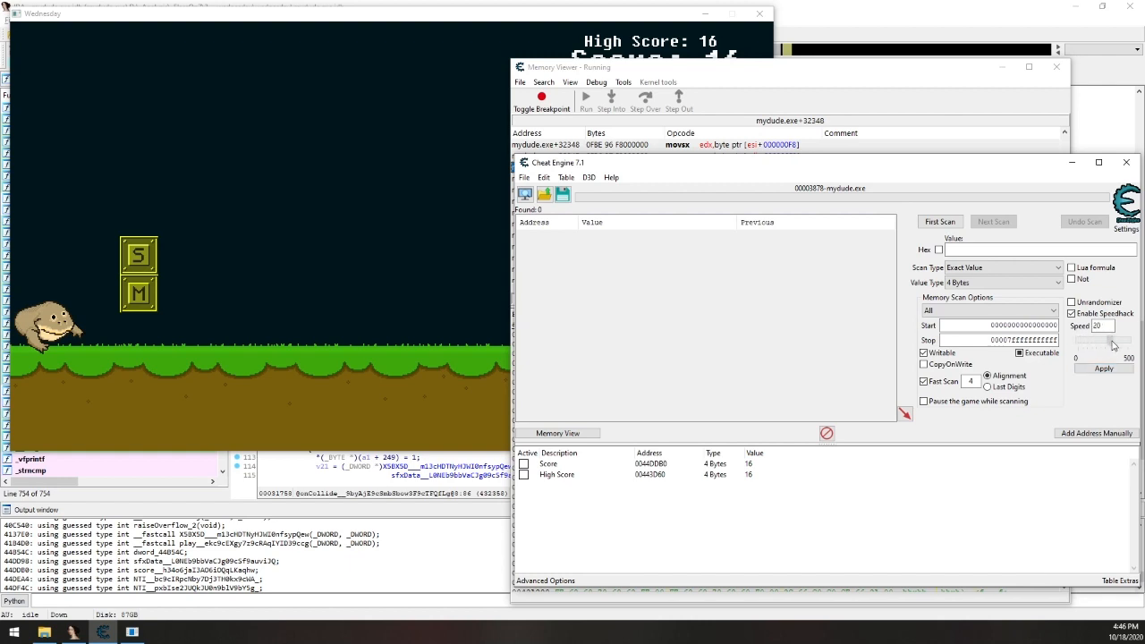
drag(1083, 339, 1116, 339)
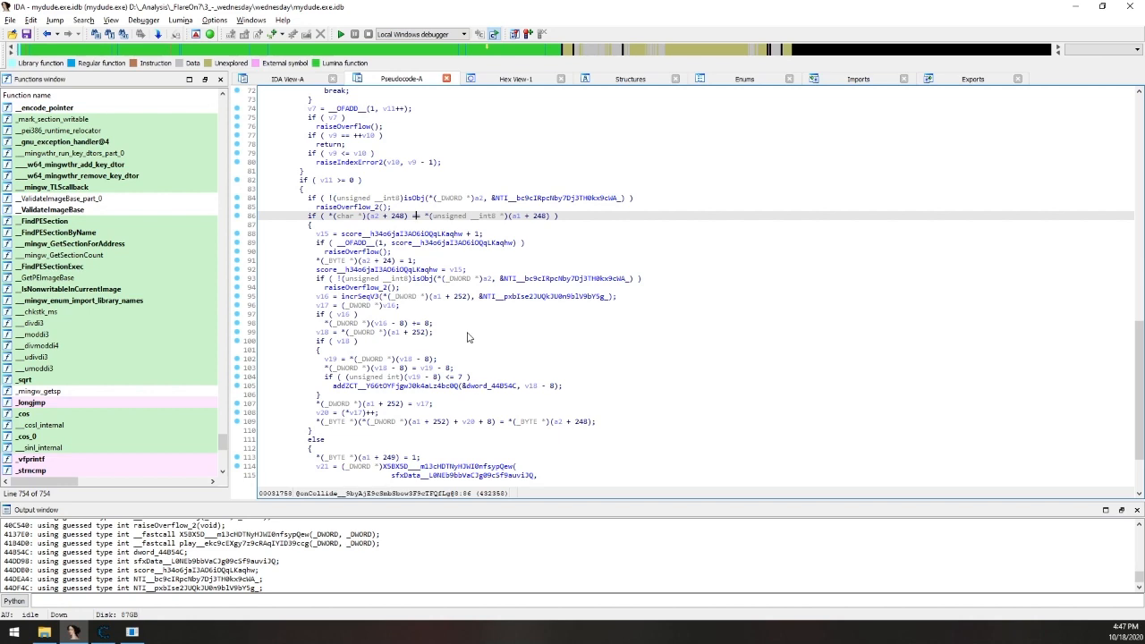
mouse_move(45, 633)
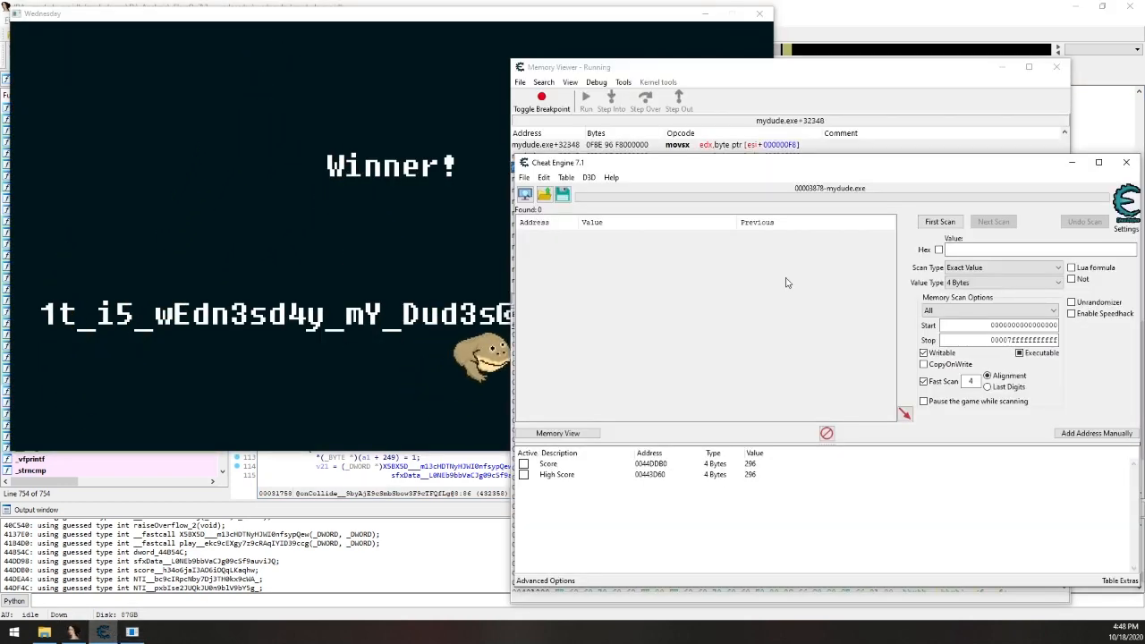
Load the saved cheat table without saving current changes and resolve the merge prompt.
click(524, 177)
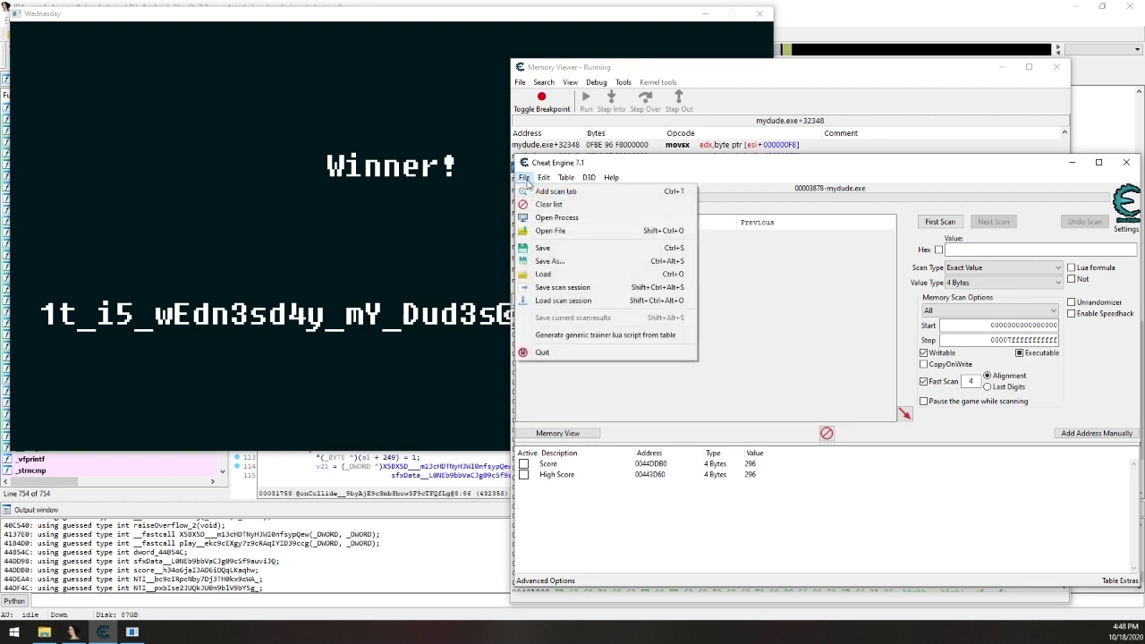
mouse_move(565, 300)
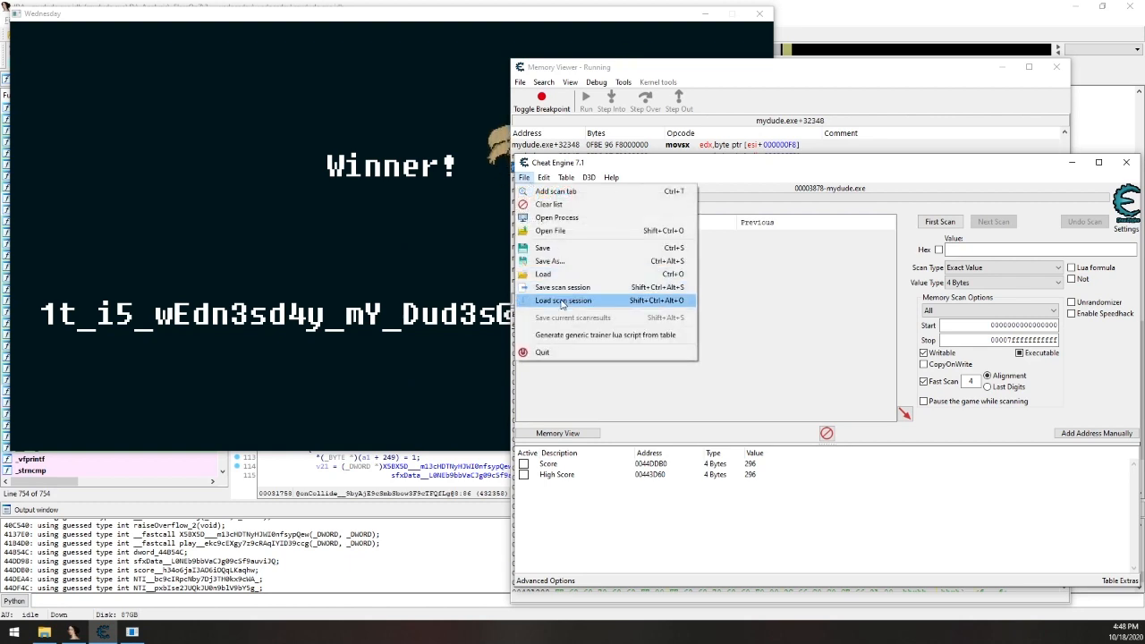
mouse_move(549, 260)
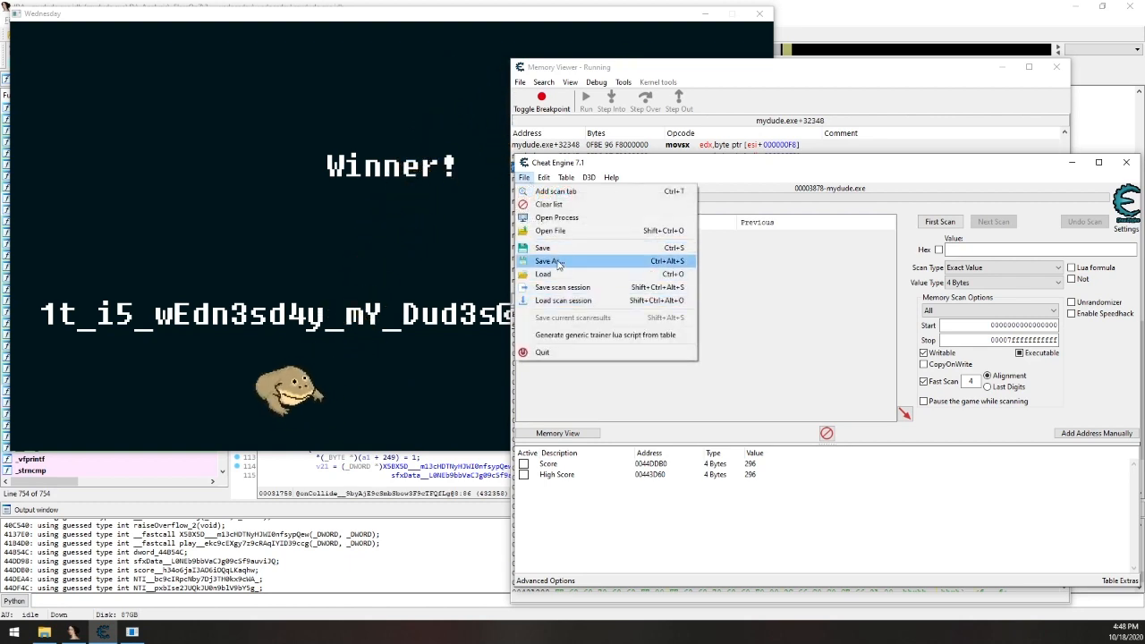
click(549, 260)
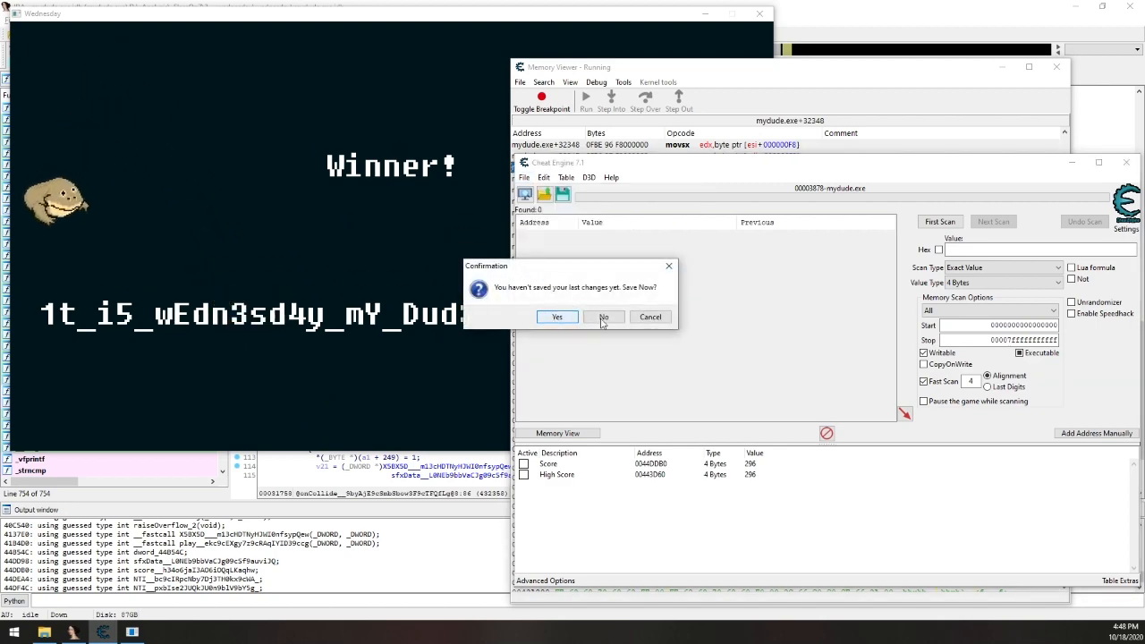
click(557, 317)
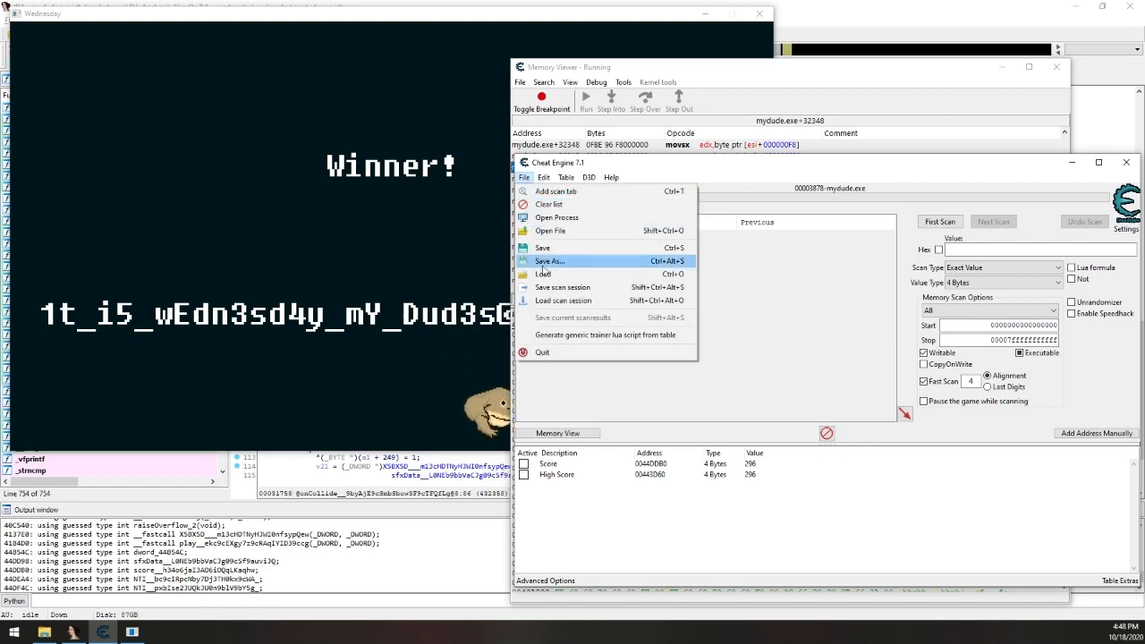
click(549, 260)
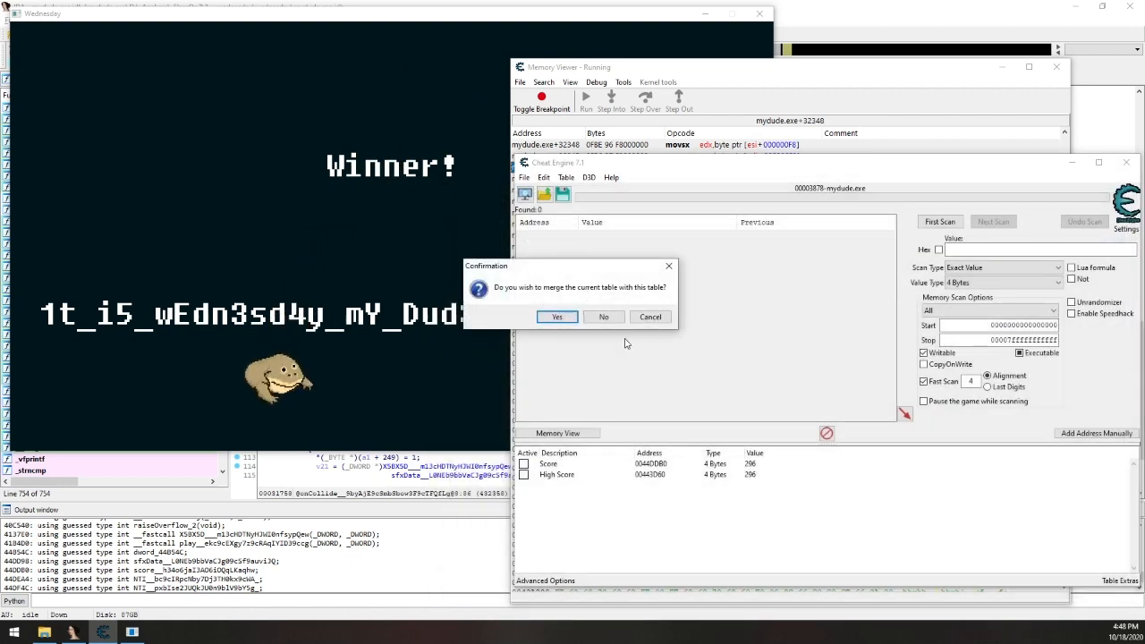
click(557, 317)
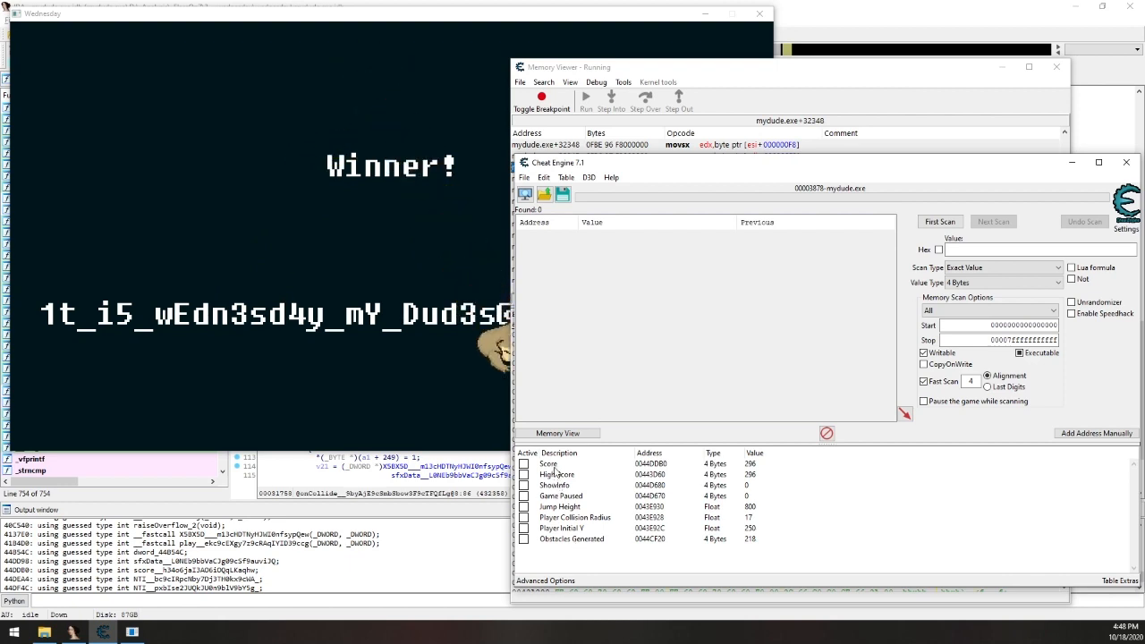
click(553, 485)
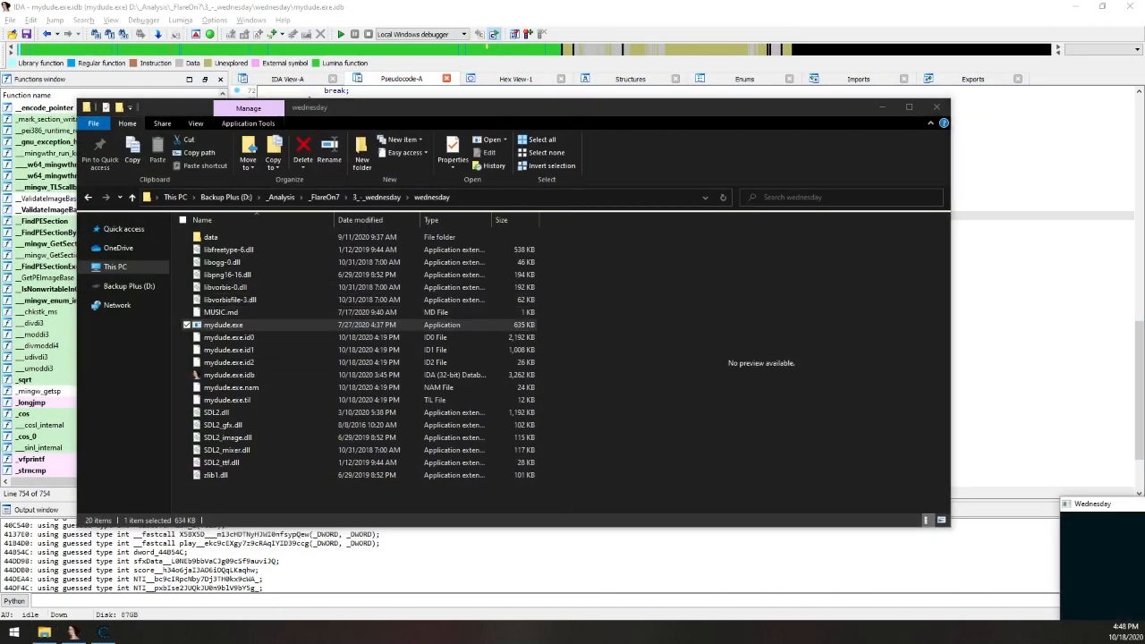
Relaunch mydude.exe, attach Cheat Engine to it, and keep the existing variable table.
double_click(223, 325)
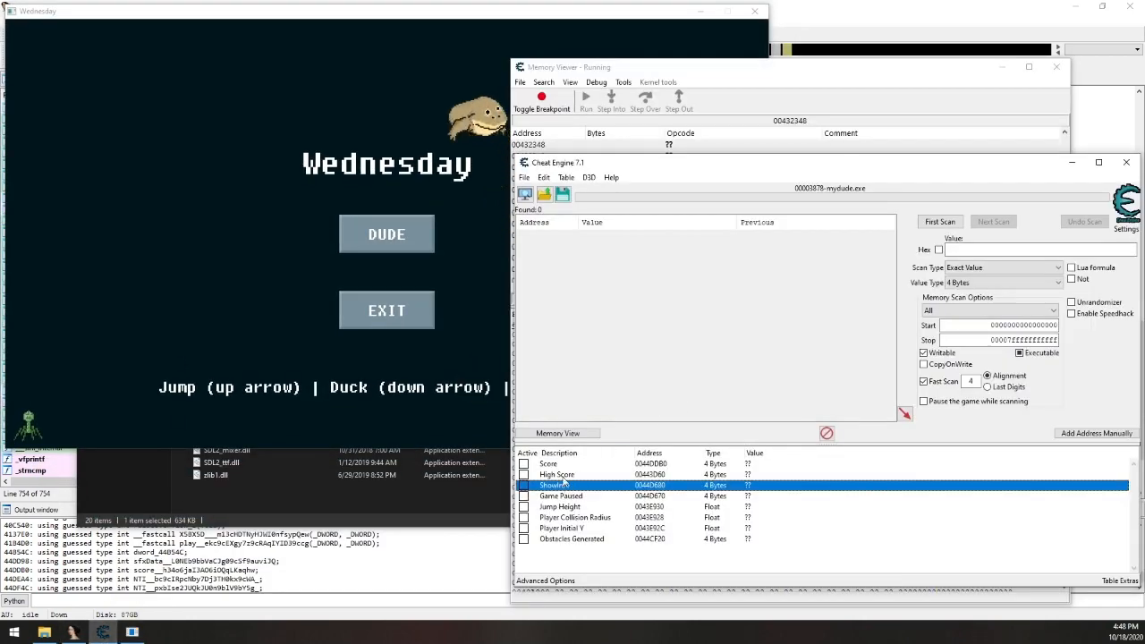
click(522, 194)
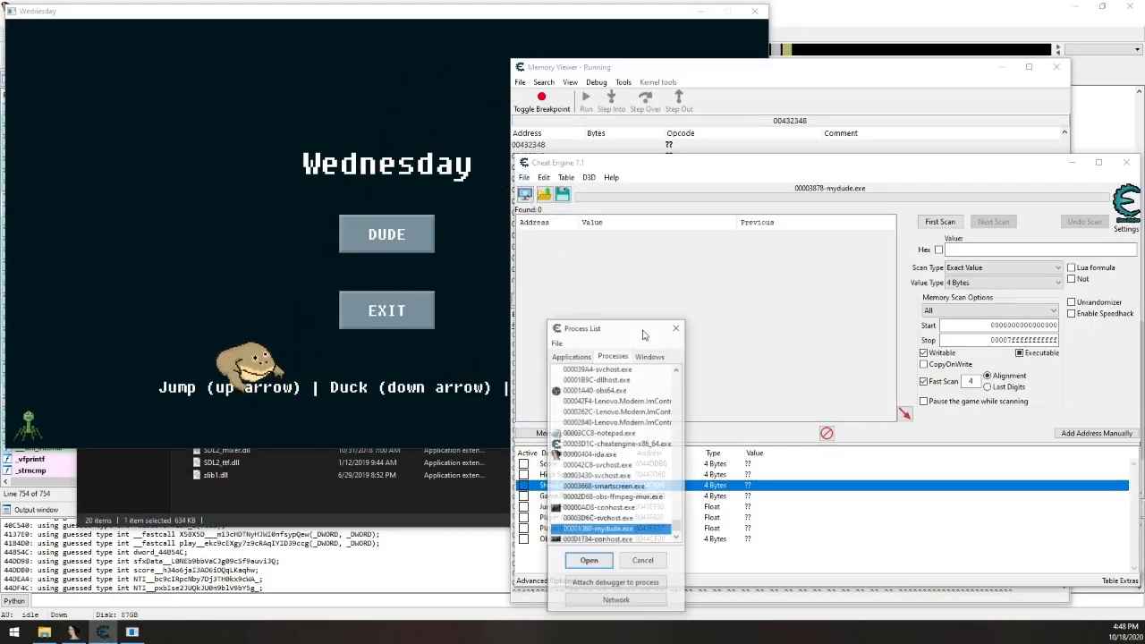
click(590, 561)
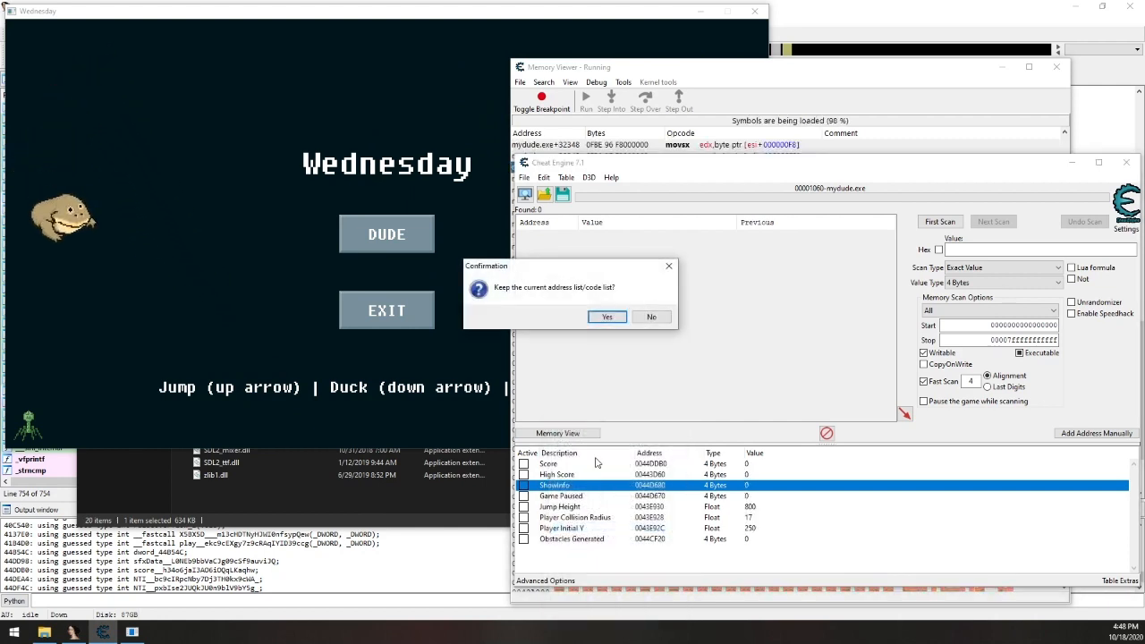
click(607, 317)
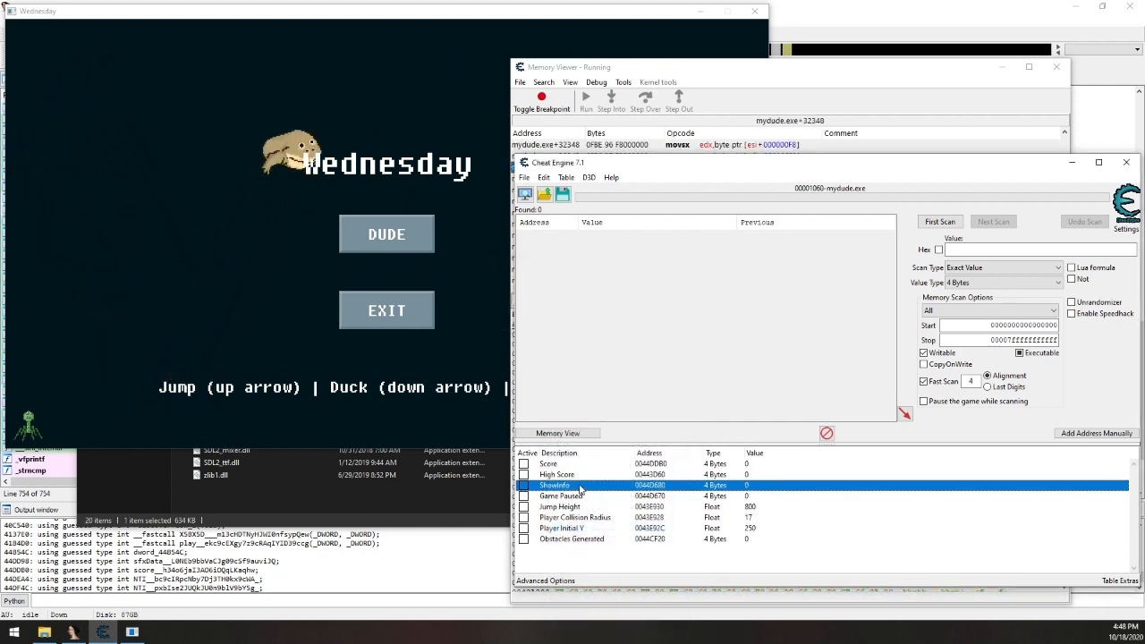
Set the ShowInfo and Game Paused values to 1.
double_click(555, 485)
text(1)
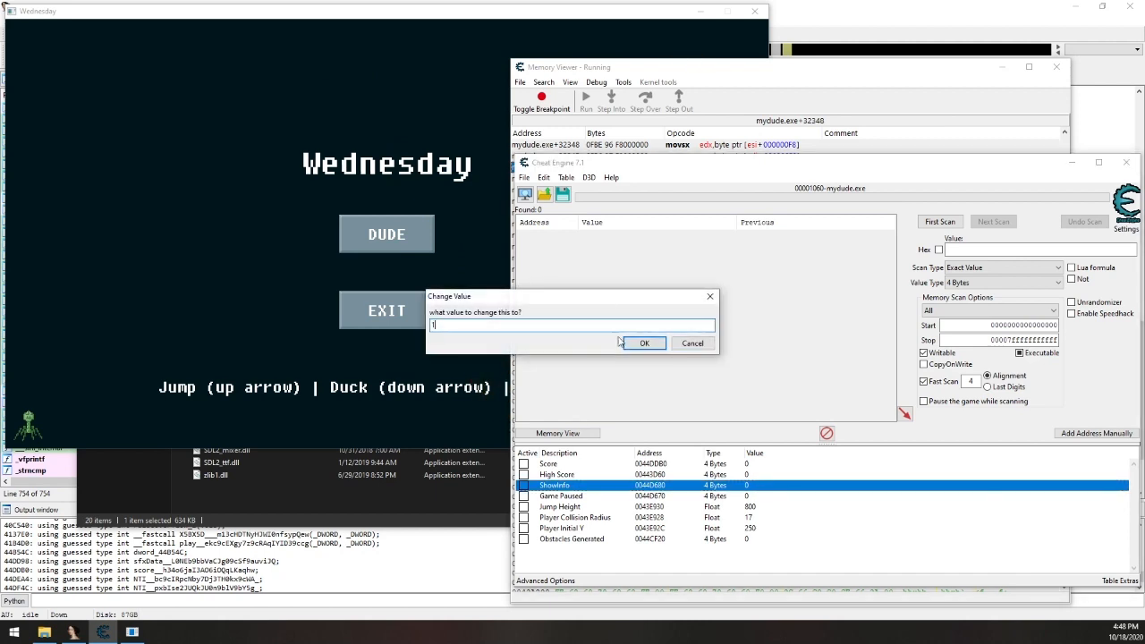
click(645, 343)
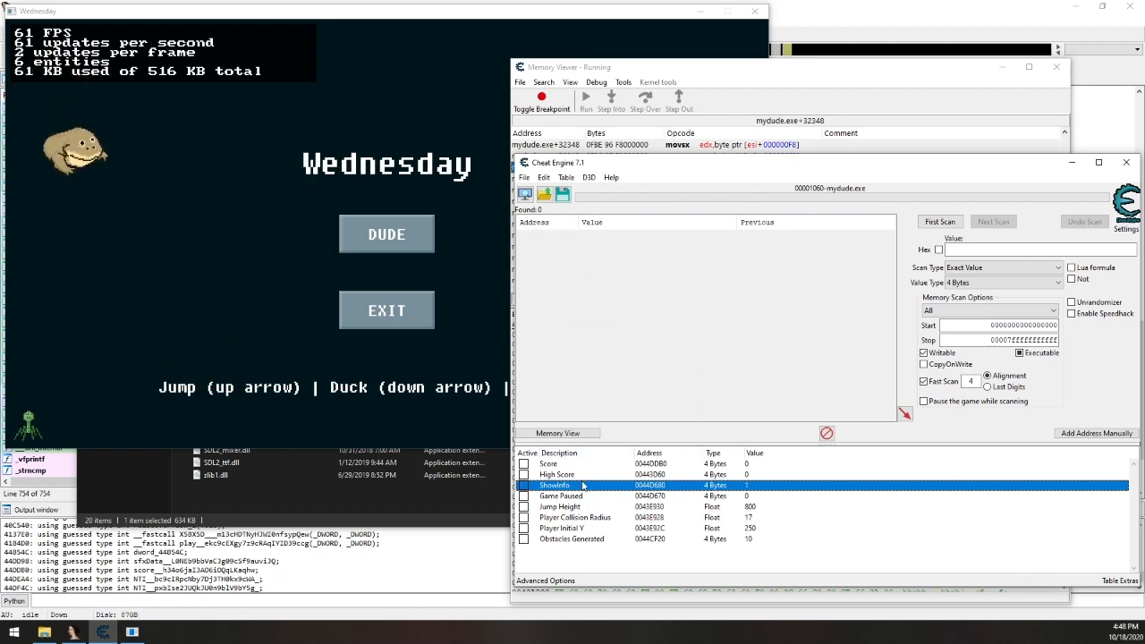
click(559, 496)
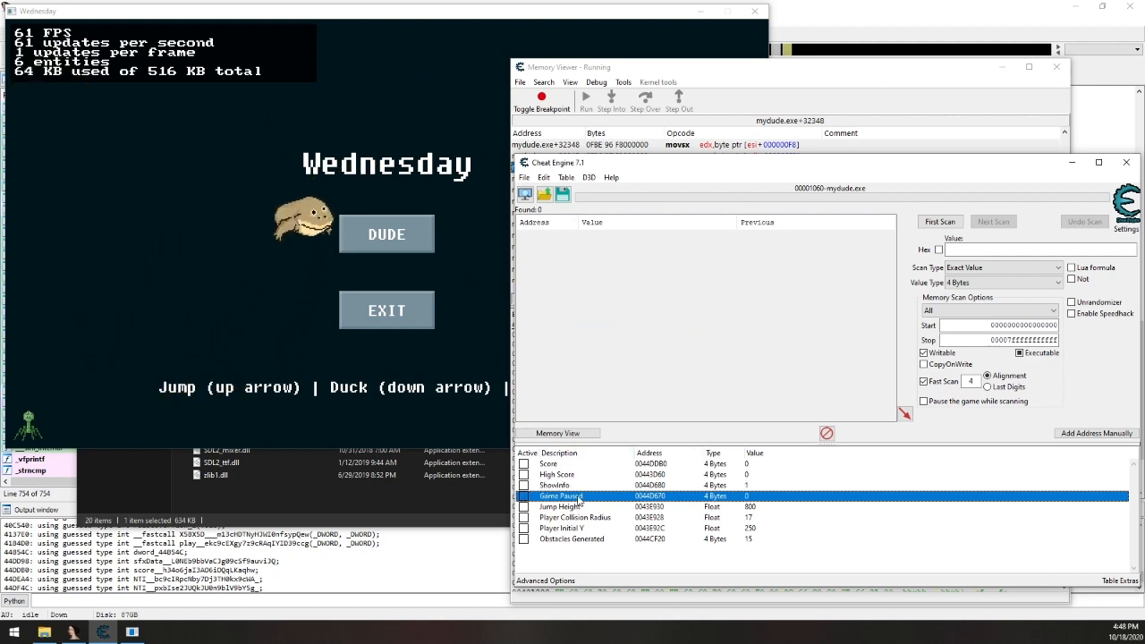
double_click(748, 496)
text(1)
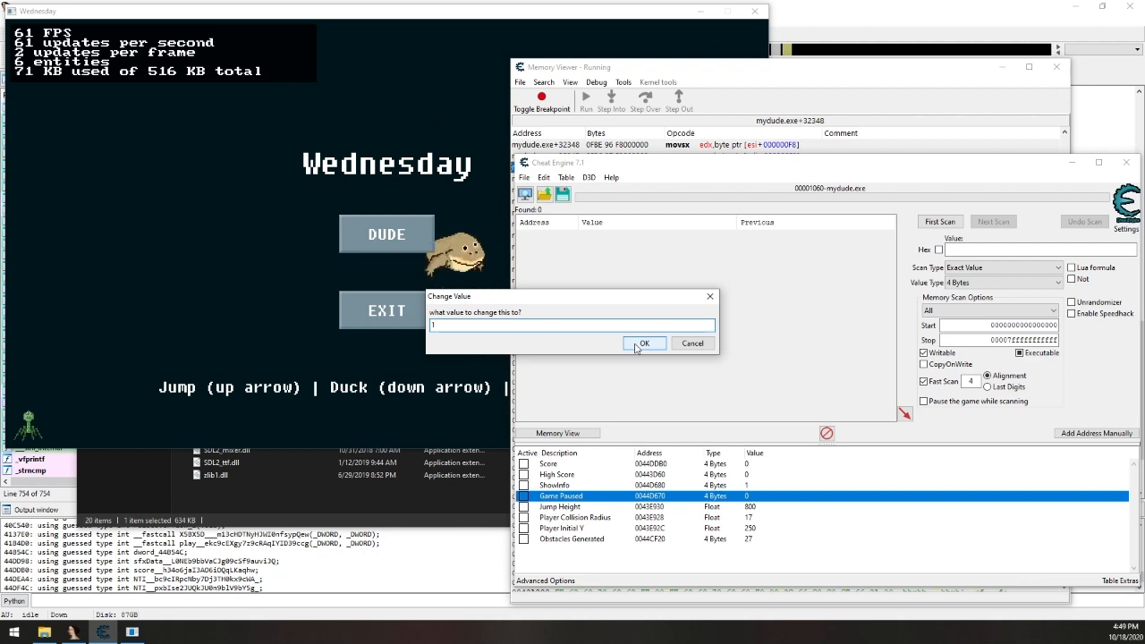
click(645, 343)
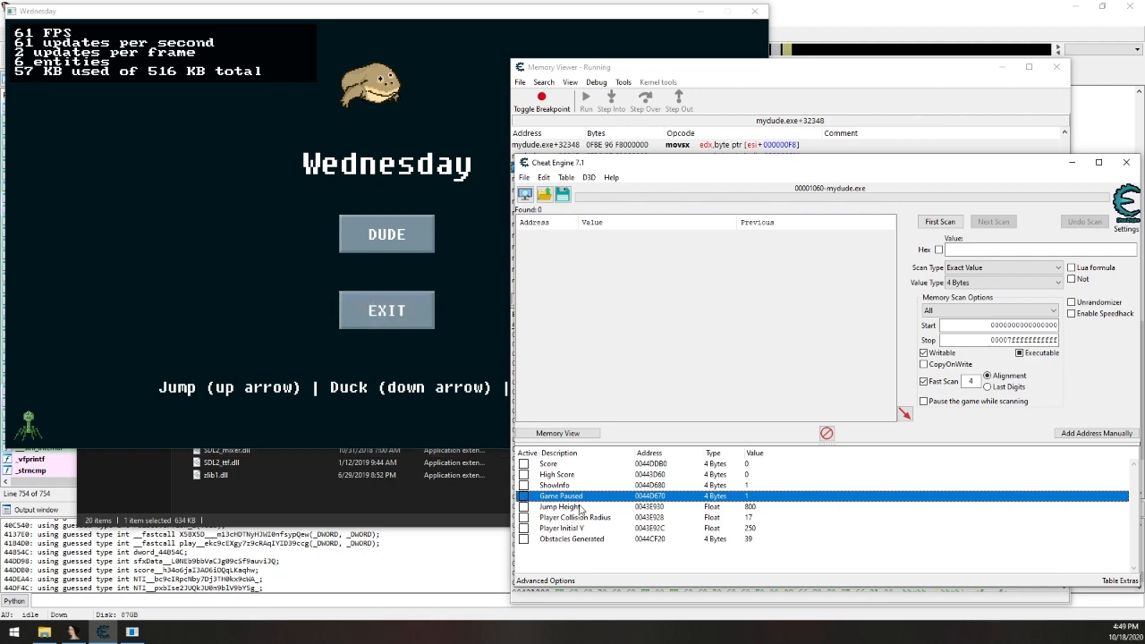
Set Jump Height to 1200 and Player Initial Y to 200 in the address list.
double_click(749, 507)
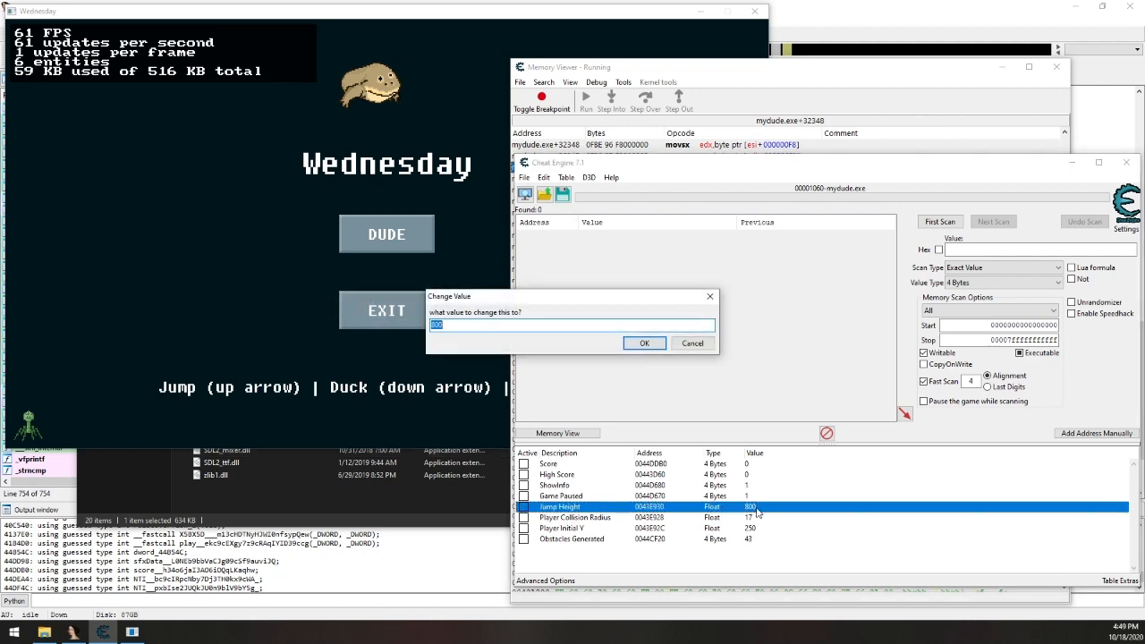
click(645, 343)
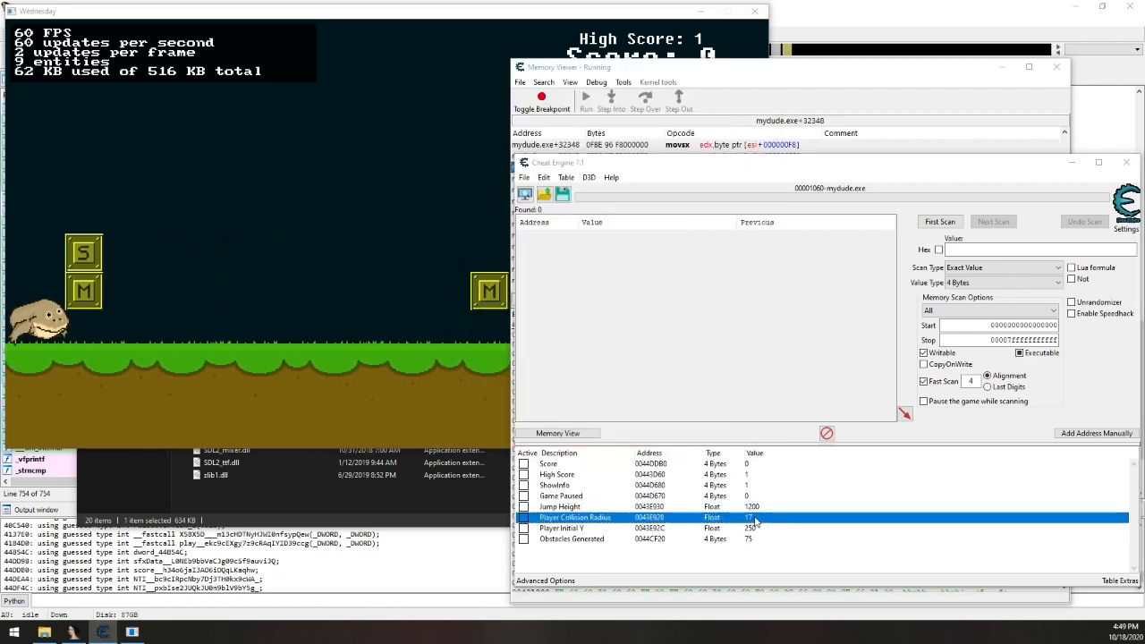
double_click(751, 517)
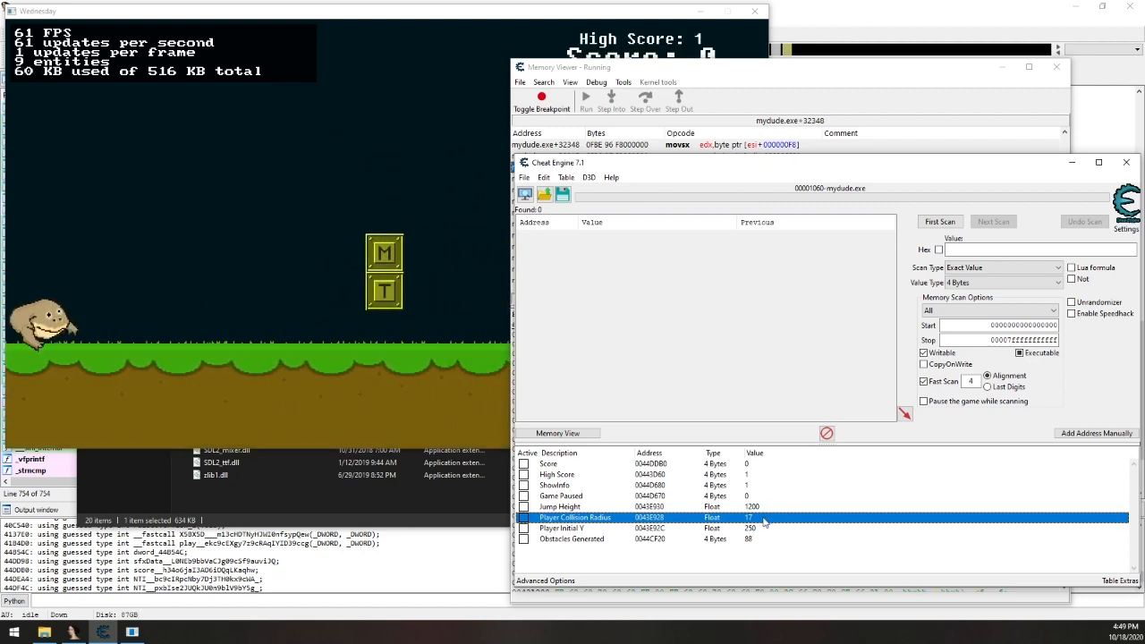
double_click(562, 528)
text(200)
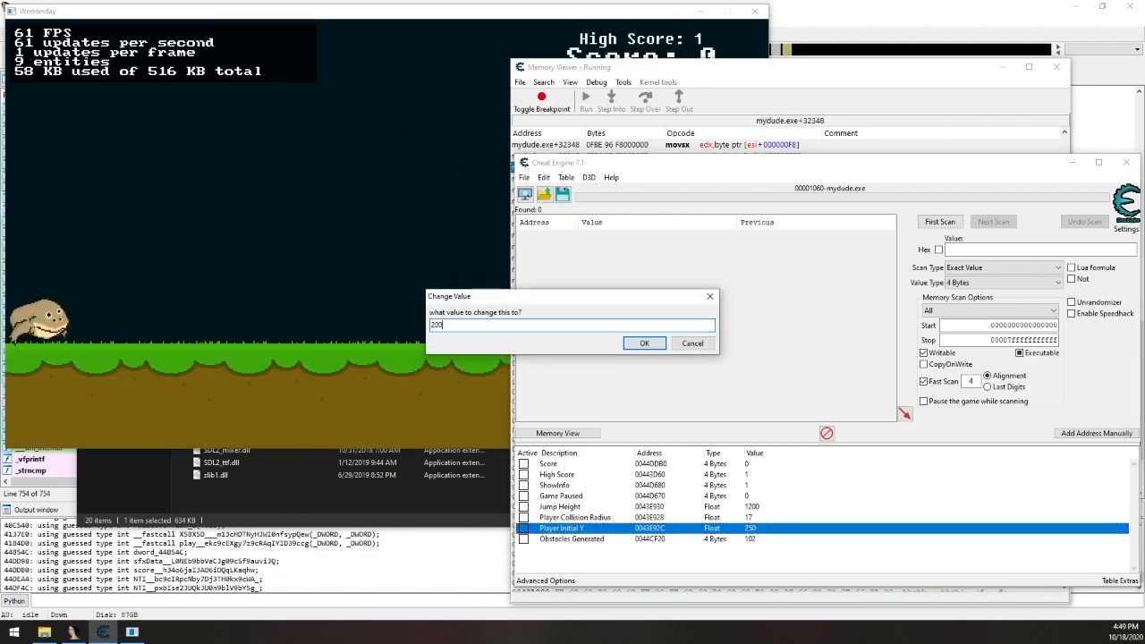
click(645, 343)
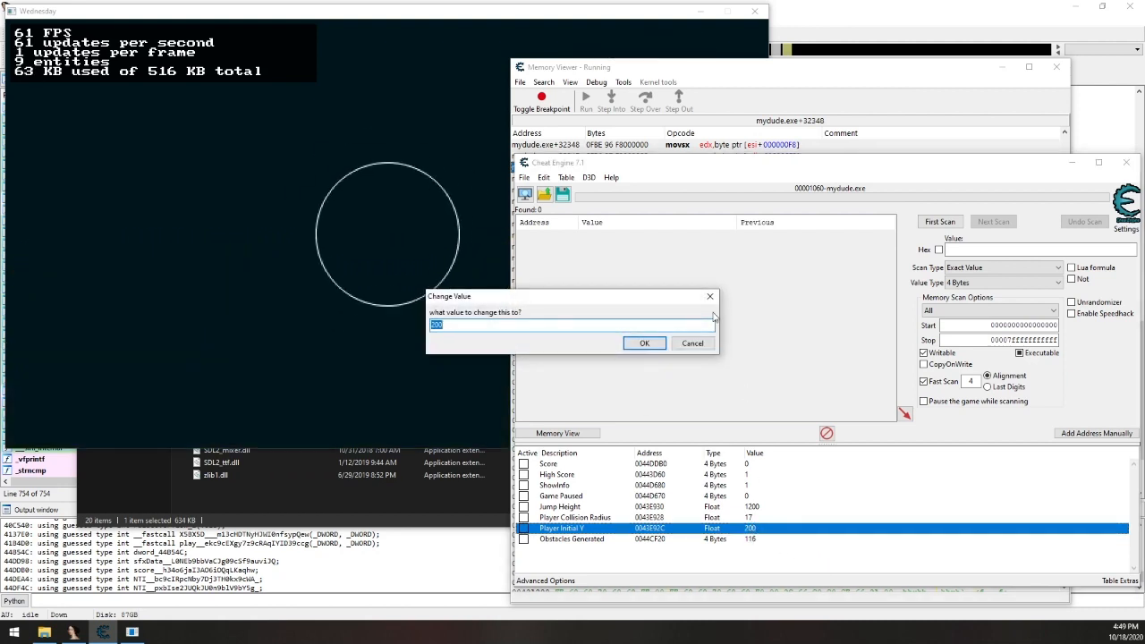
click(644, 343)
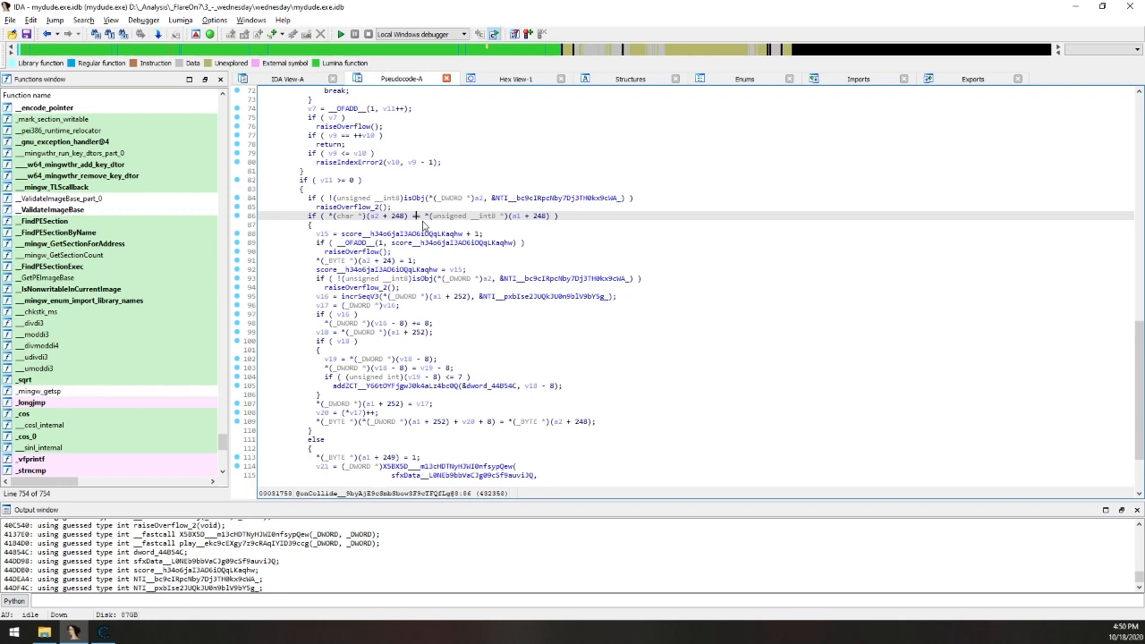
mouse_move(398, 226)
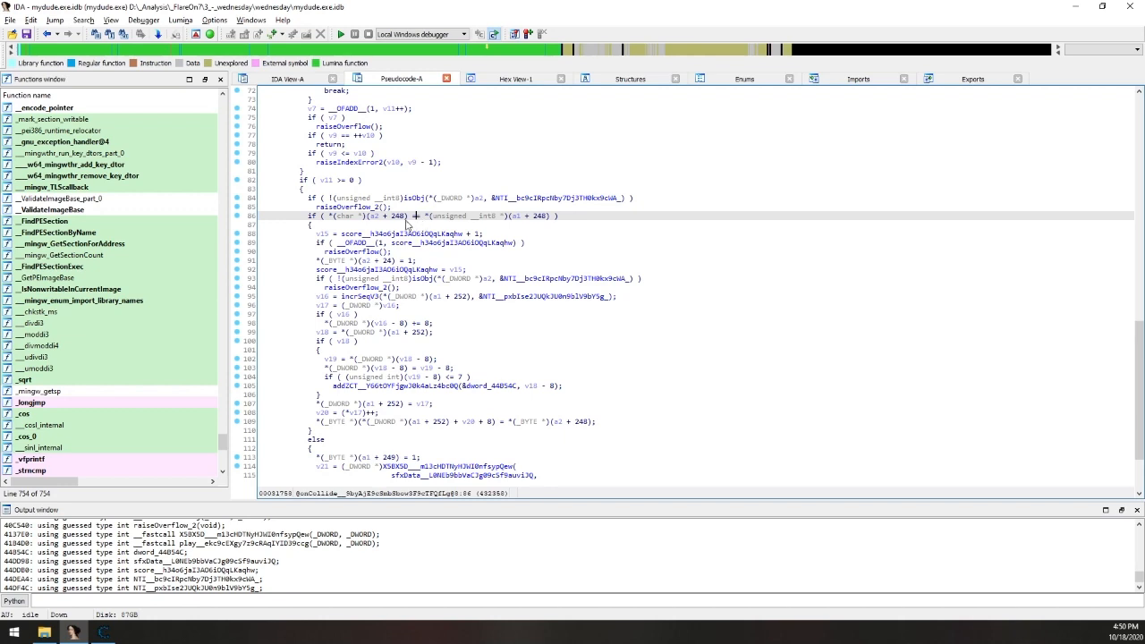
mouse_move(512, 233)
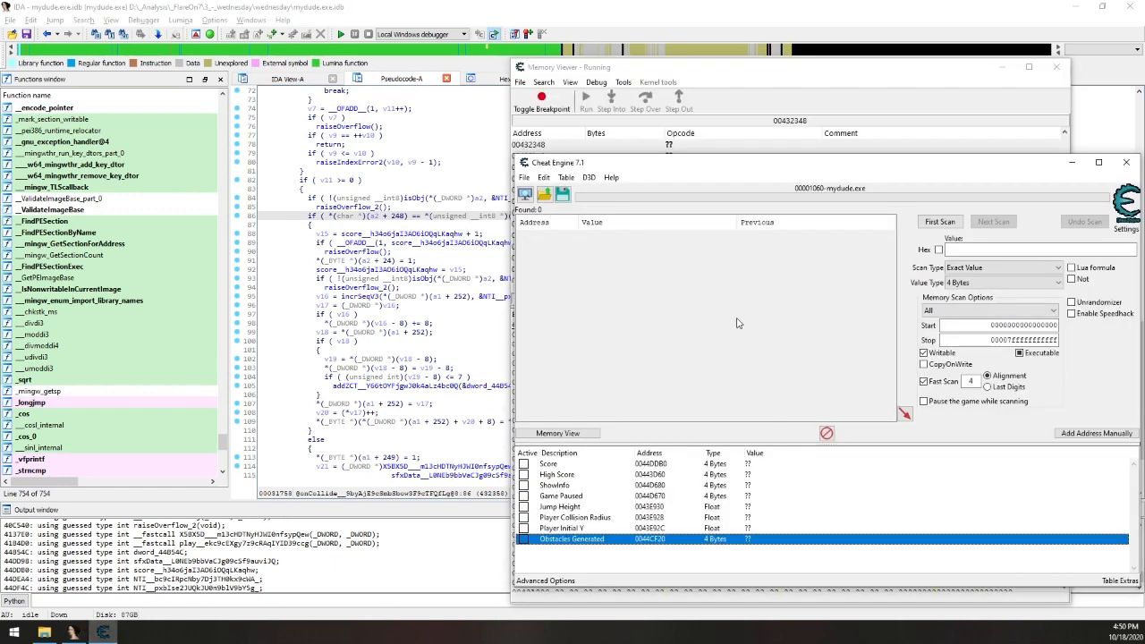
mouse_move(739, 323)
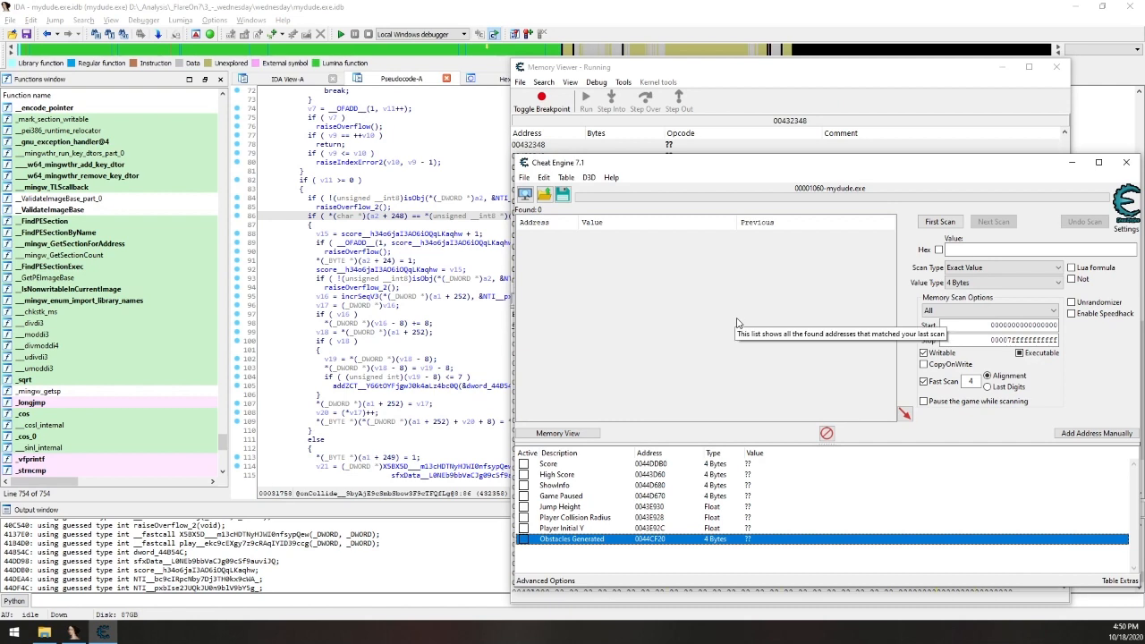